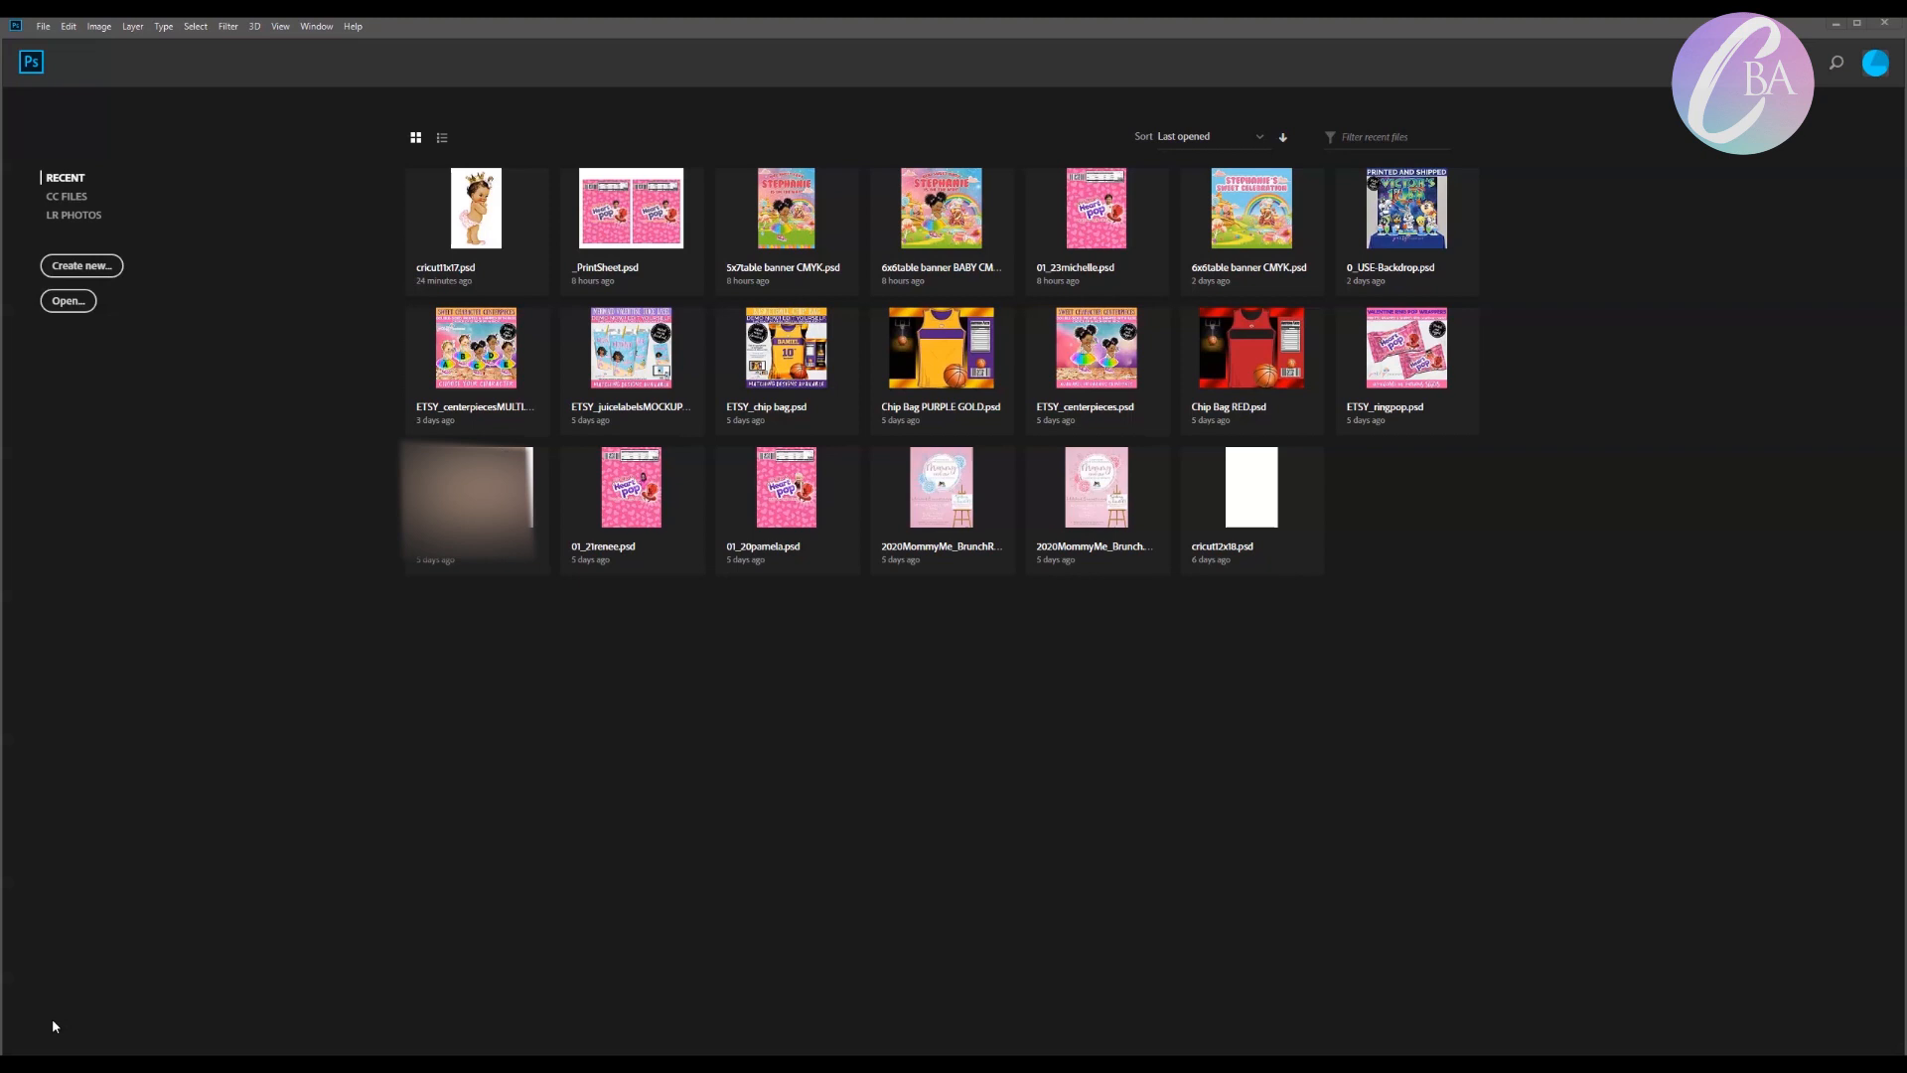
mouse_move(205, 354)
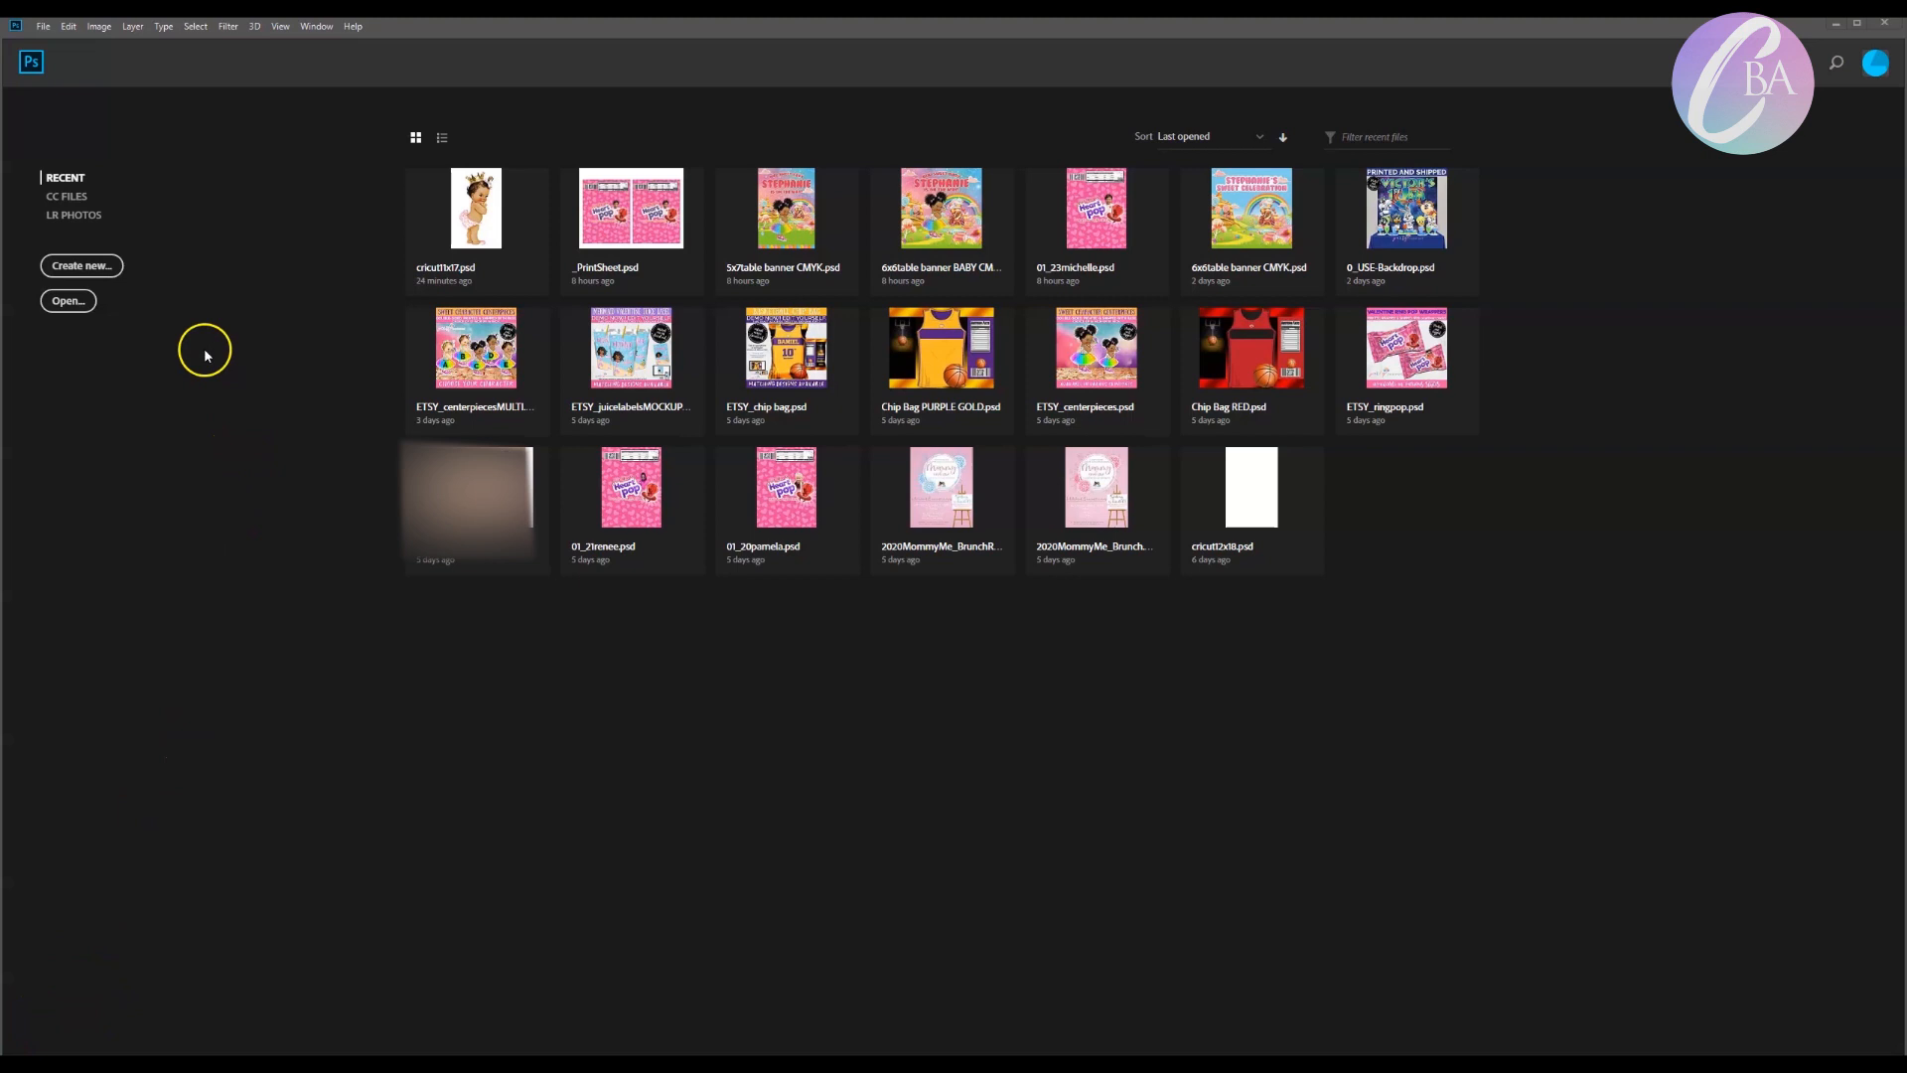
mouse_move(204, 353)
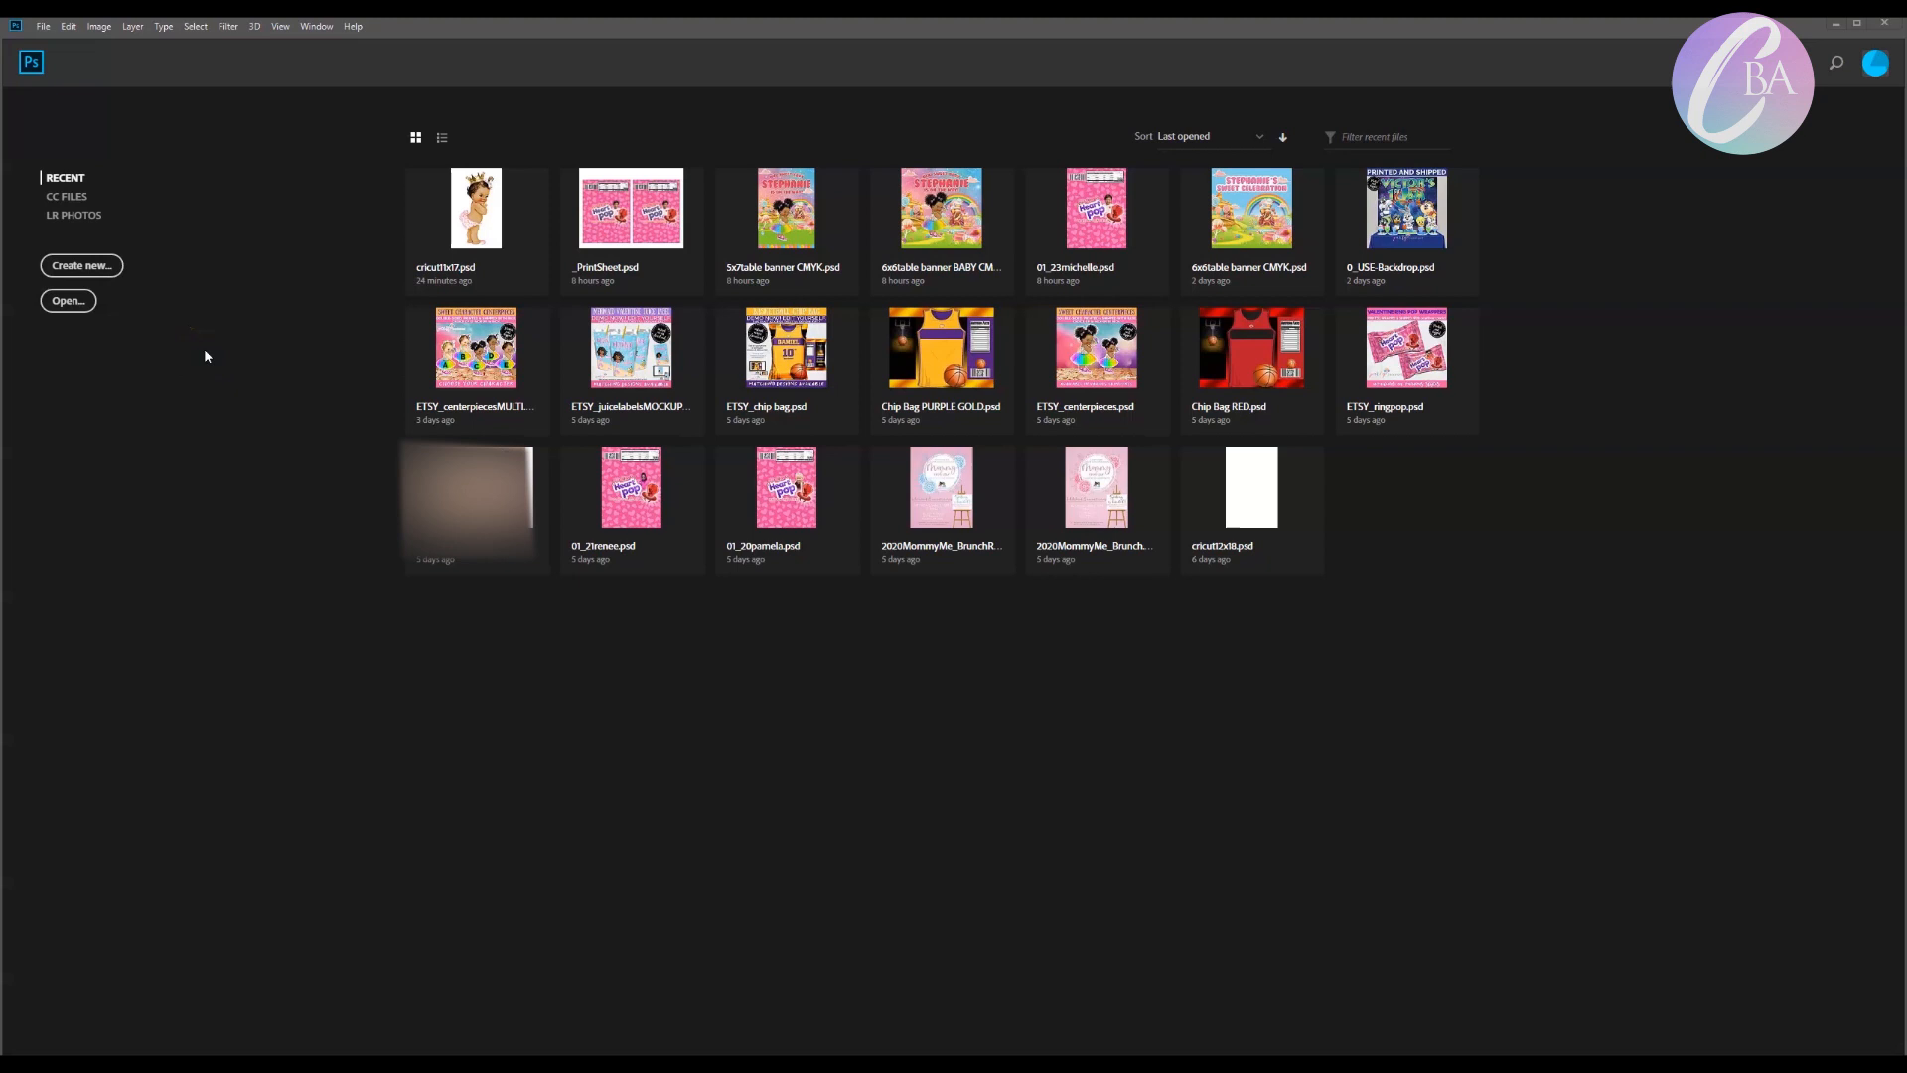
mouse_move(165, 323)
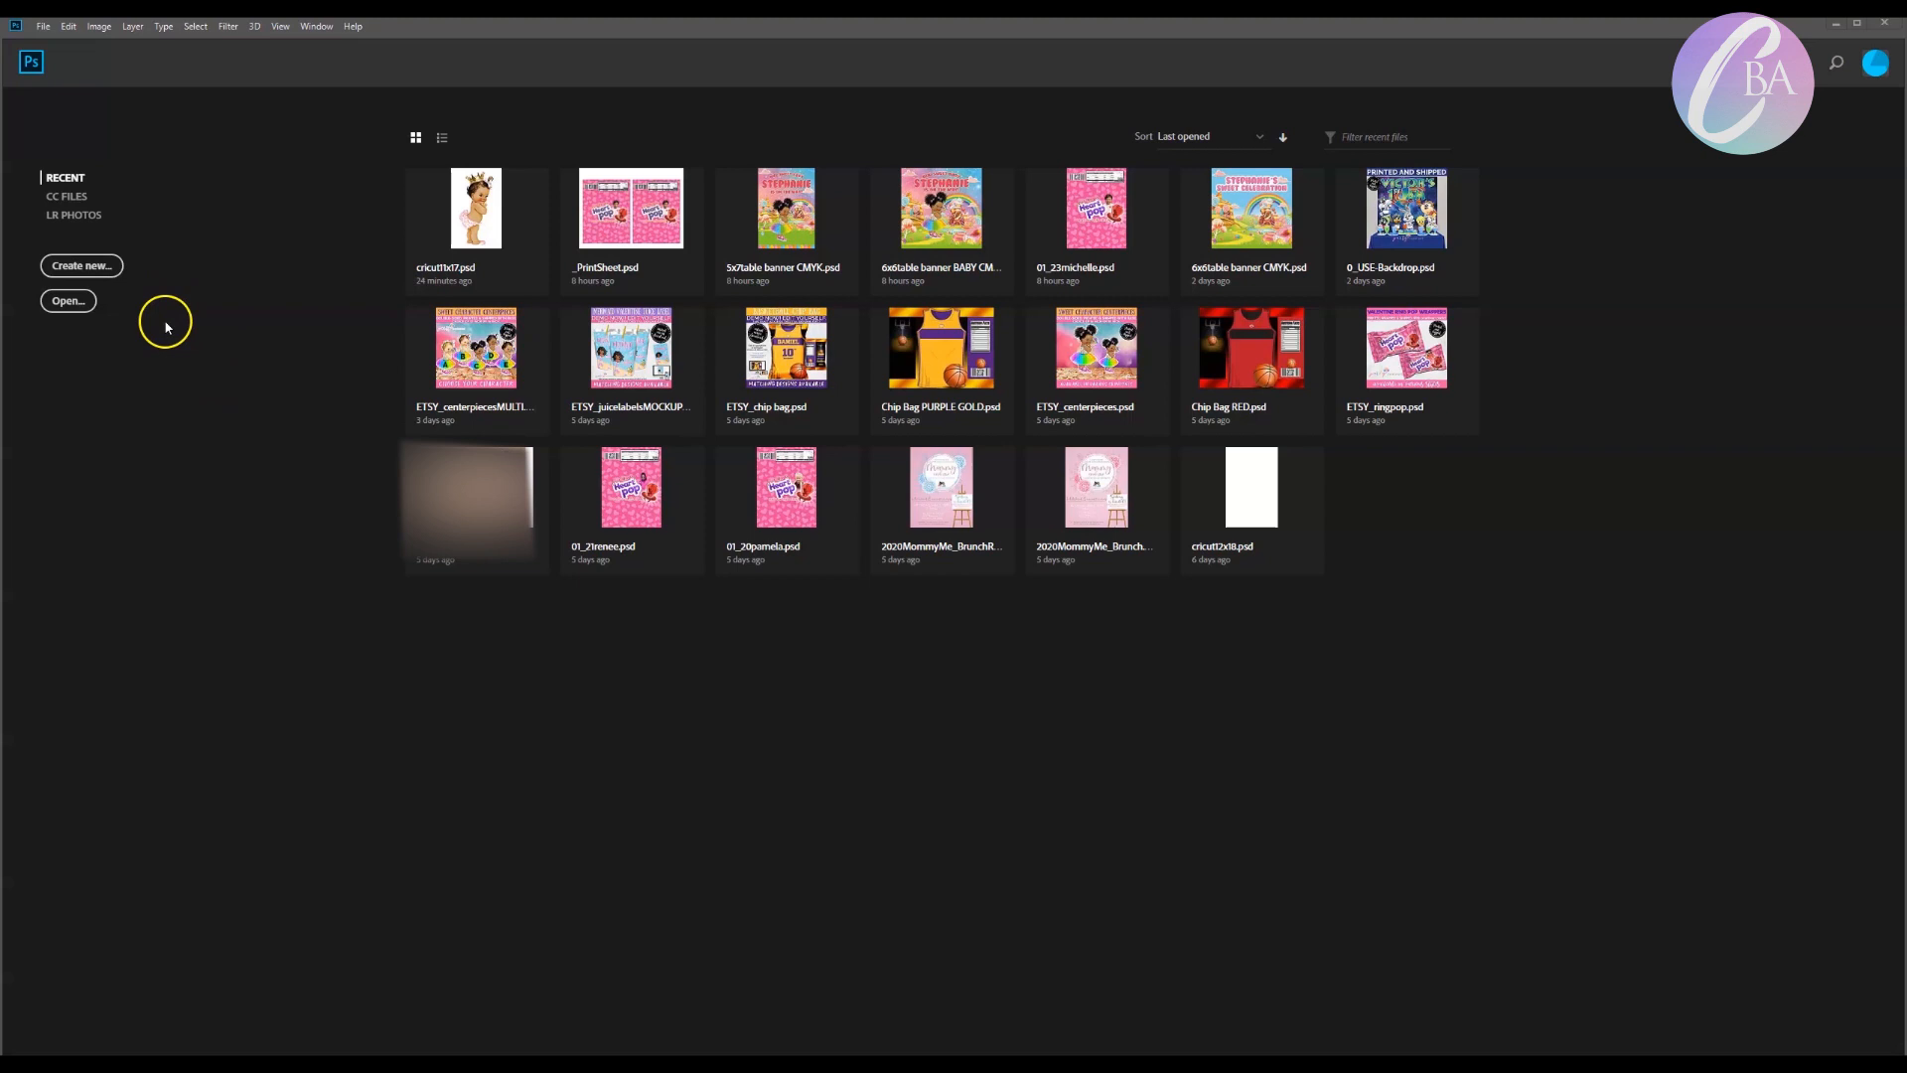
mouse_move(131, 286)
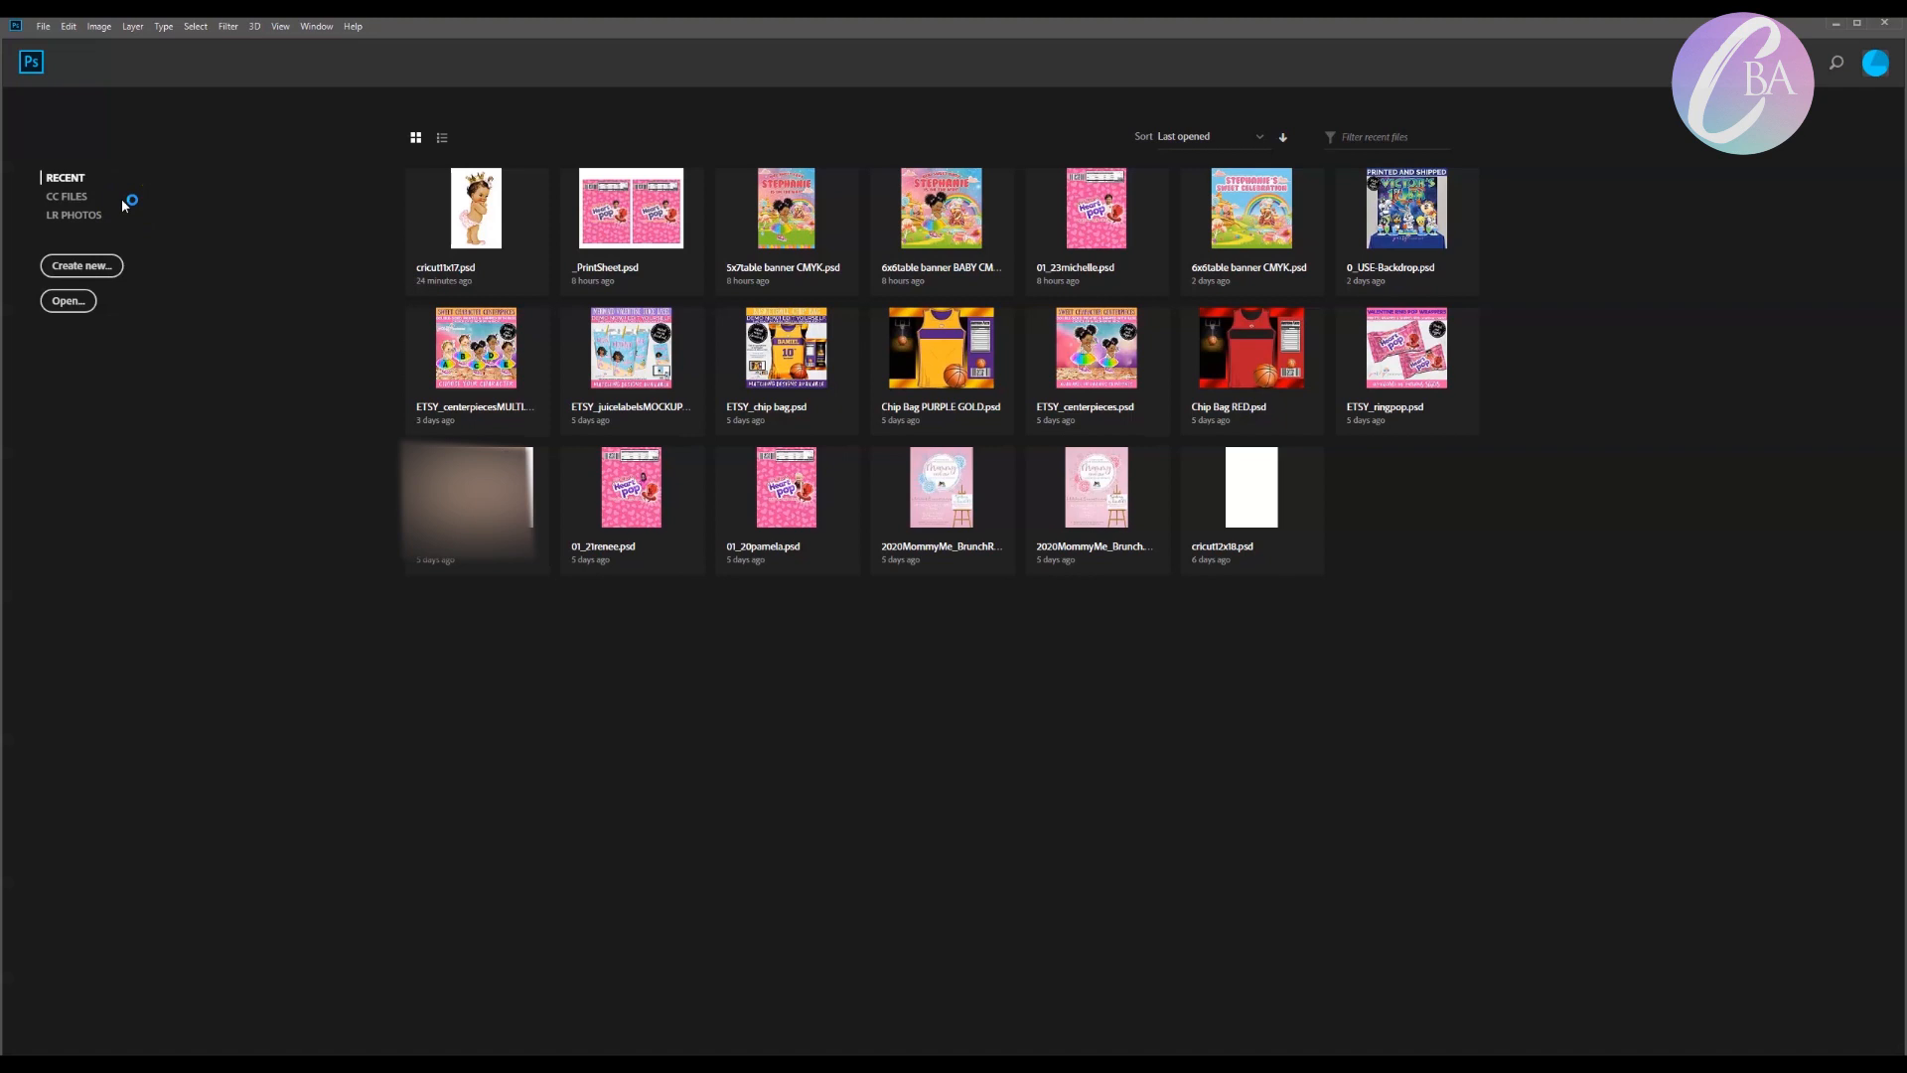
Start a new document from the Photoshop home screen, showing the 2560 × 1440 px preset
left_click(79, 264)
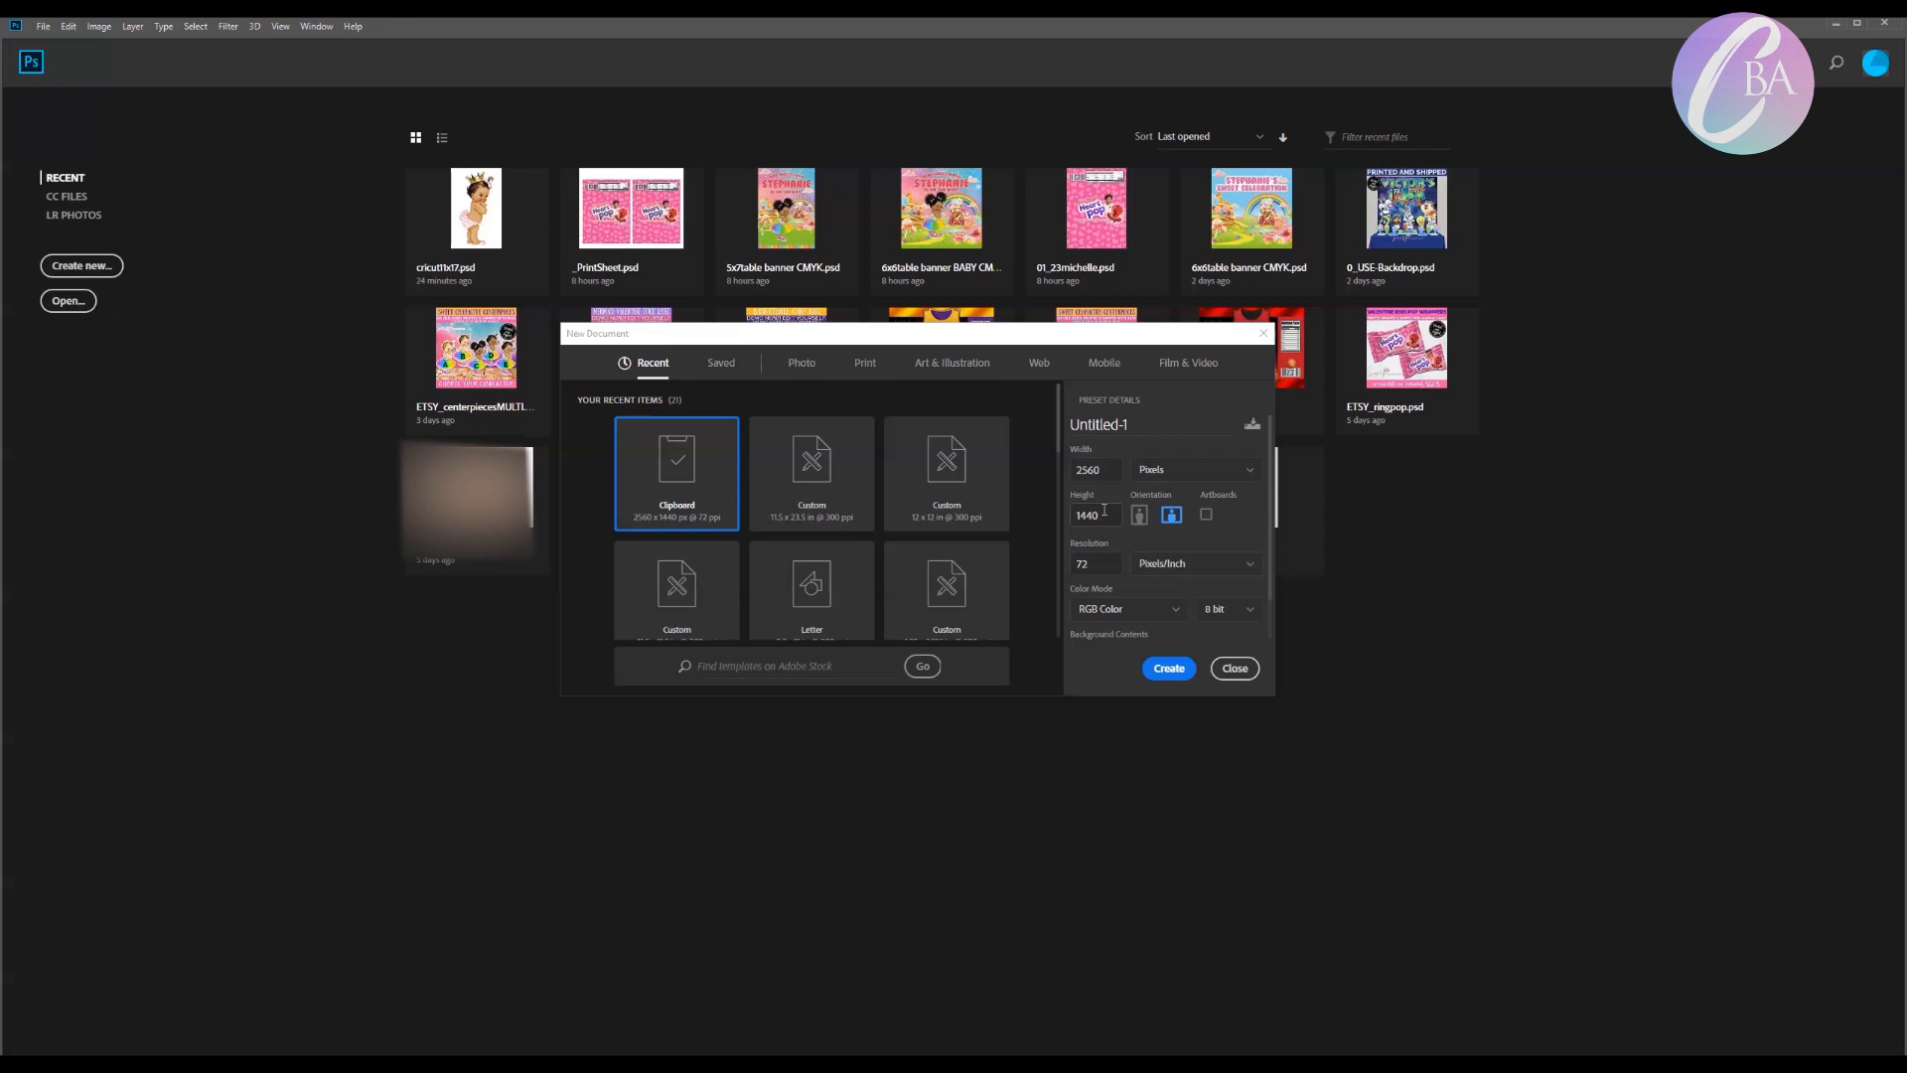
Size the document 10.5 × 16.5 inches at 300 ppi with a black background
left_click(1194, 469)
type("300")
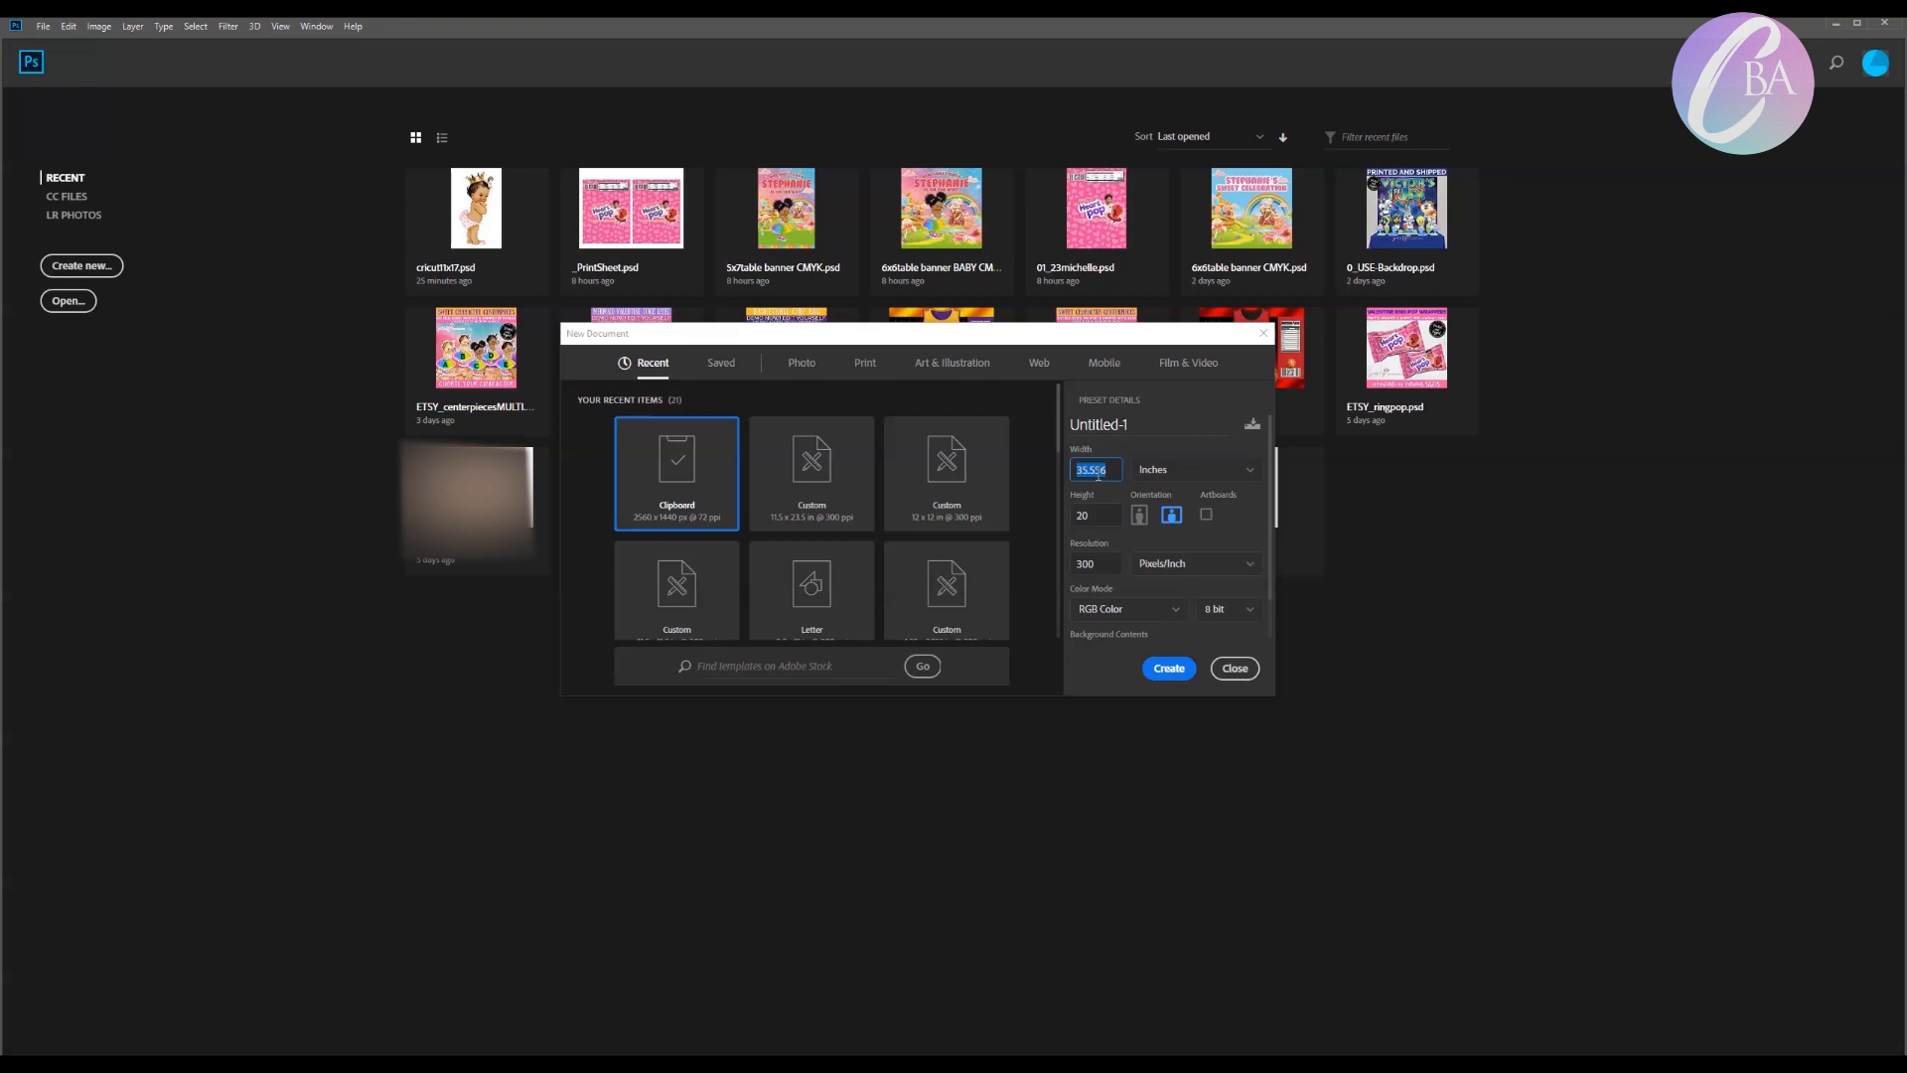
type("16.5")
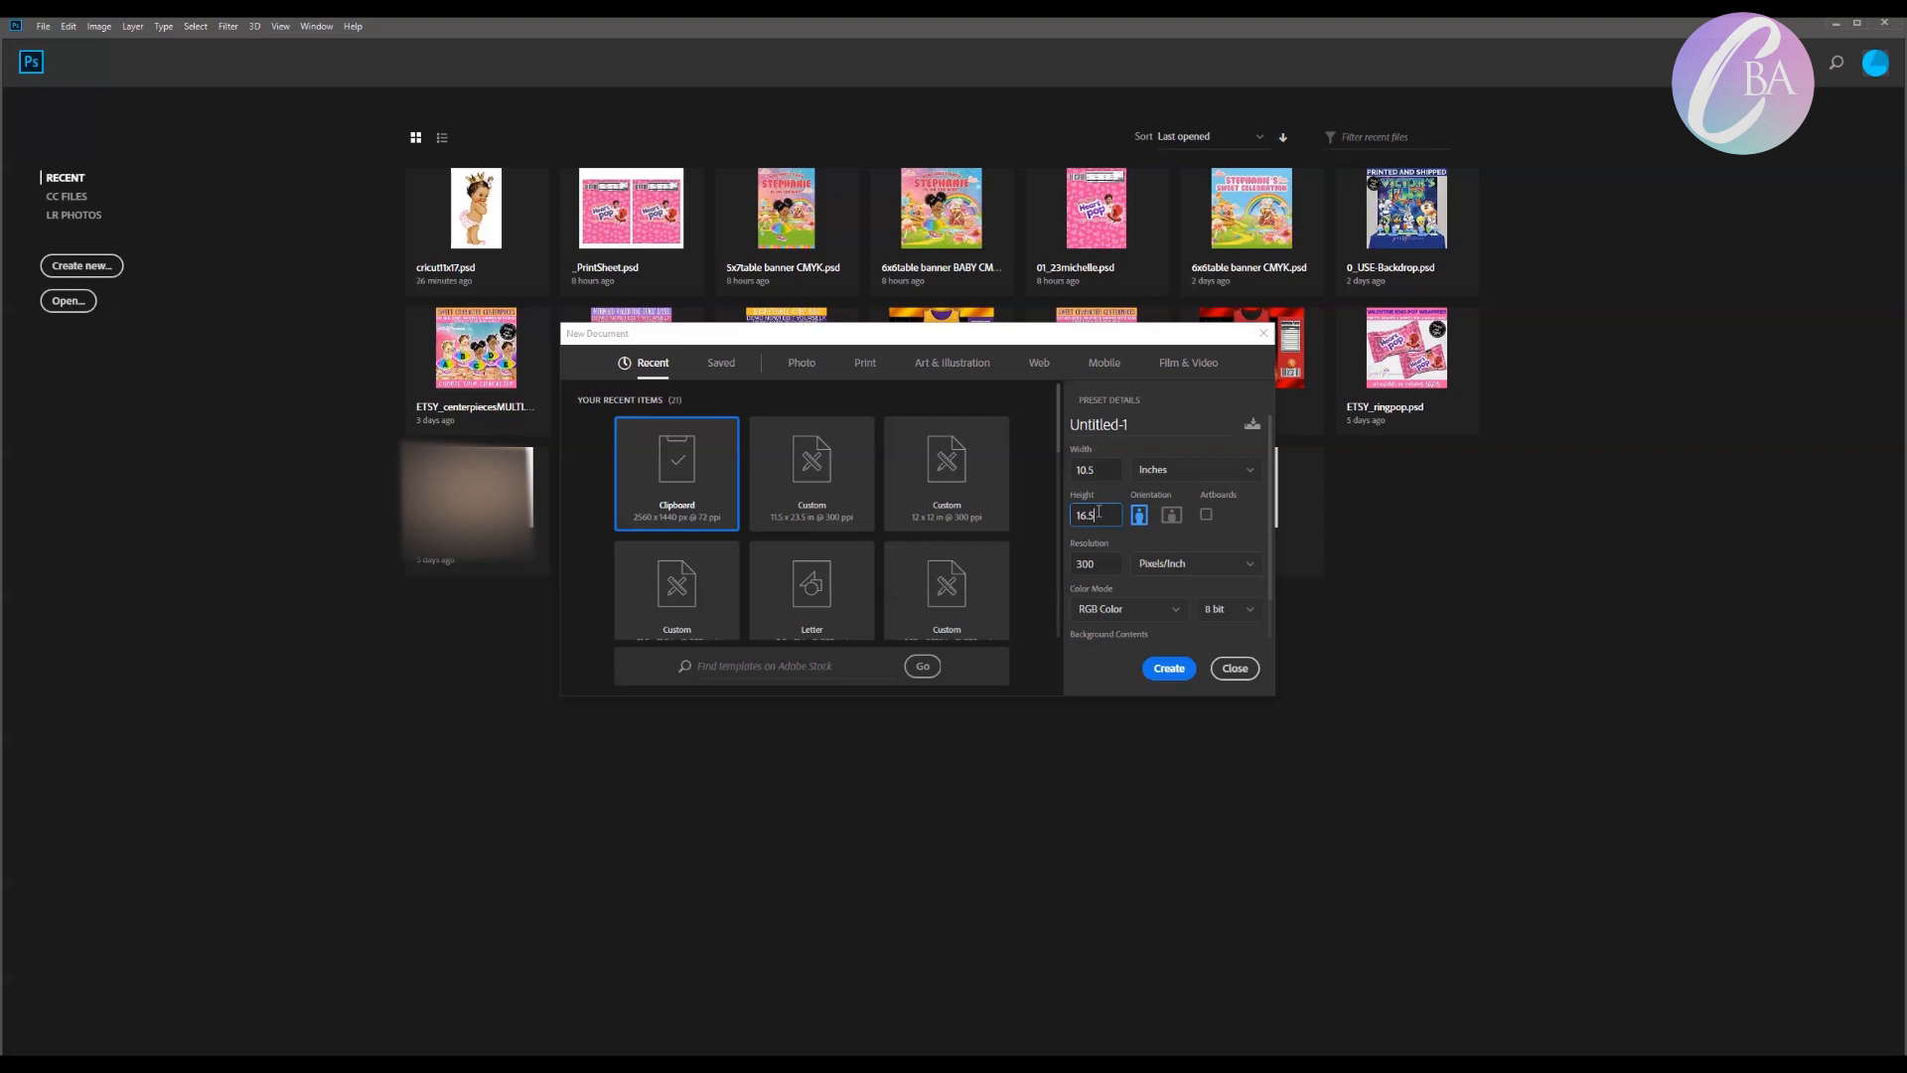
left_click(1136, 497)
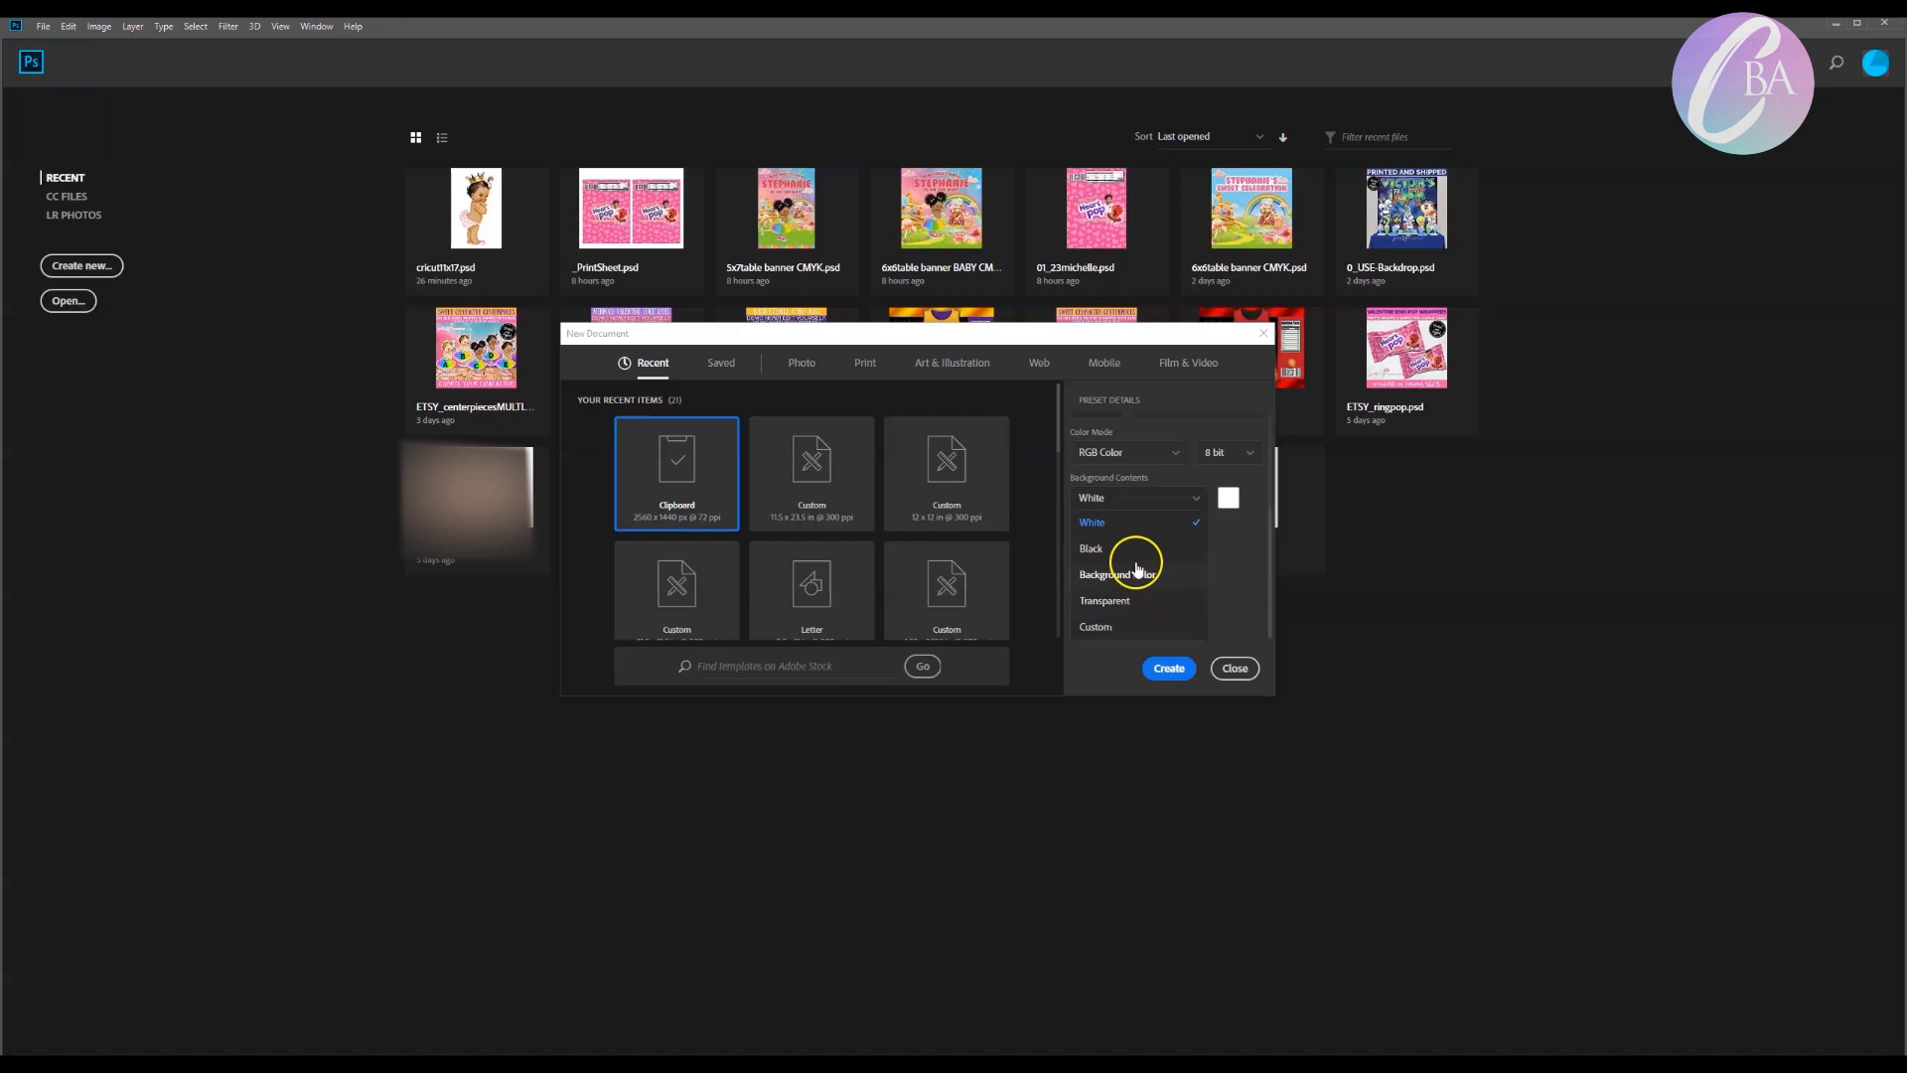
left_click(1232, 667)
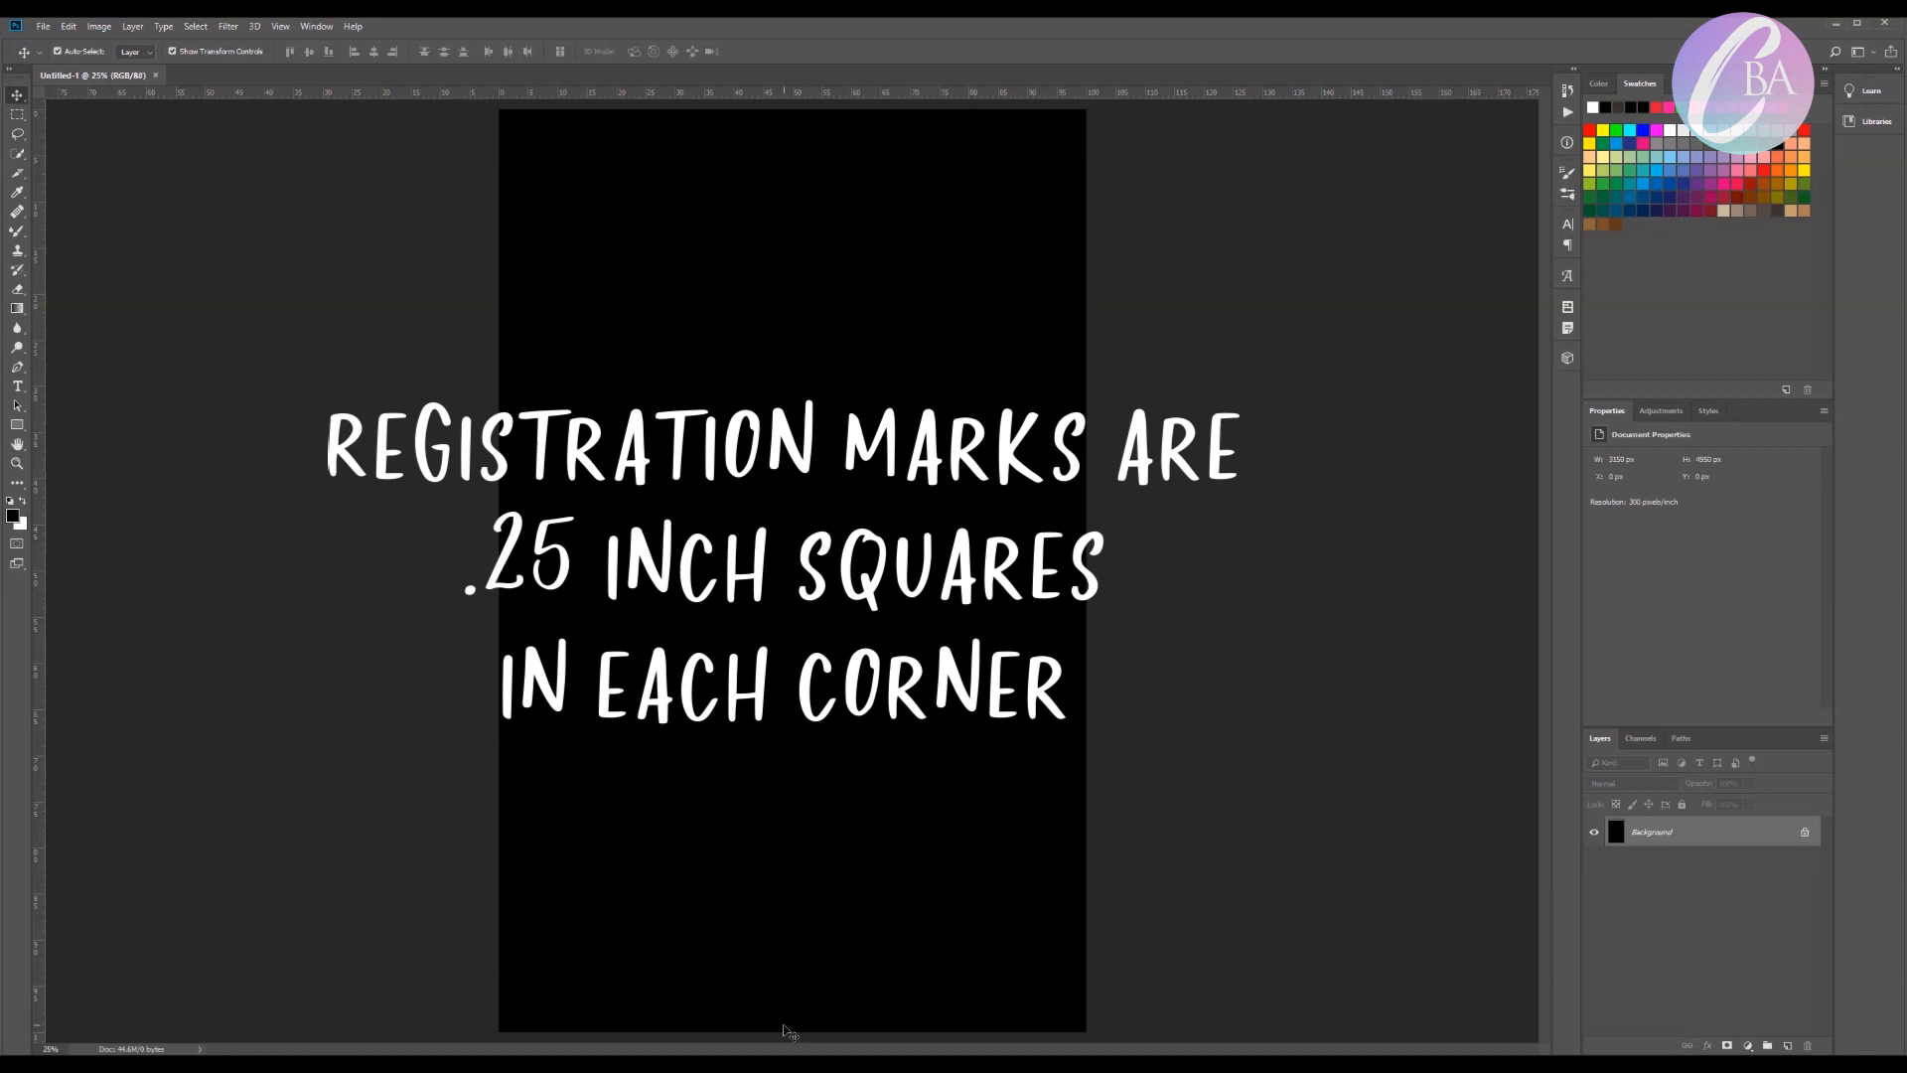
Draw a white 0.25 × 0.25 inch square with the Rectangle tool near the upper left
left_click(18, 308)
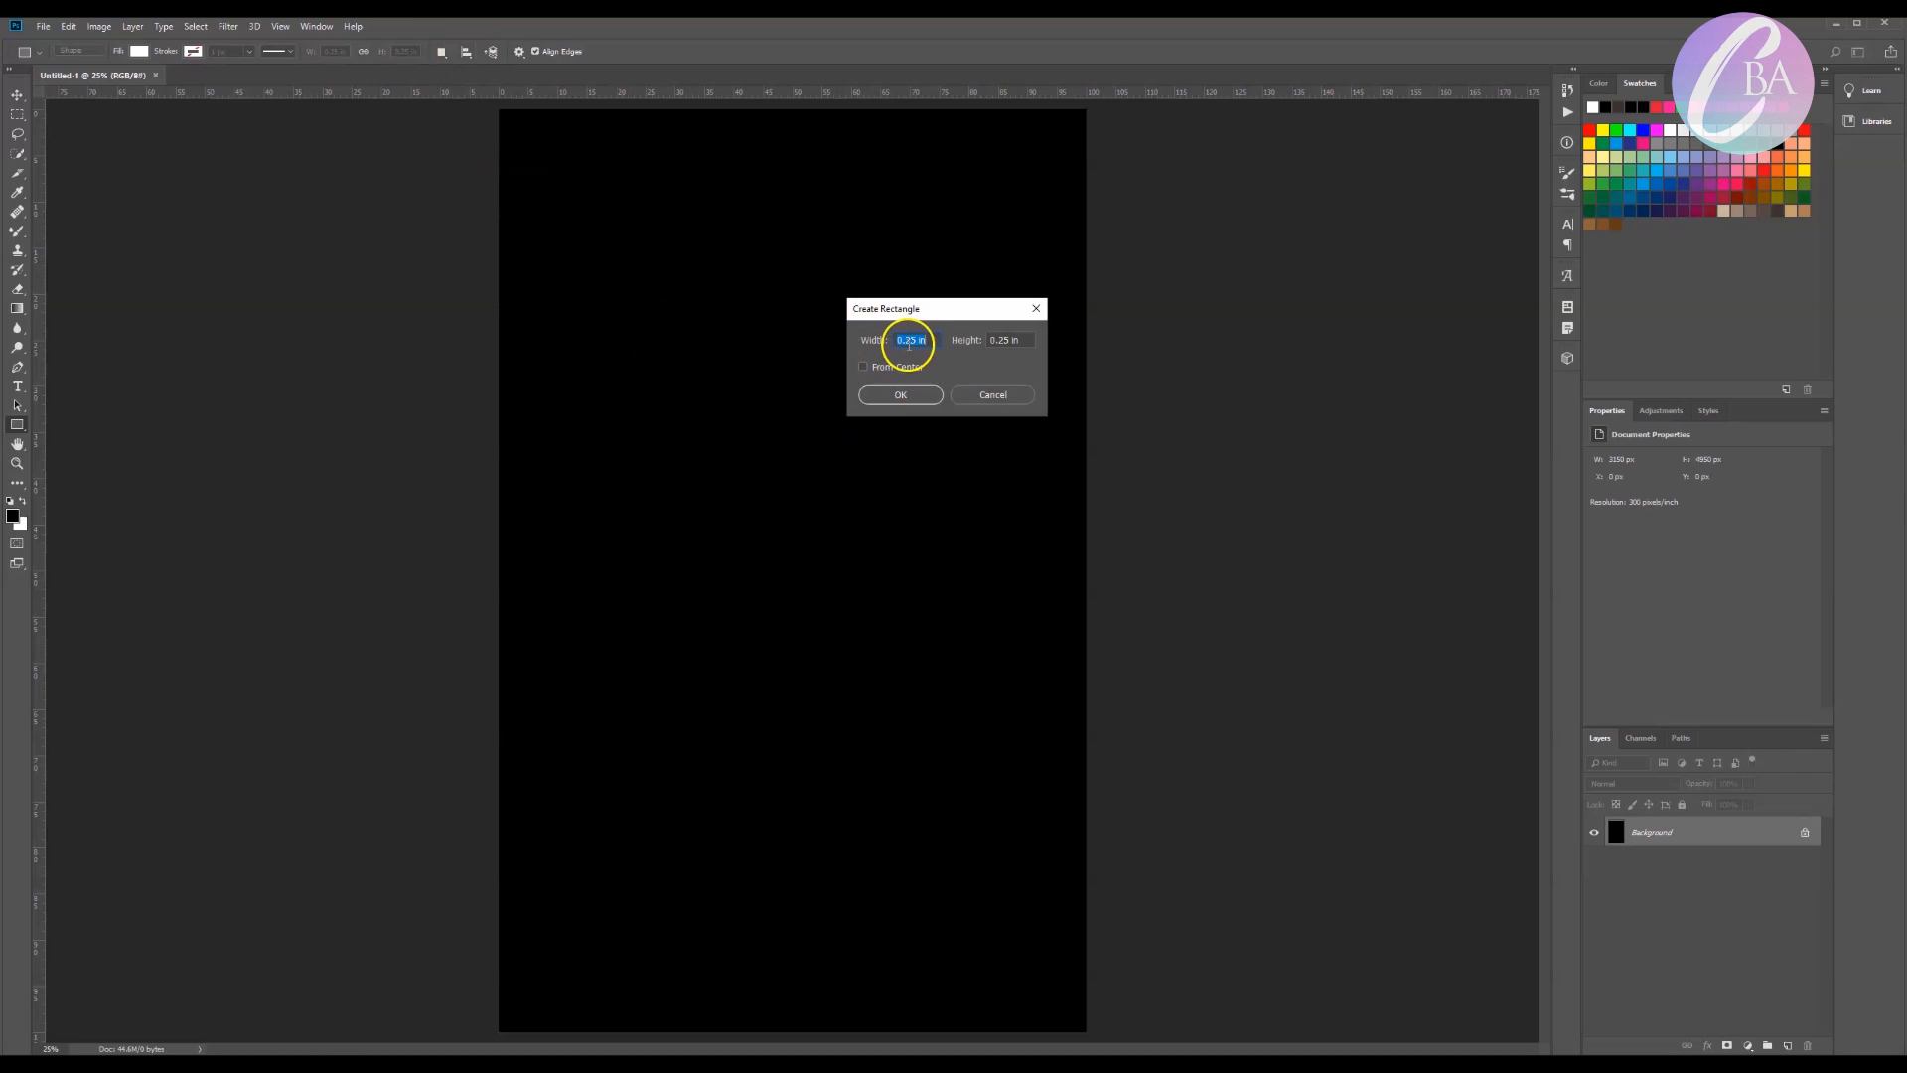
left_click(898, 393)
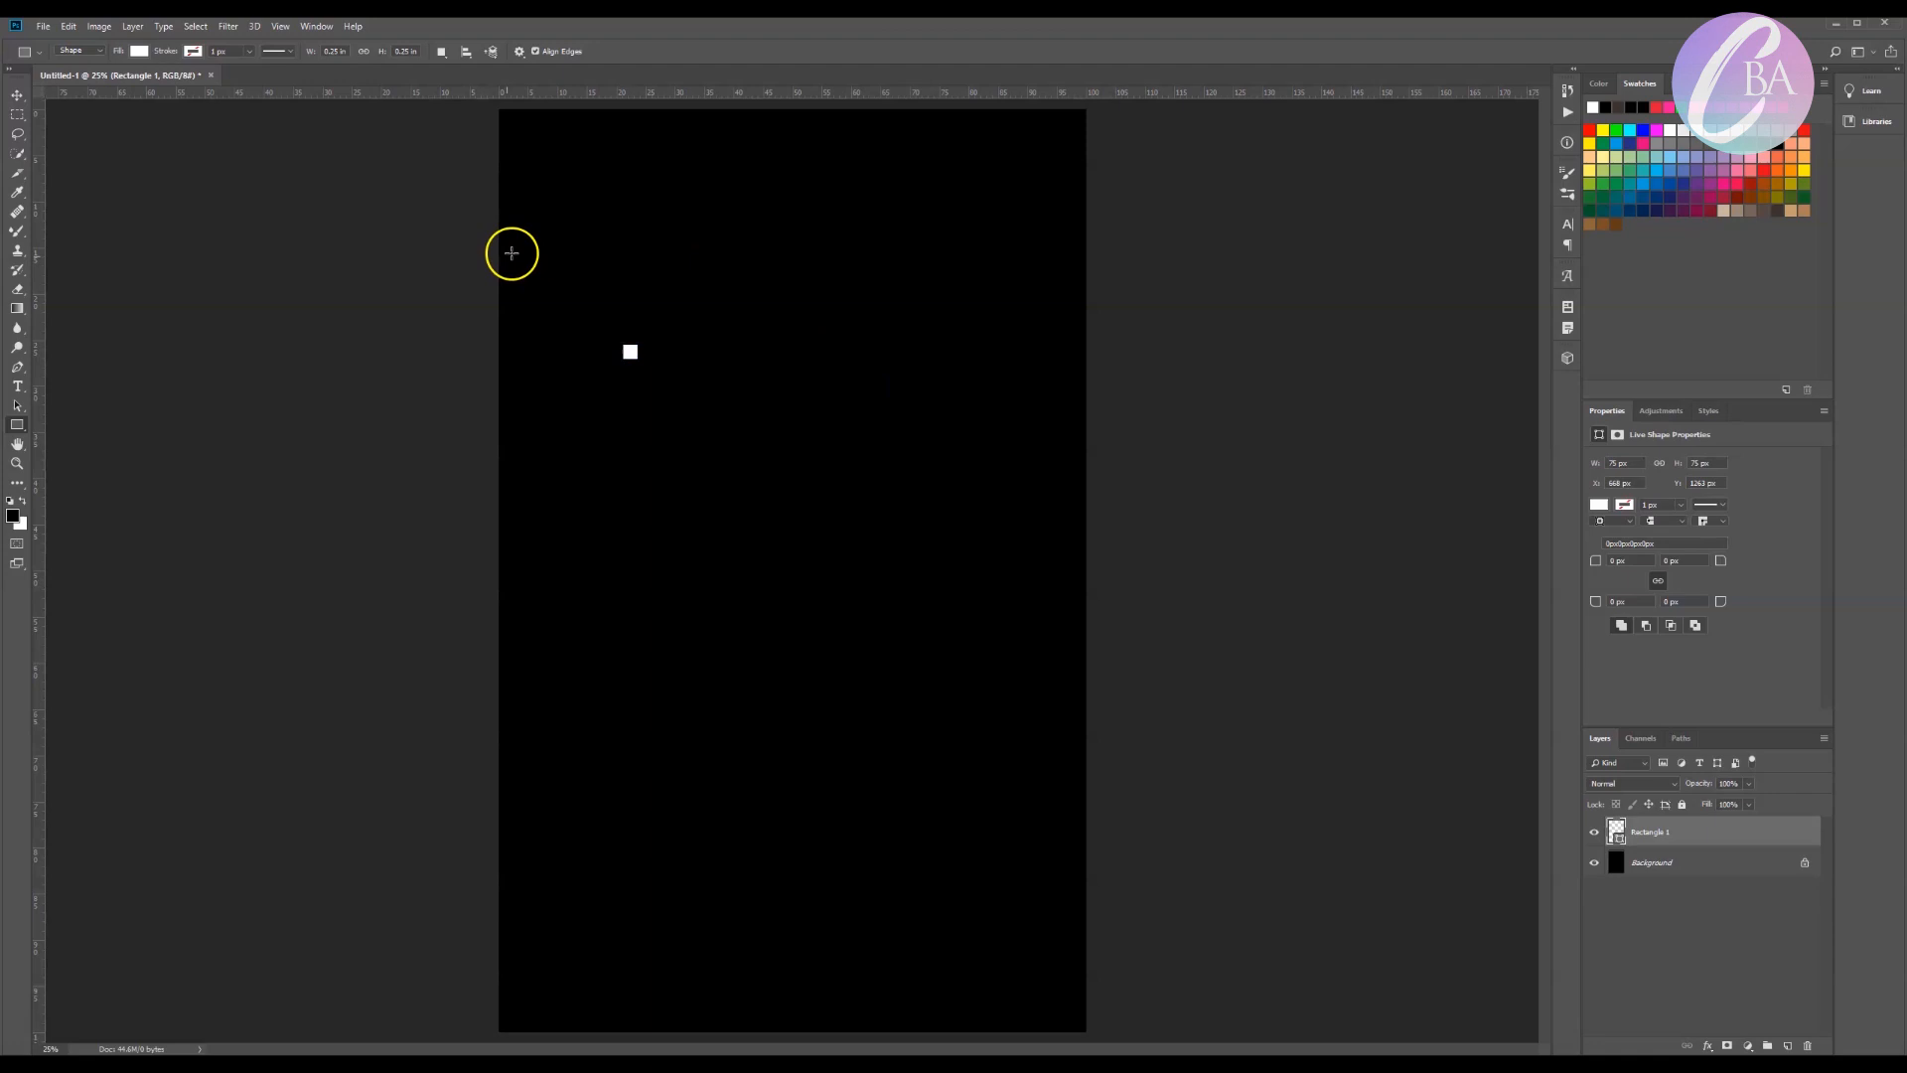
Switch the rulers to Percent and place guides crossing at the 50% centre
right_click(625, 94)
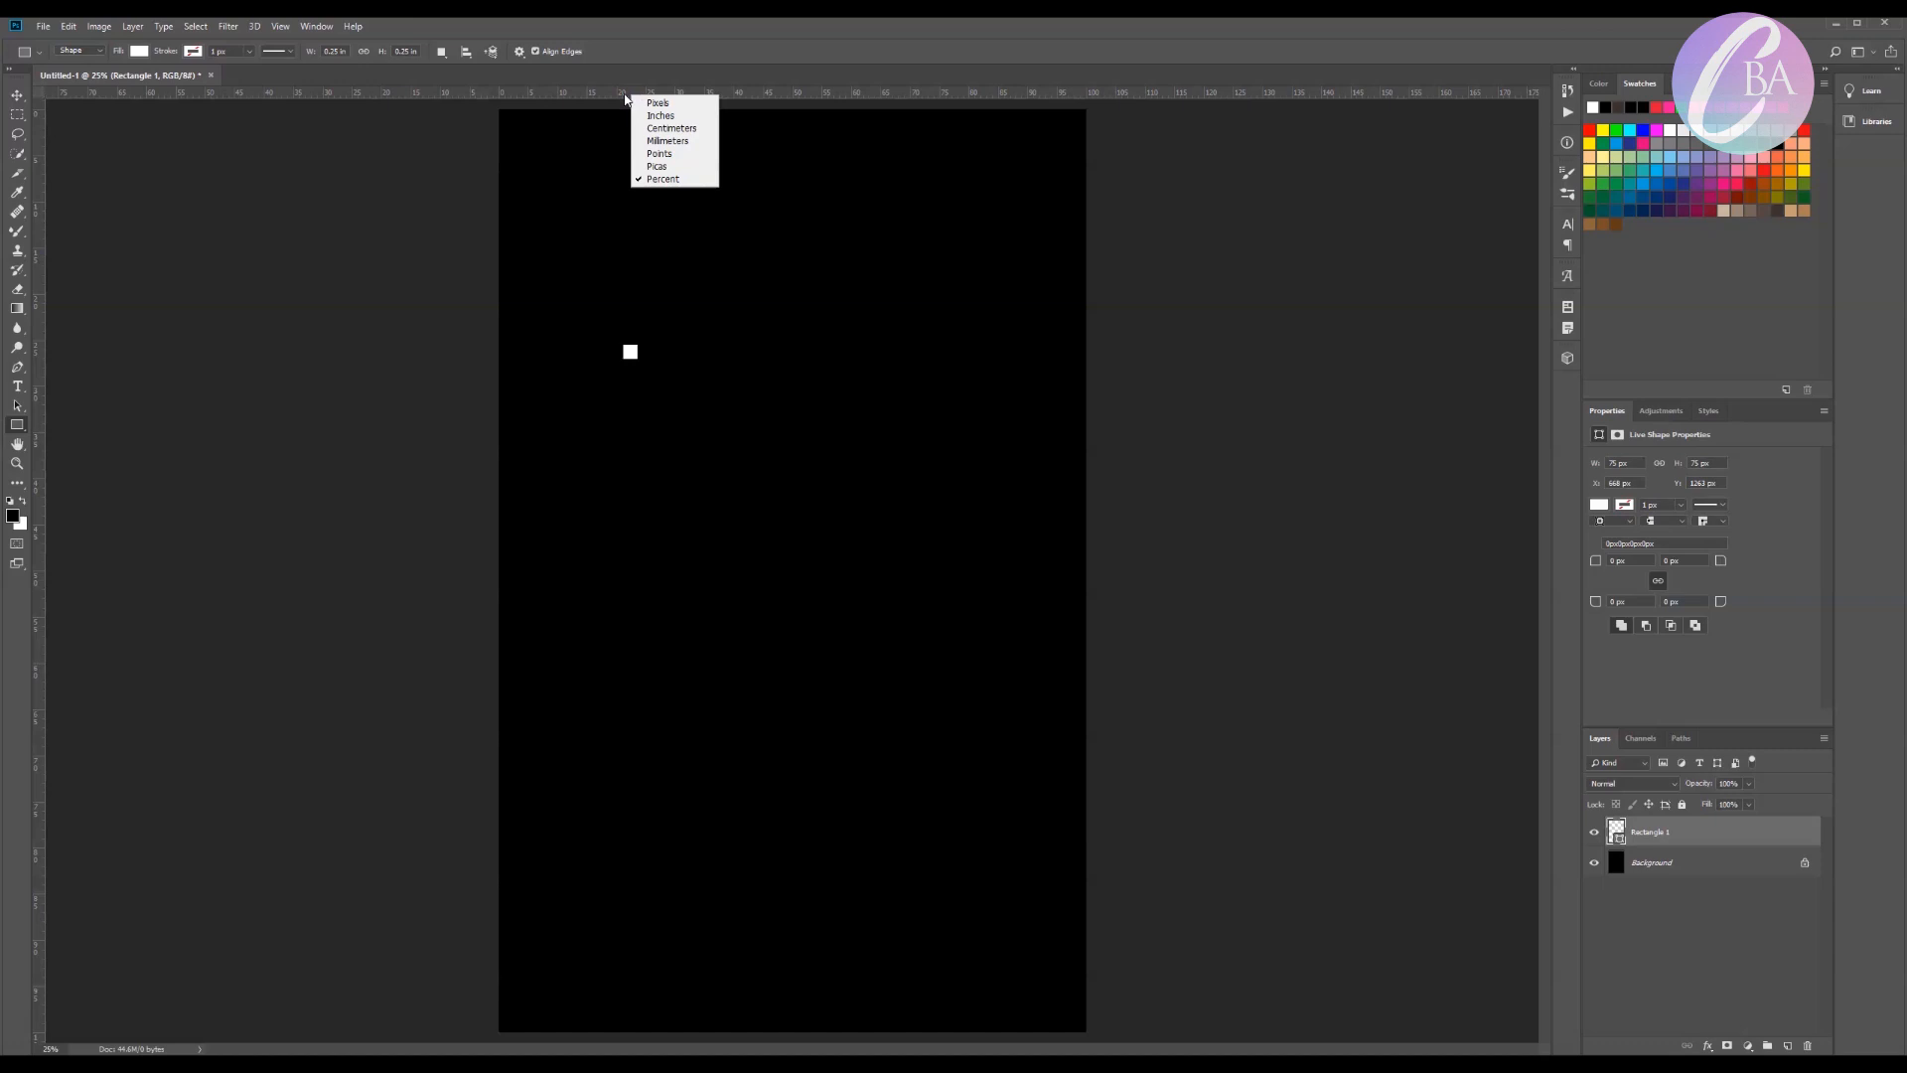
mouse_move(36, 458)
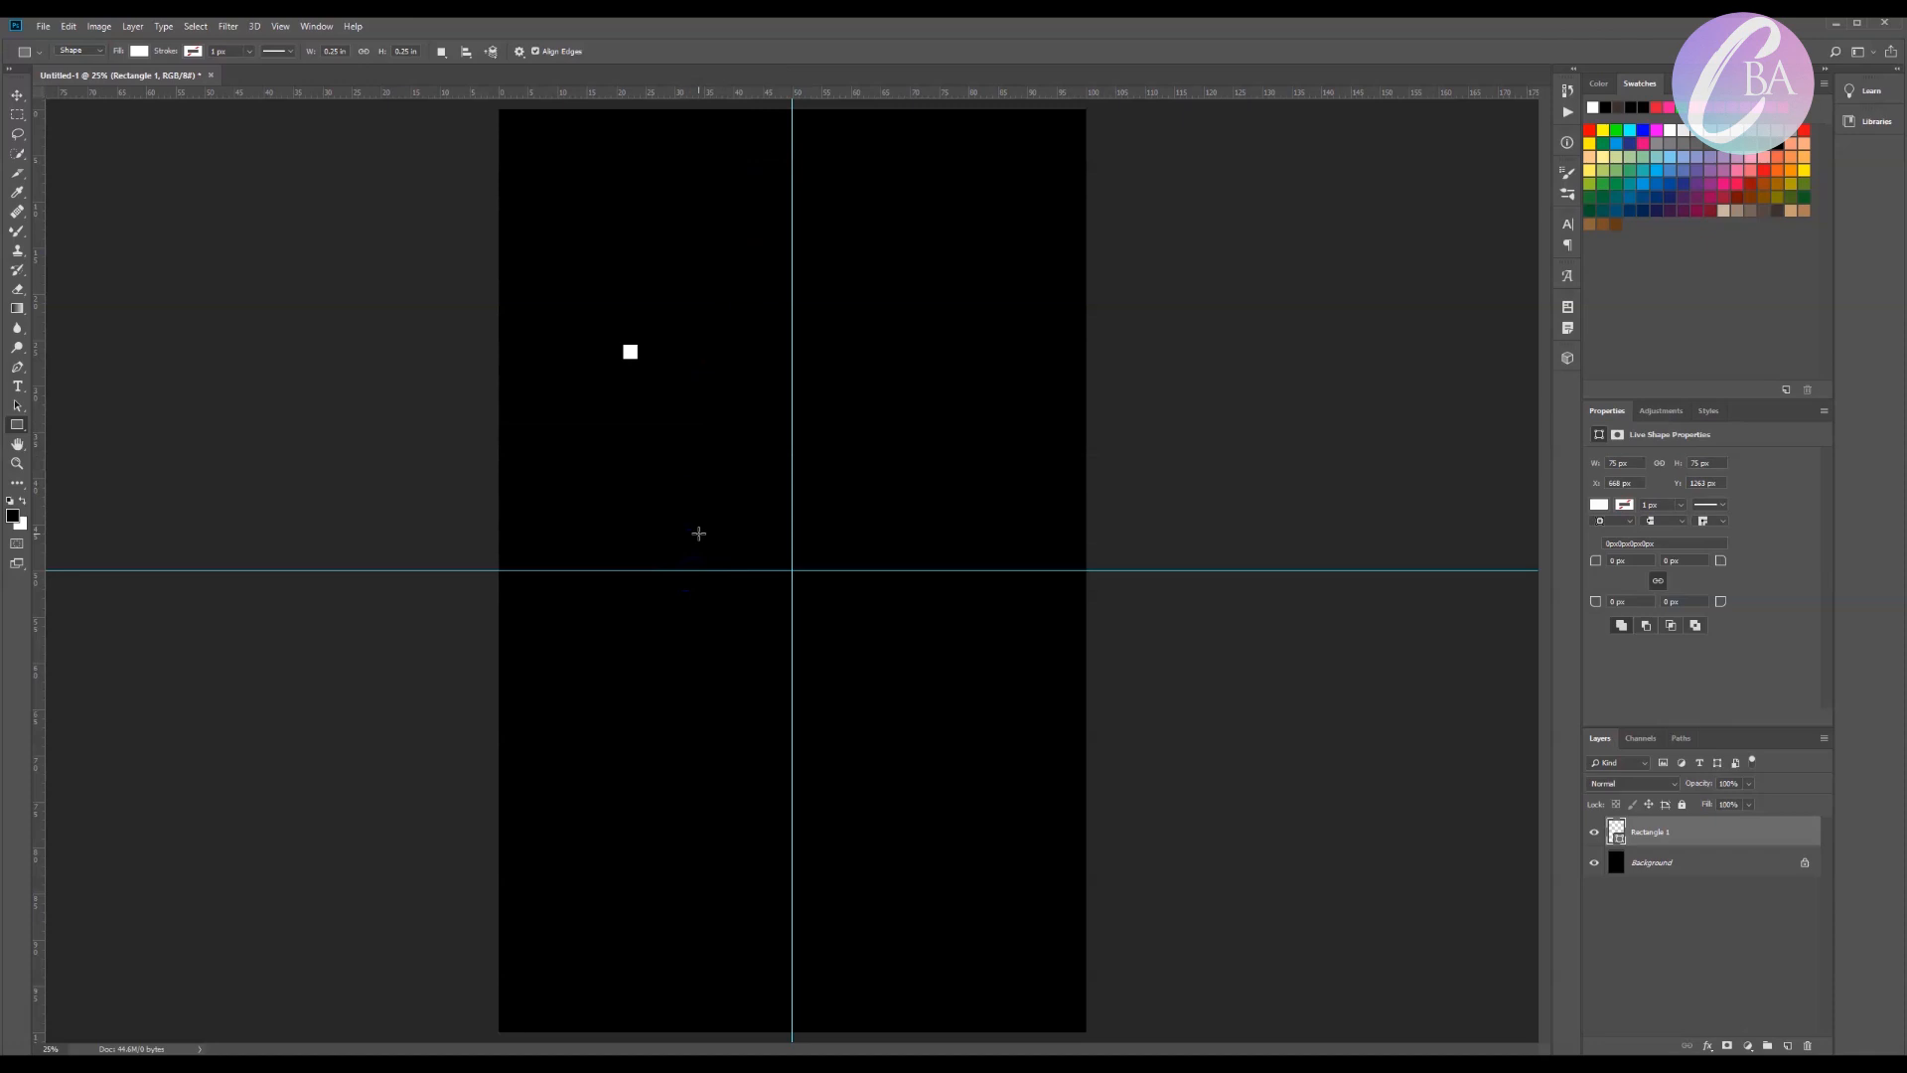
left_click(18, 95)
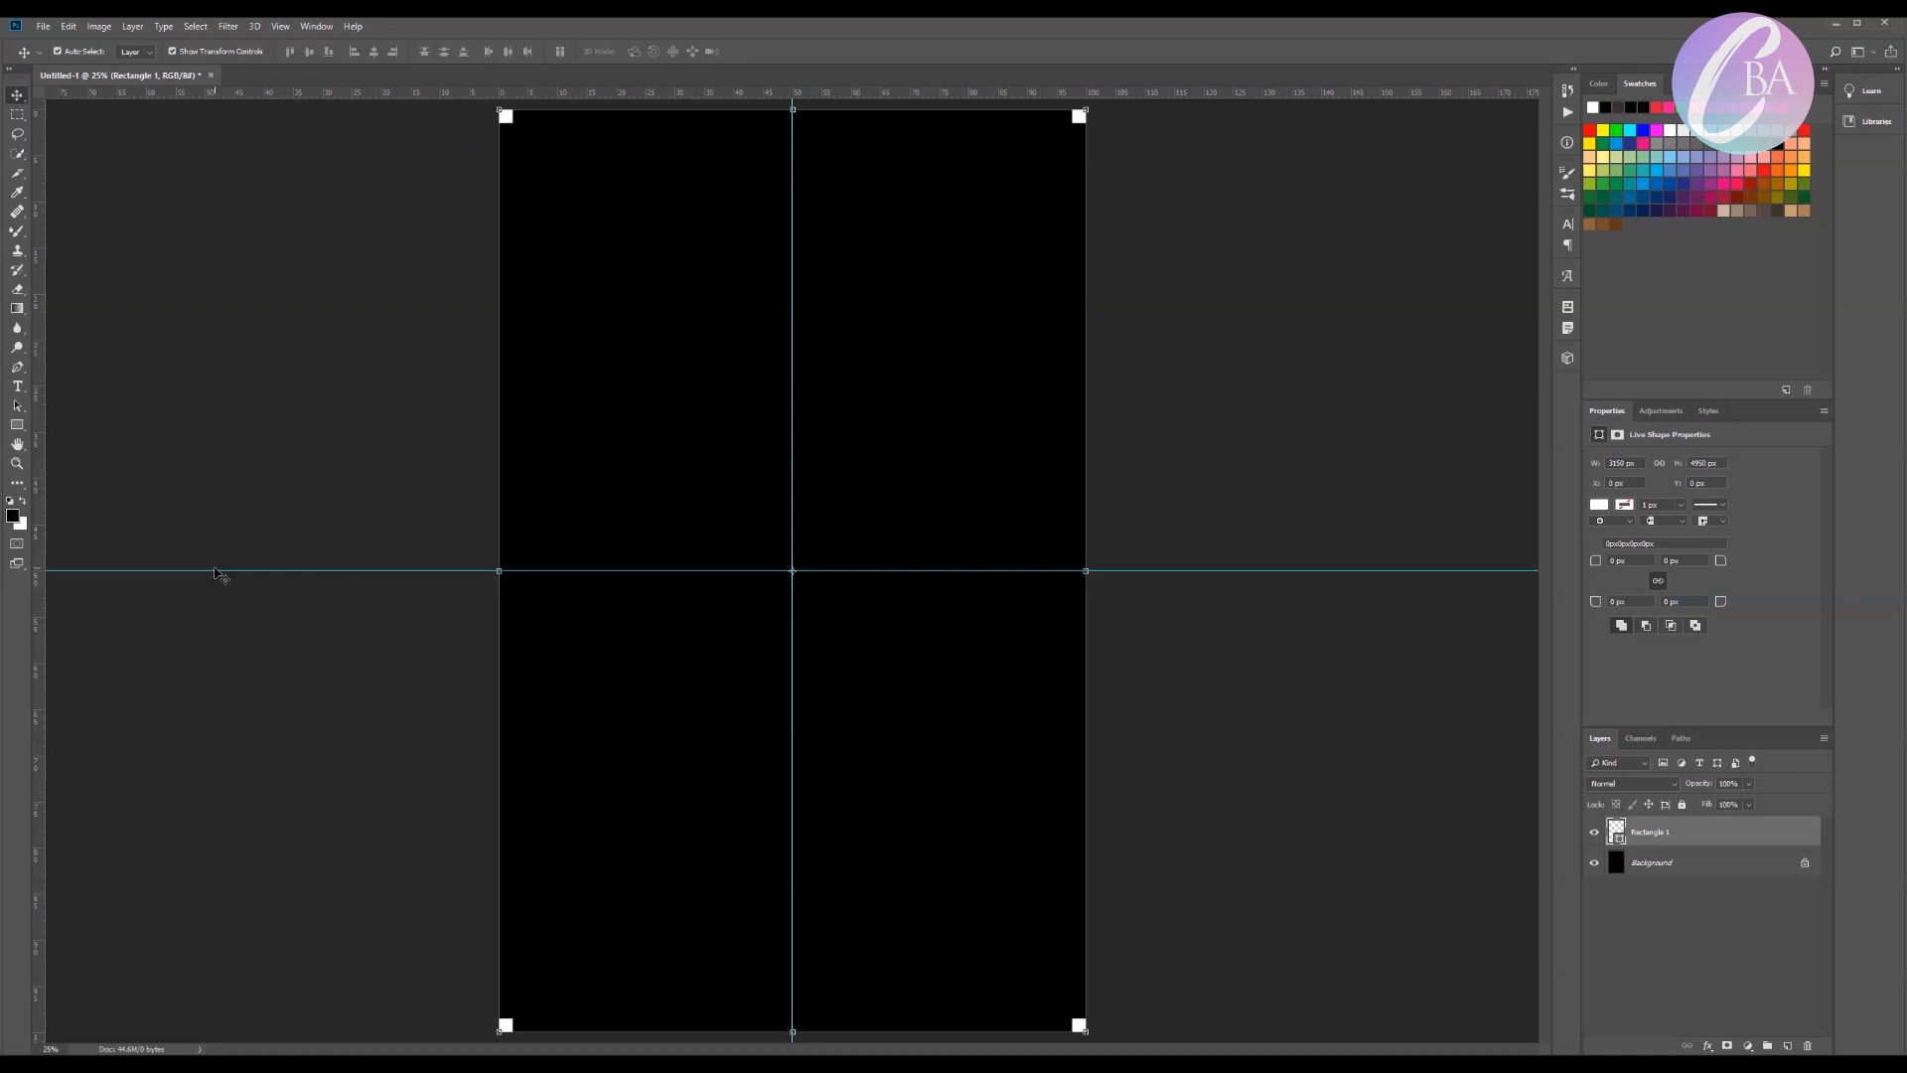
Copy the white square into all four corners as registration marks
double_click(1650, 830)
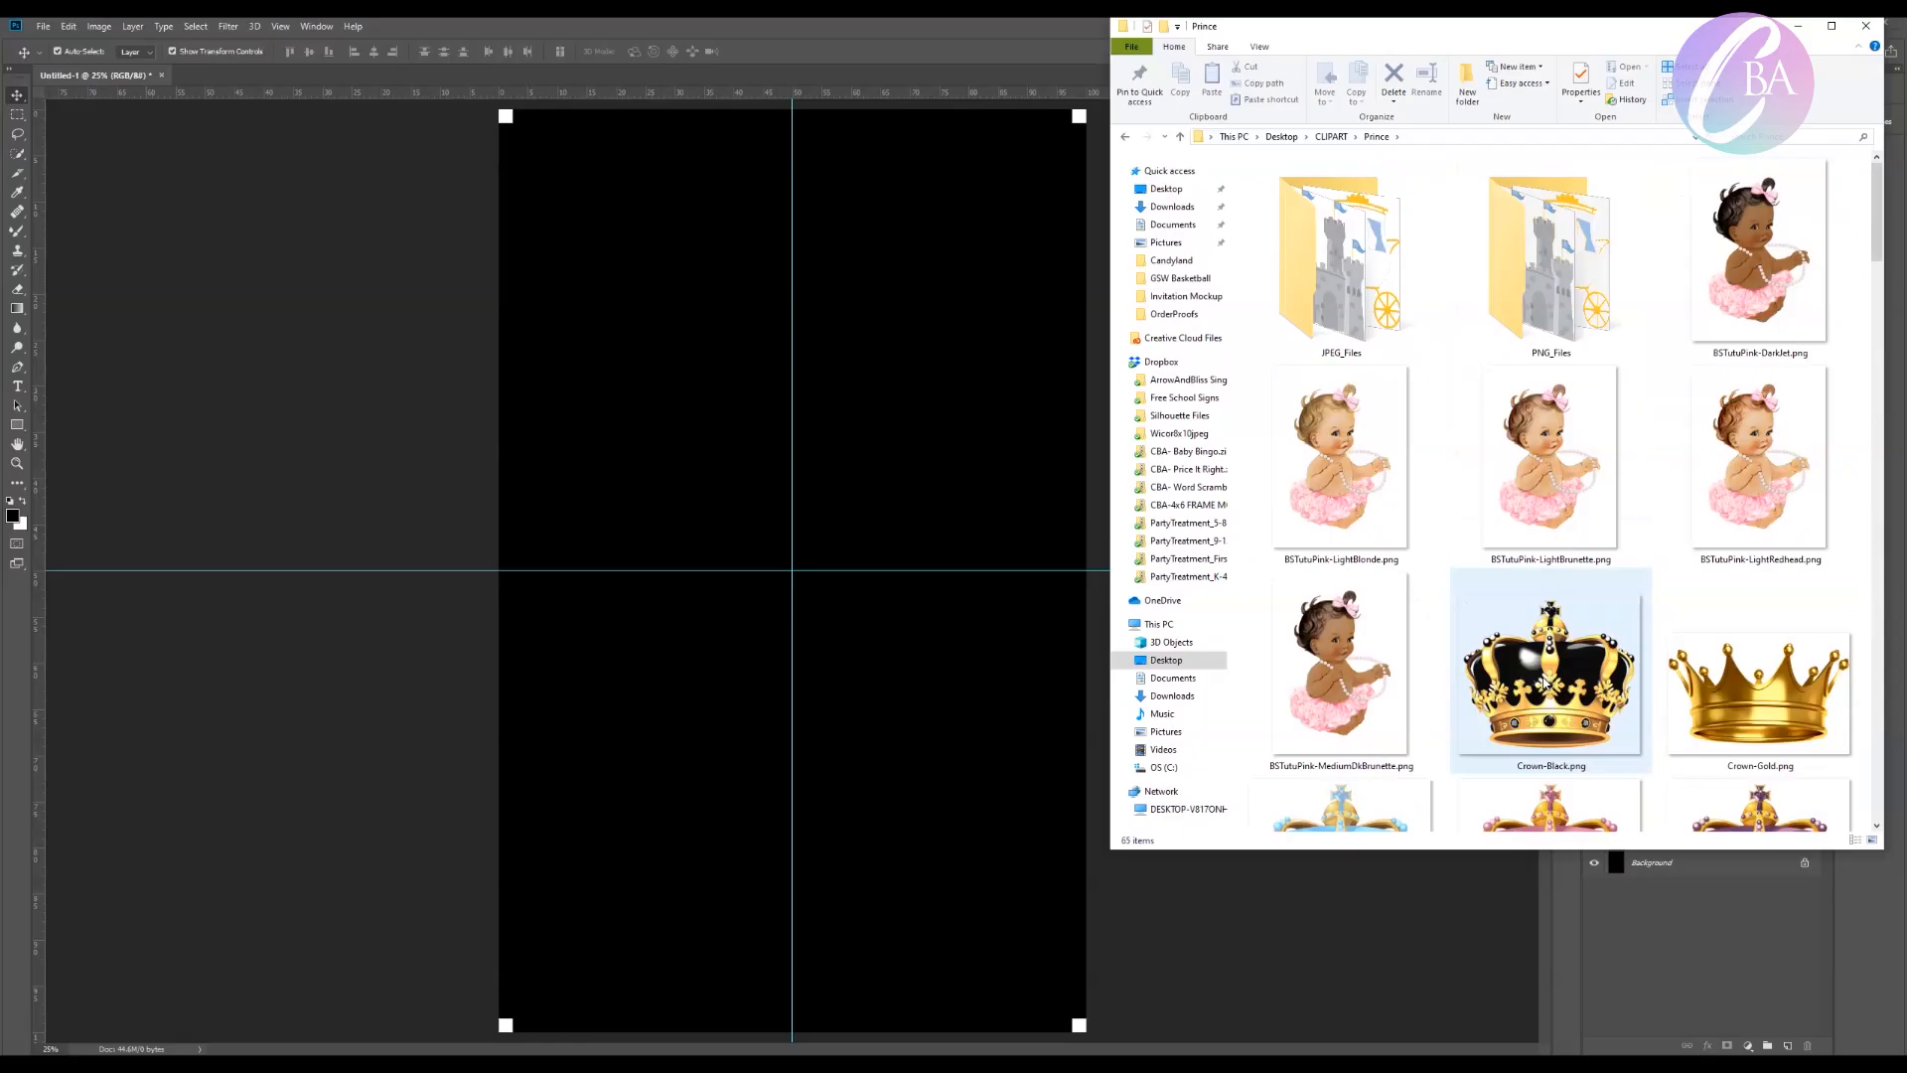
Place the crowned baby clipart PNG centred on the canvas as its own layer
scroll("down", 3)
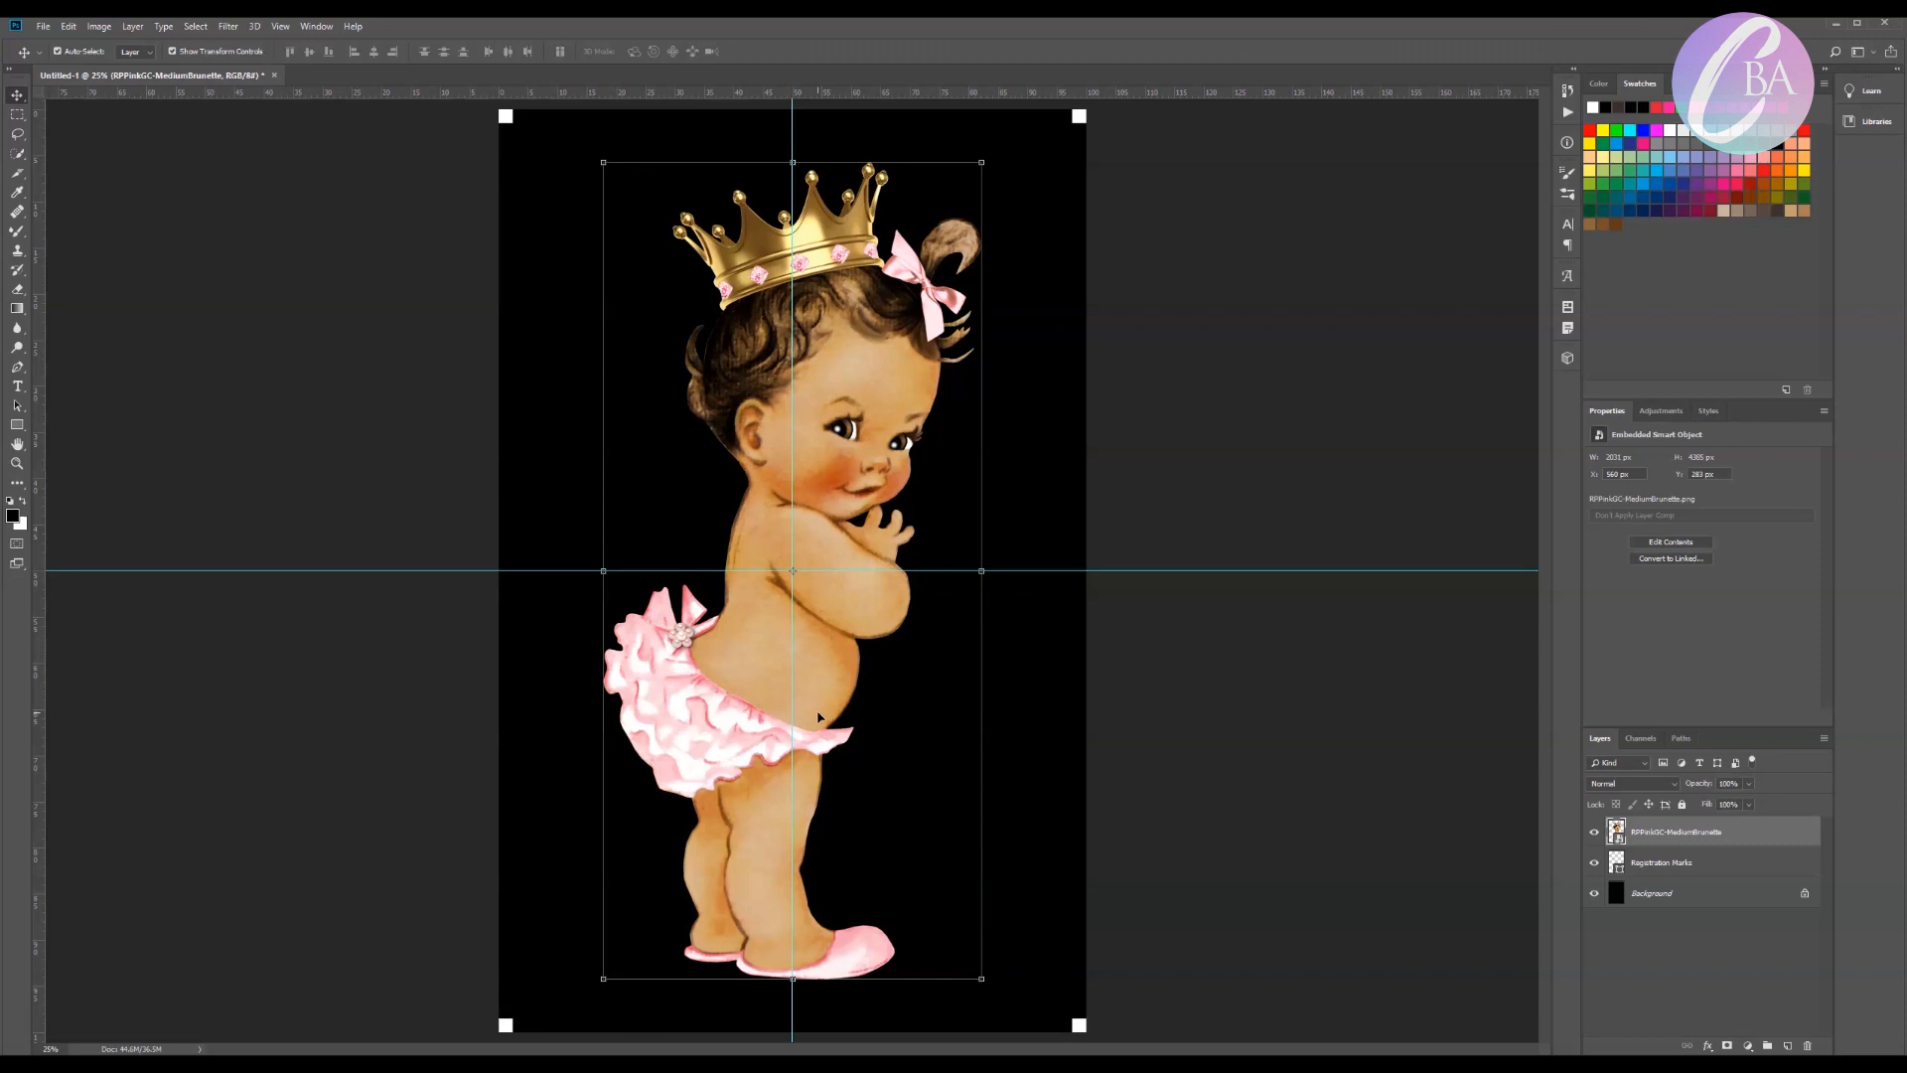
mouse_move(1271, 799)
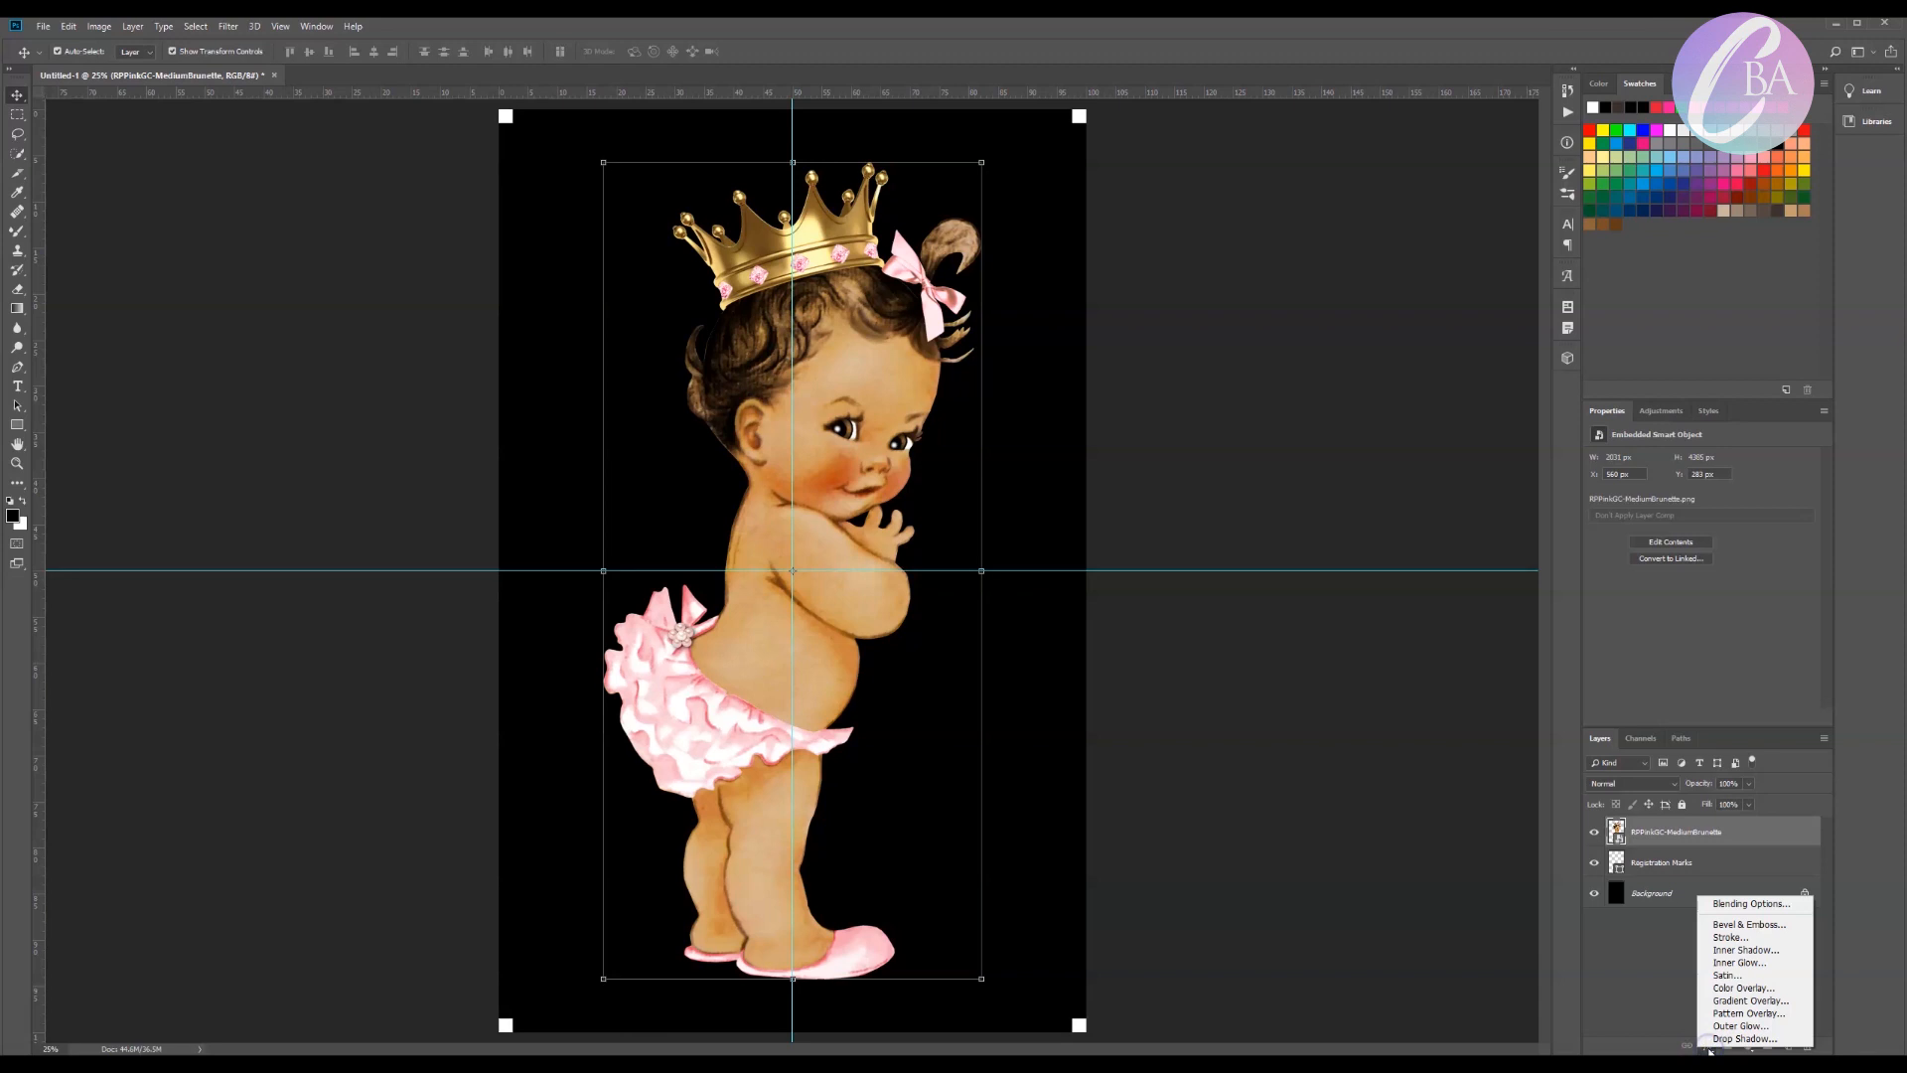
Add a thick white Stroke effect, positioned Outside, around the clipart layer
left_click(1726, 936)
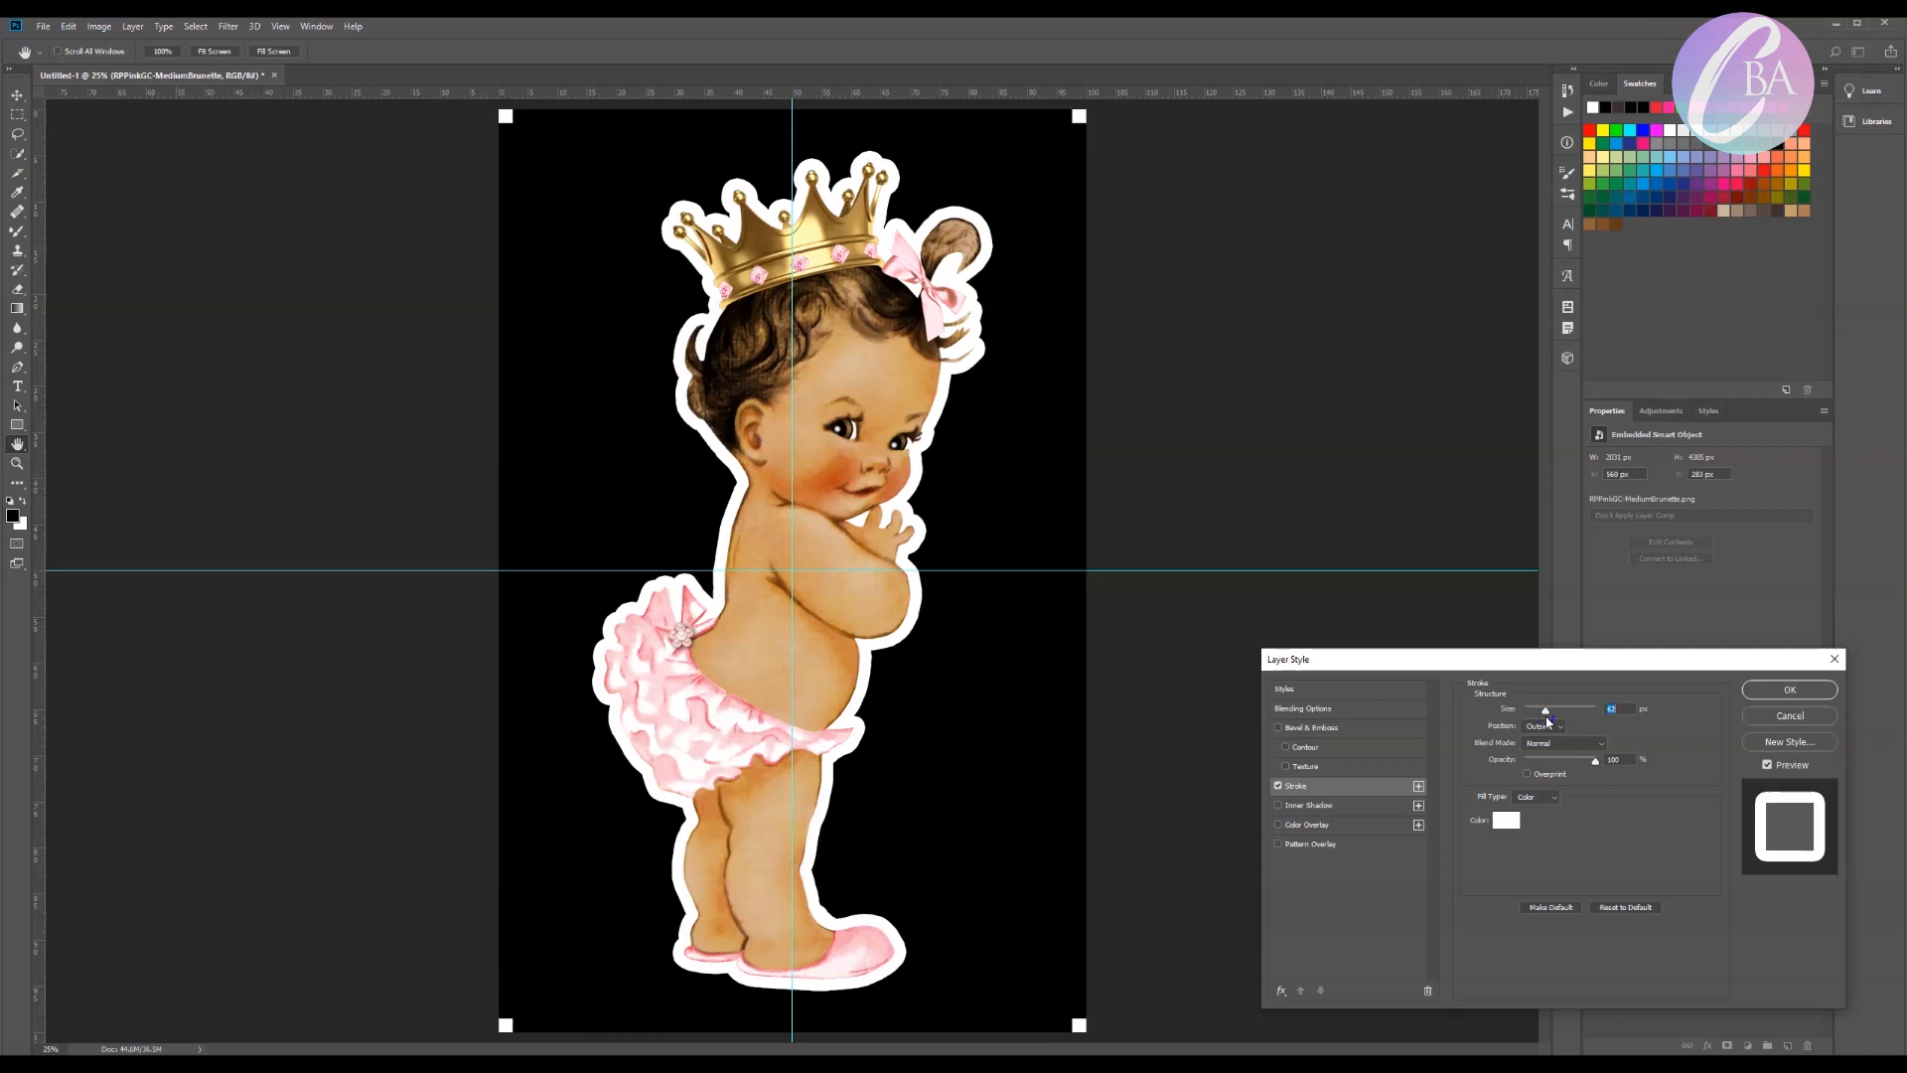
mouse_move(1546, 769)
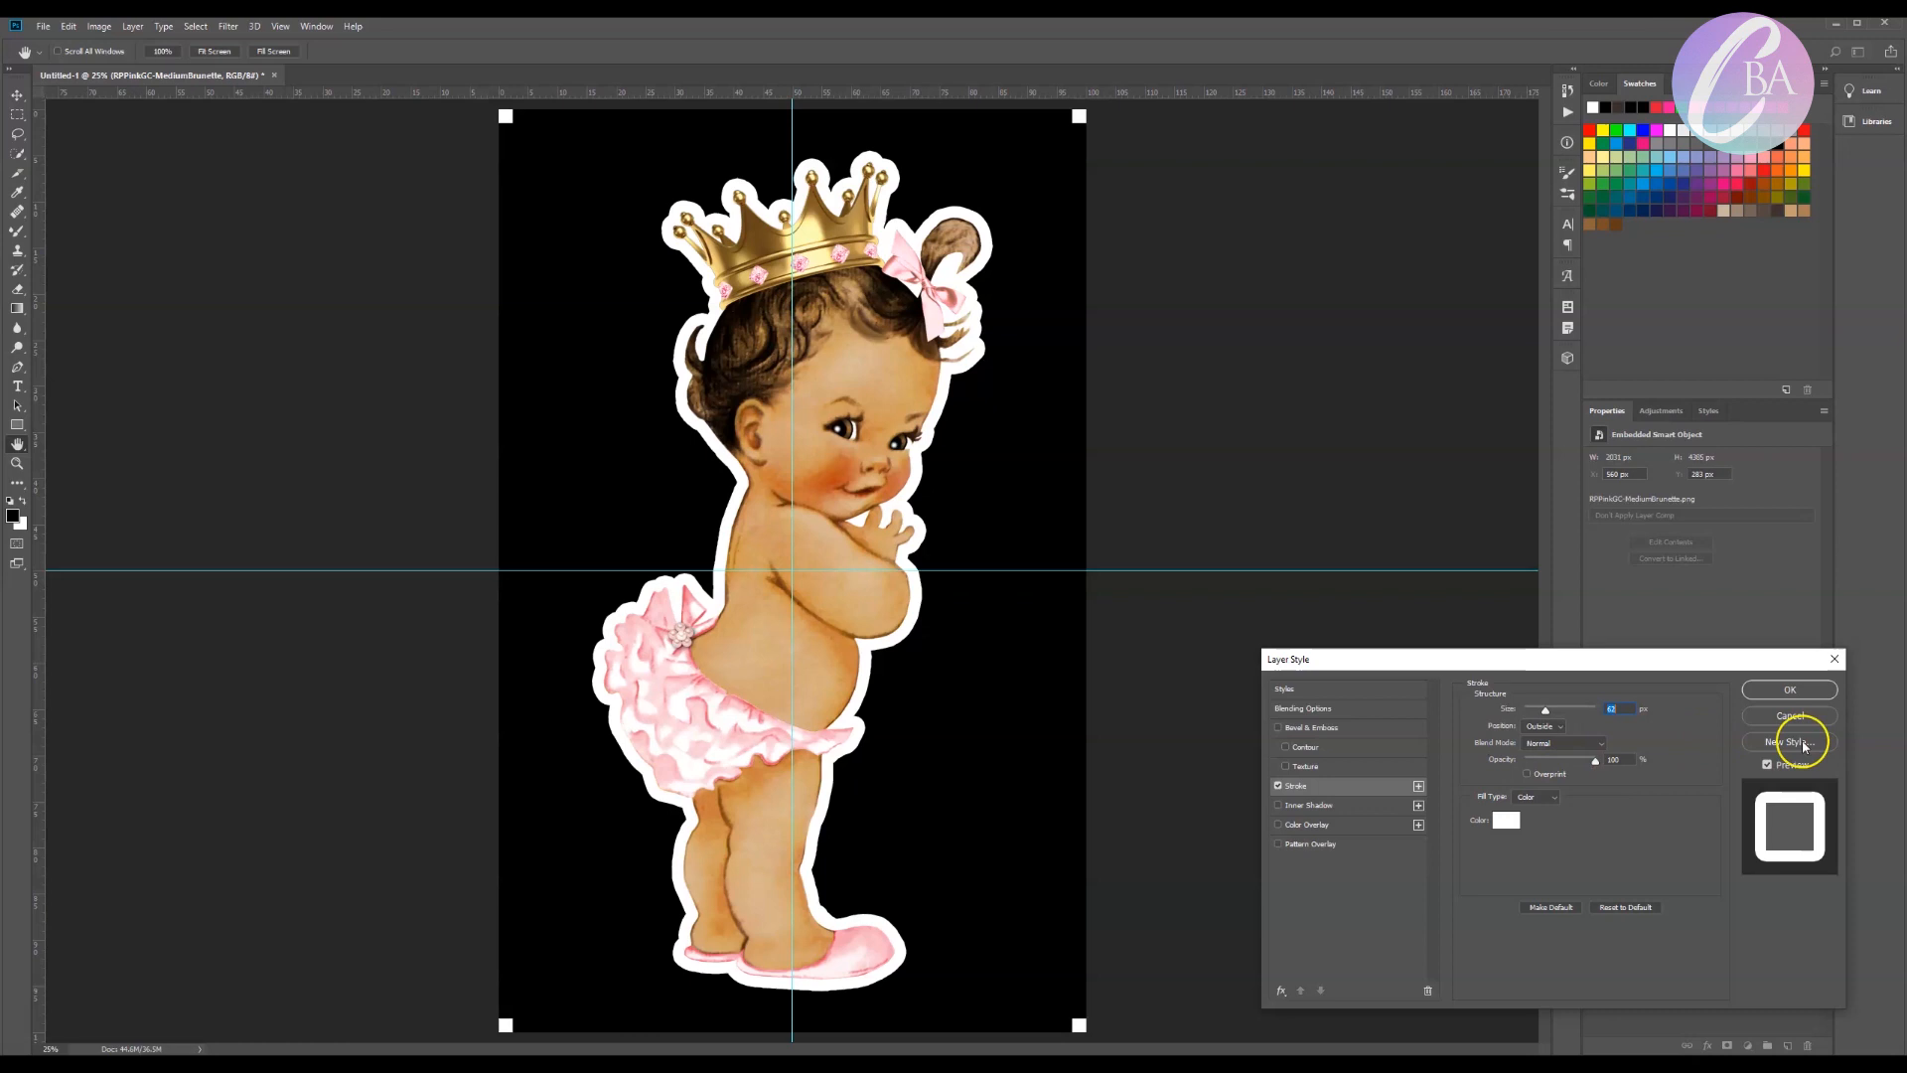
left_click(1789, 689)
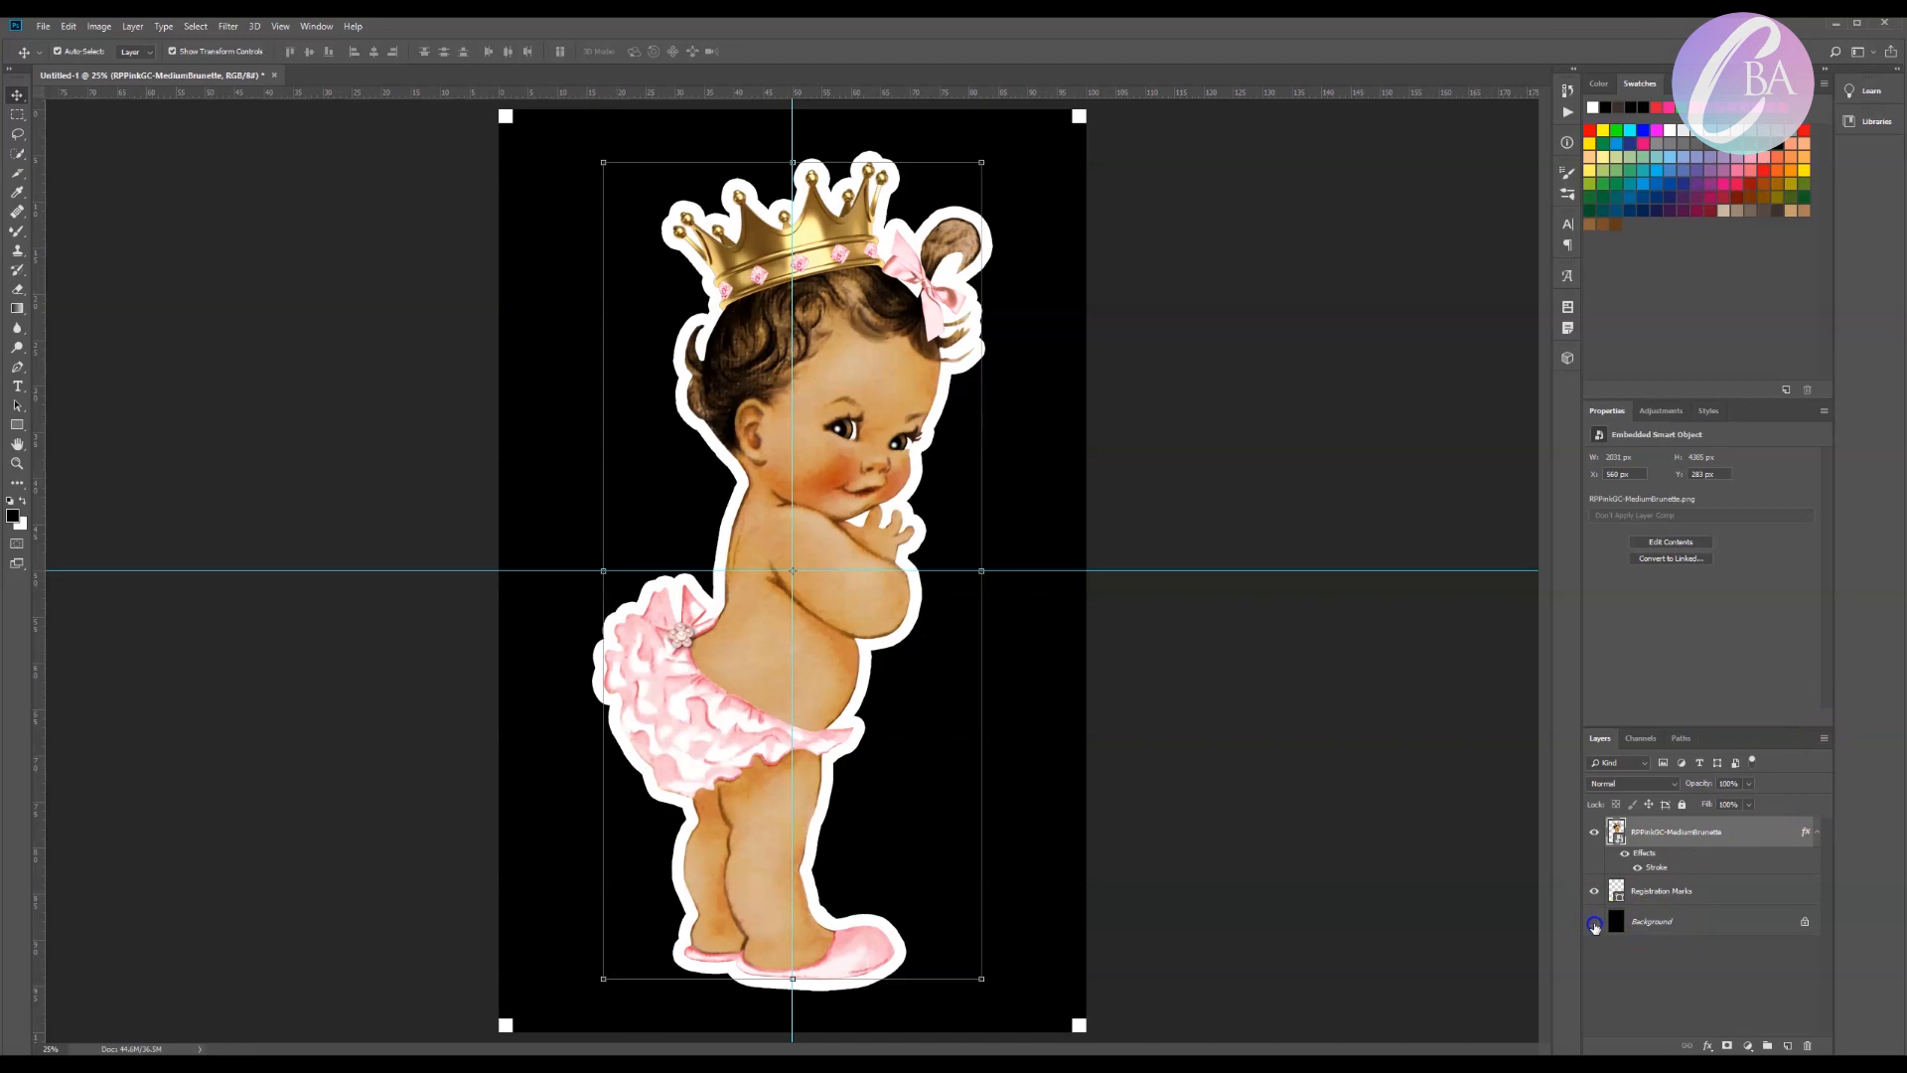
Hide the black Background layer so the outlined clipart sits on transparency
left_click(1593, 920)
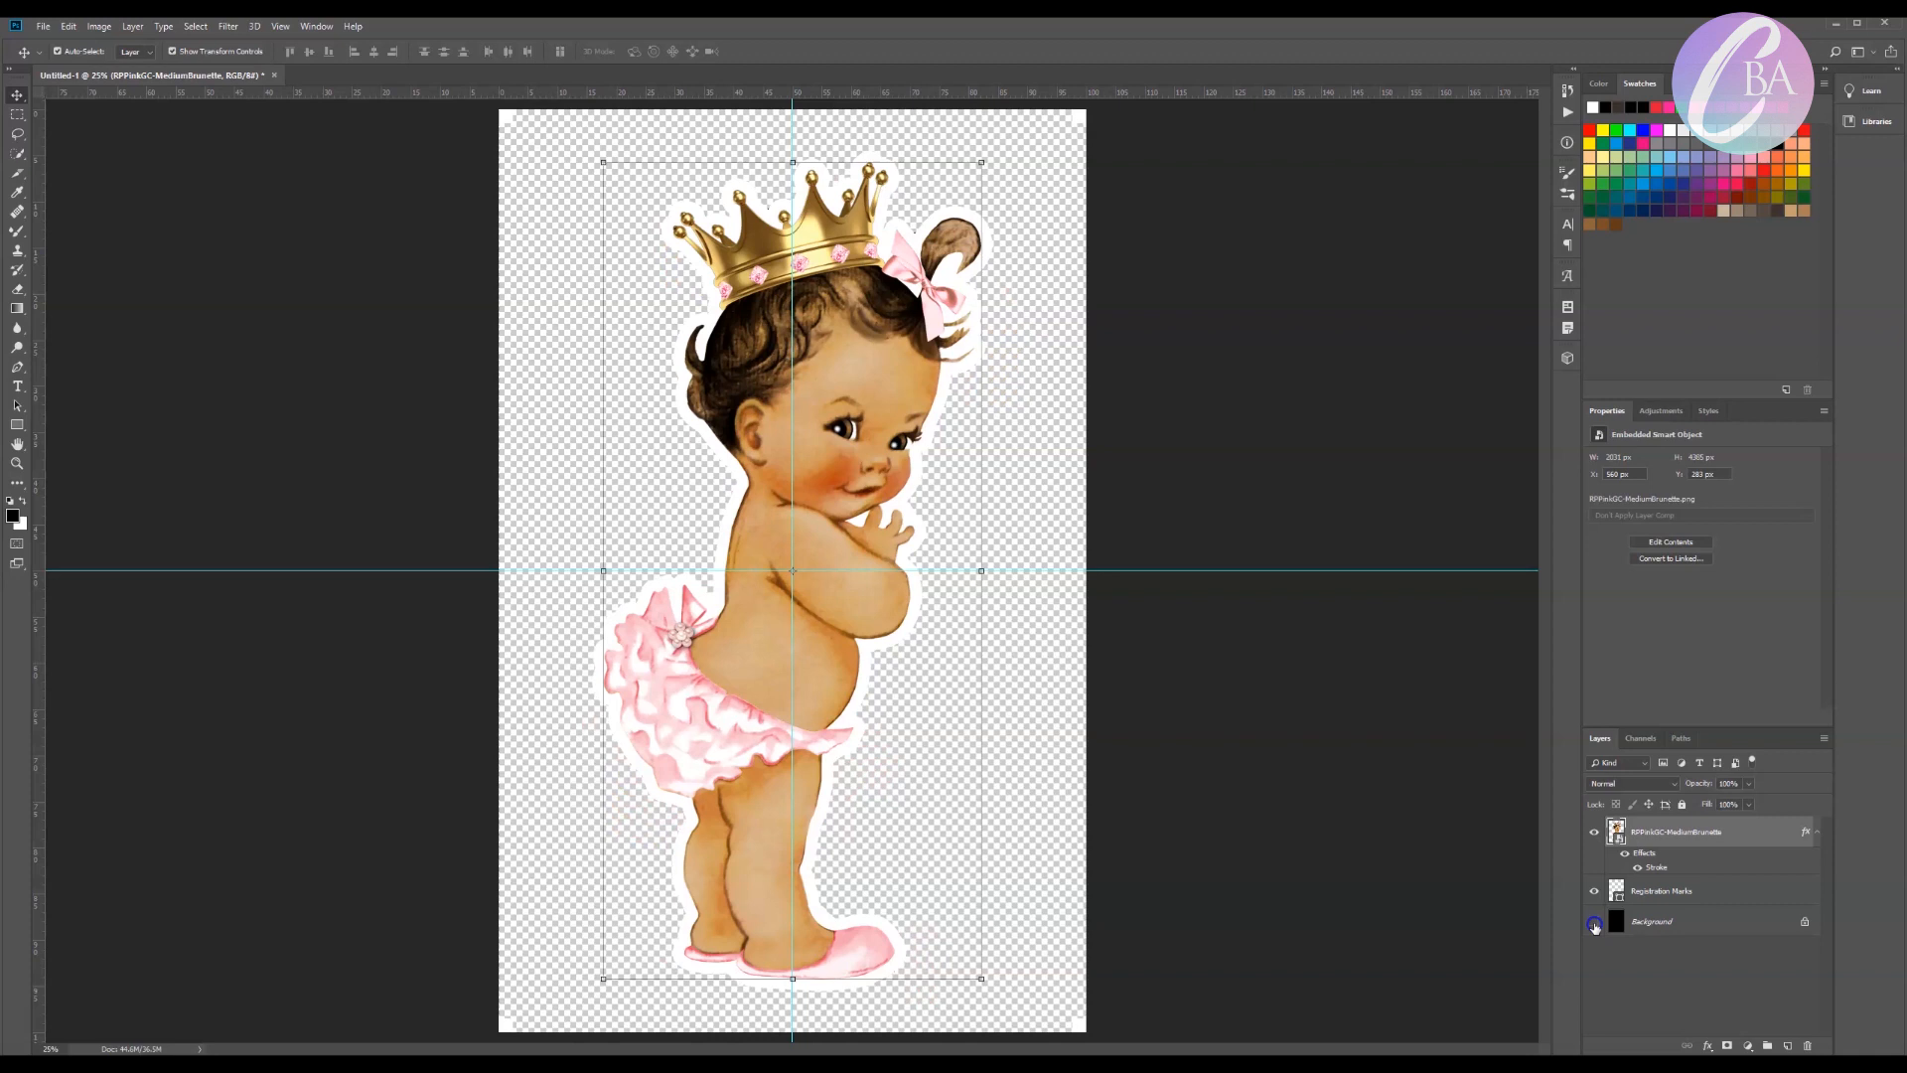
left_click(1595, 920)
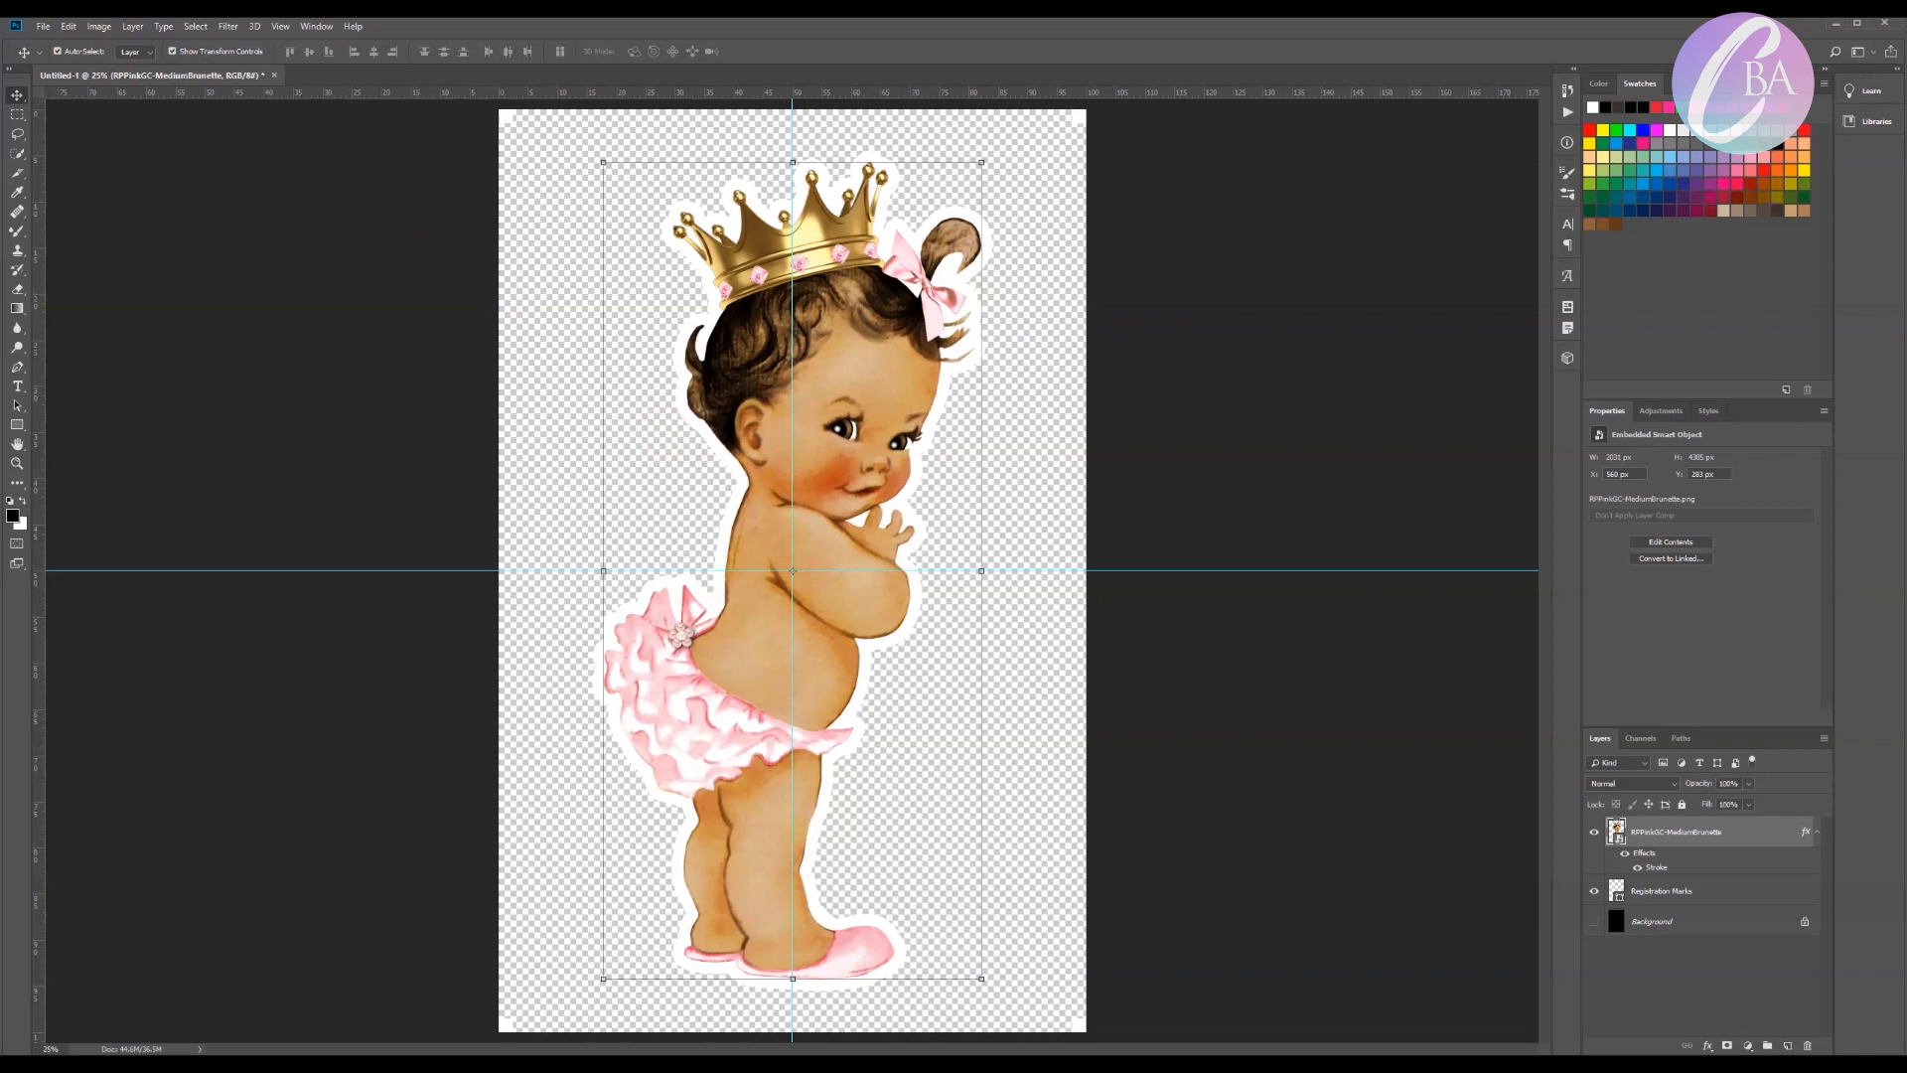
left_click(42, 26)
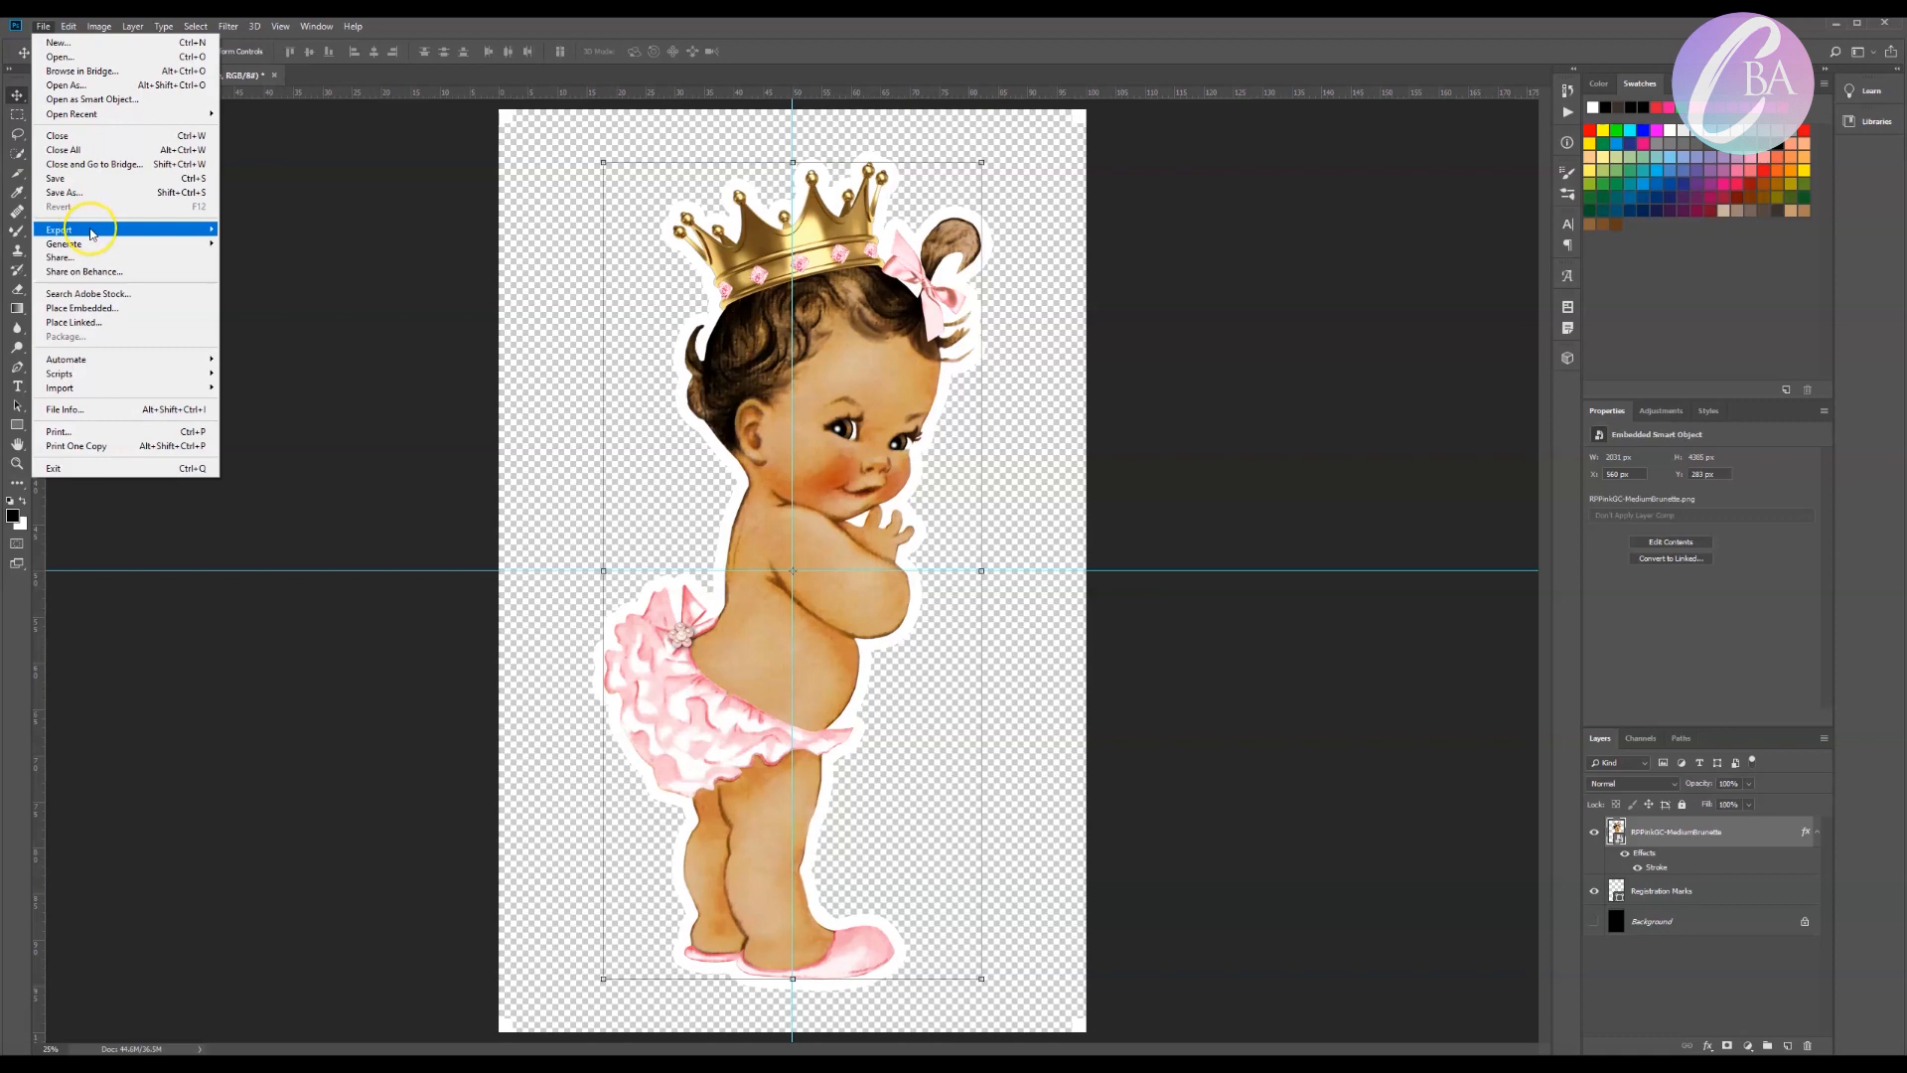
Save the design as ytSAMPLE.png in the CRICUT Print and Cut folder
left_click(64, 193)
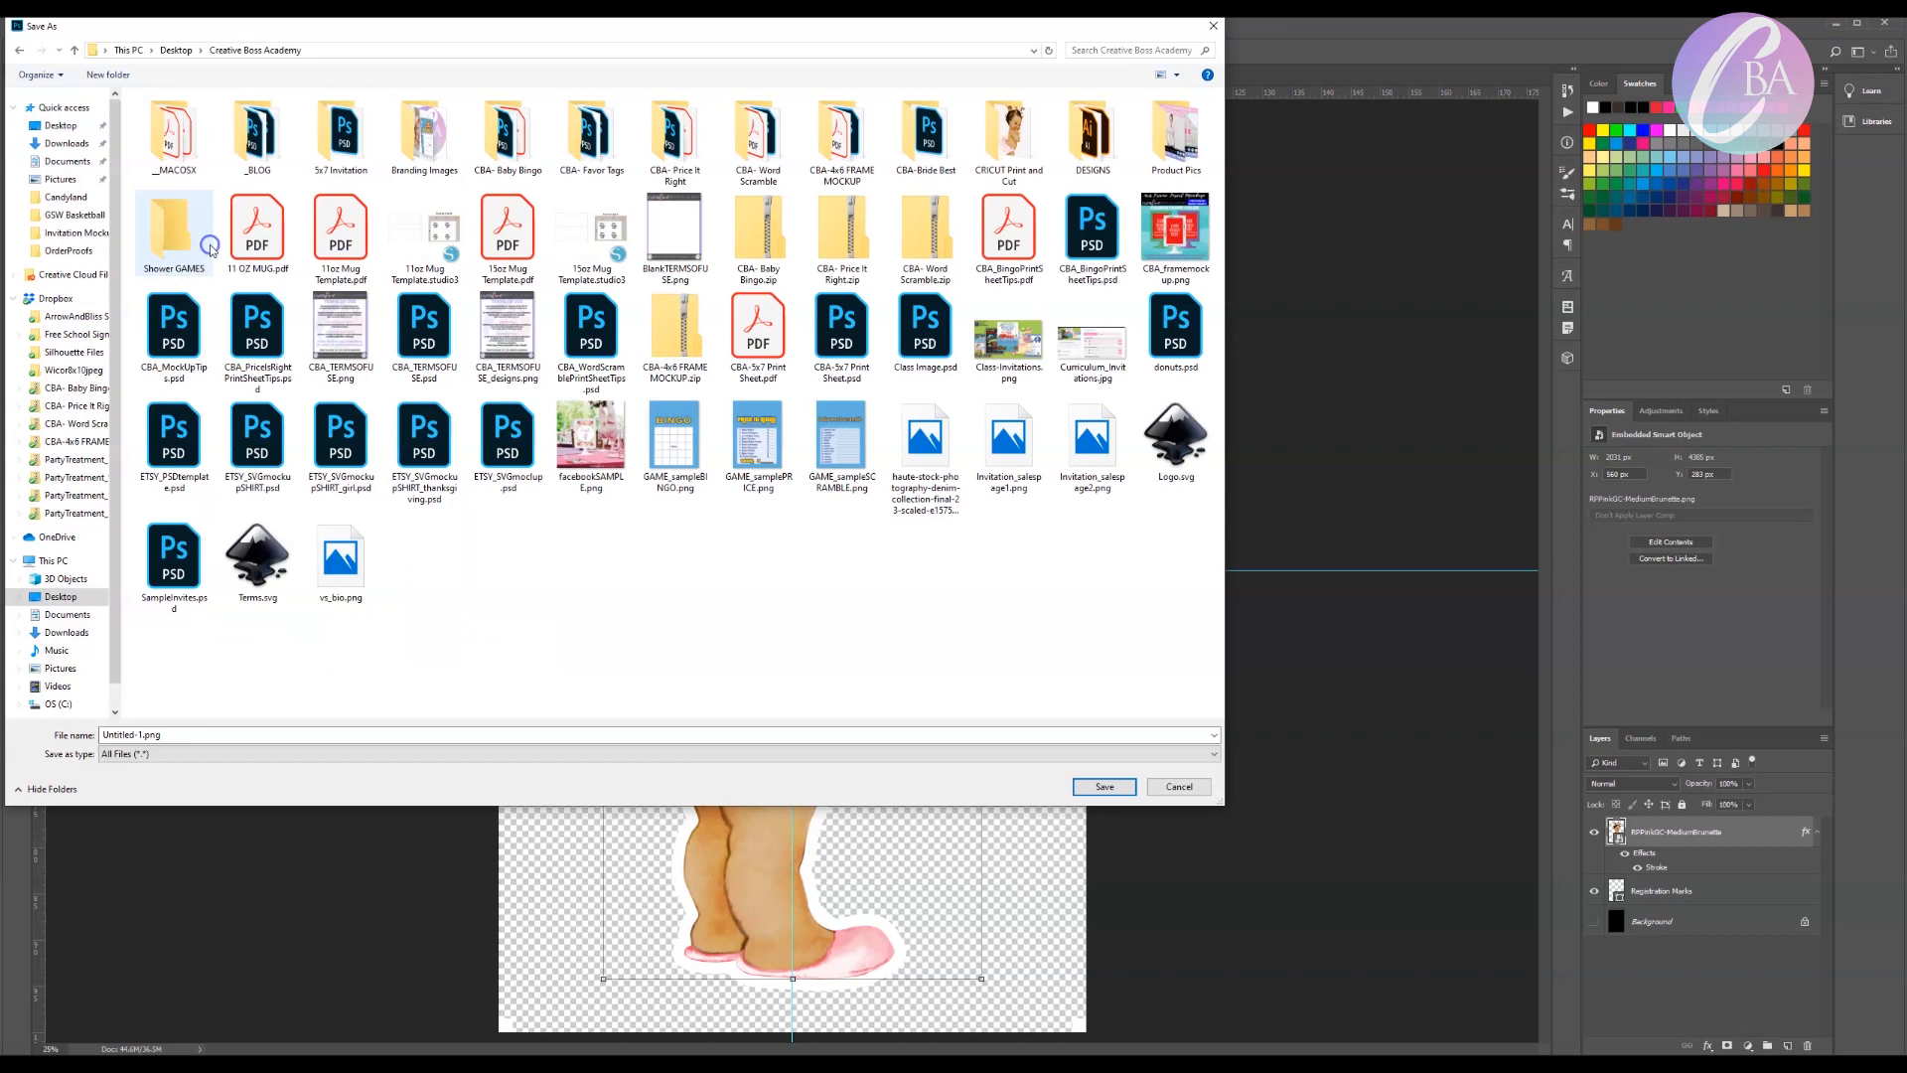
double_click(1010, 137)
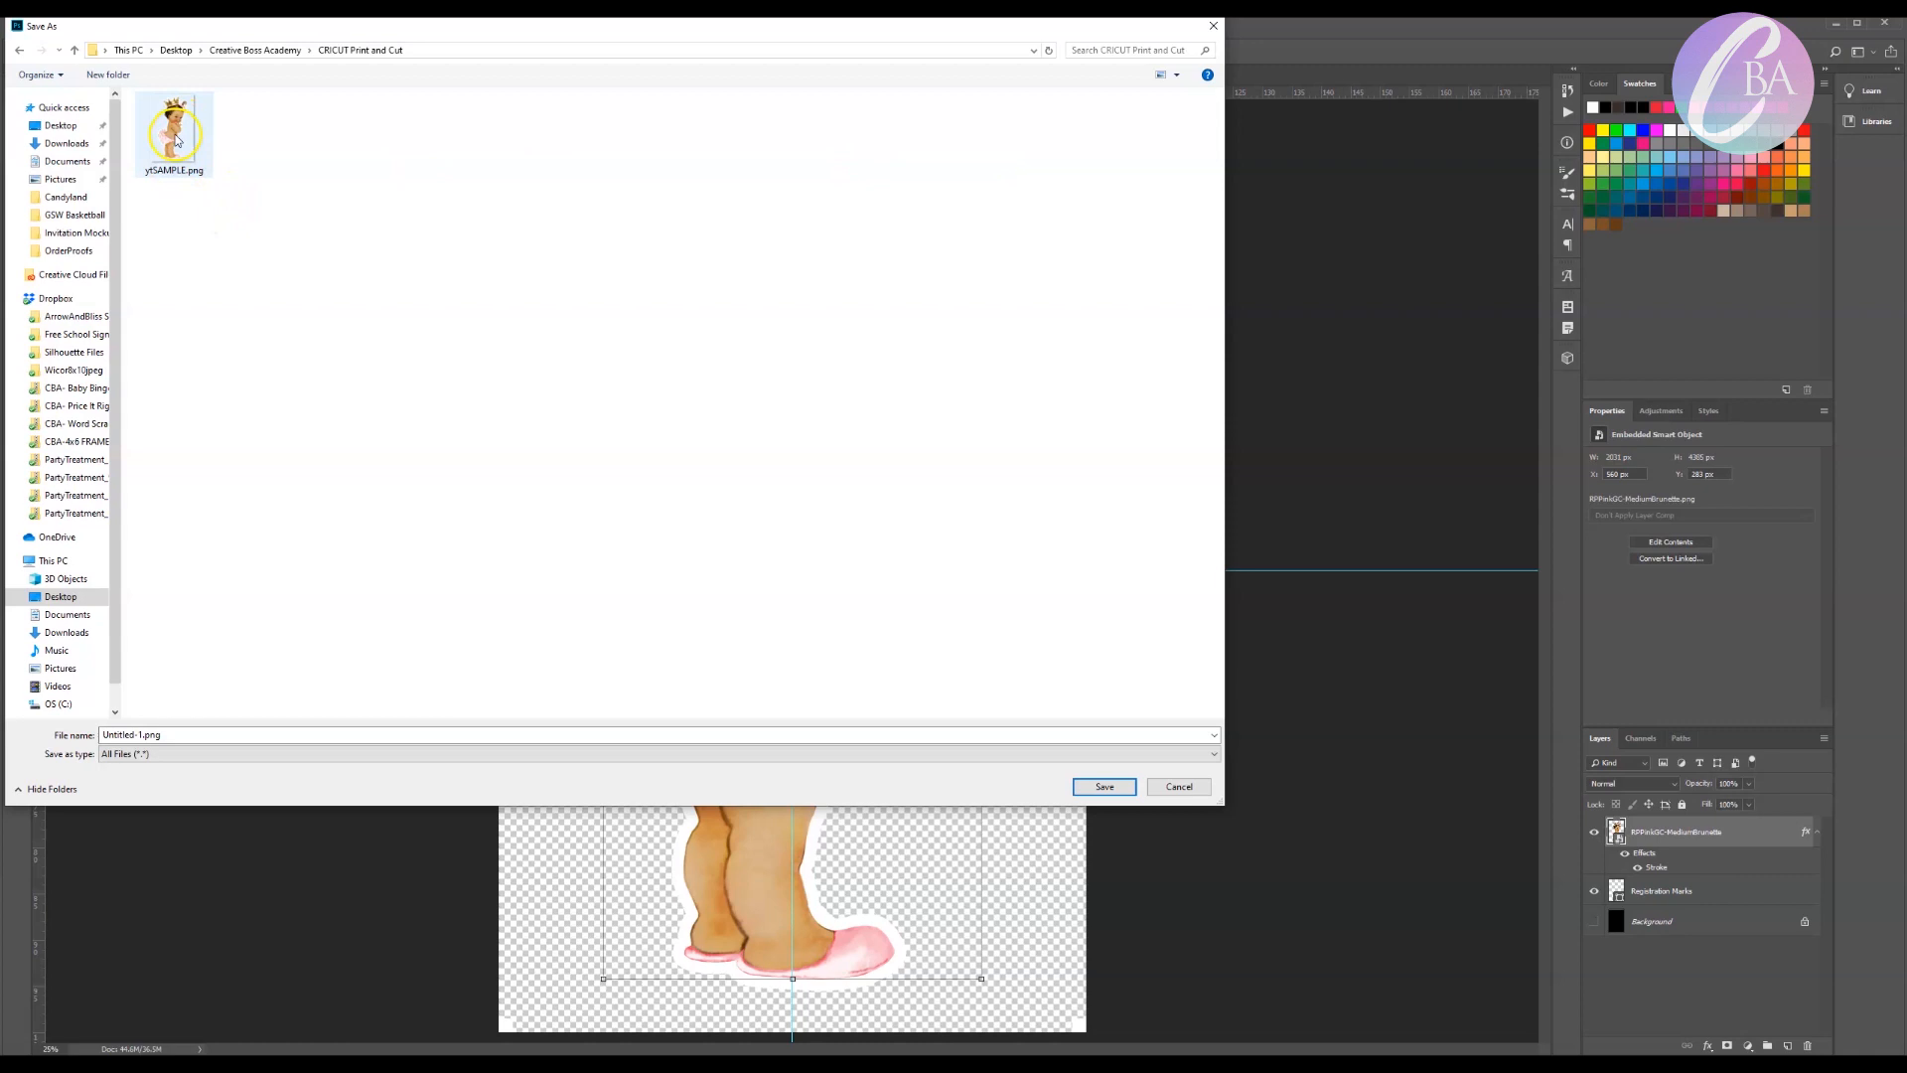
left_click(1103, 787)
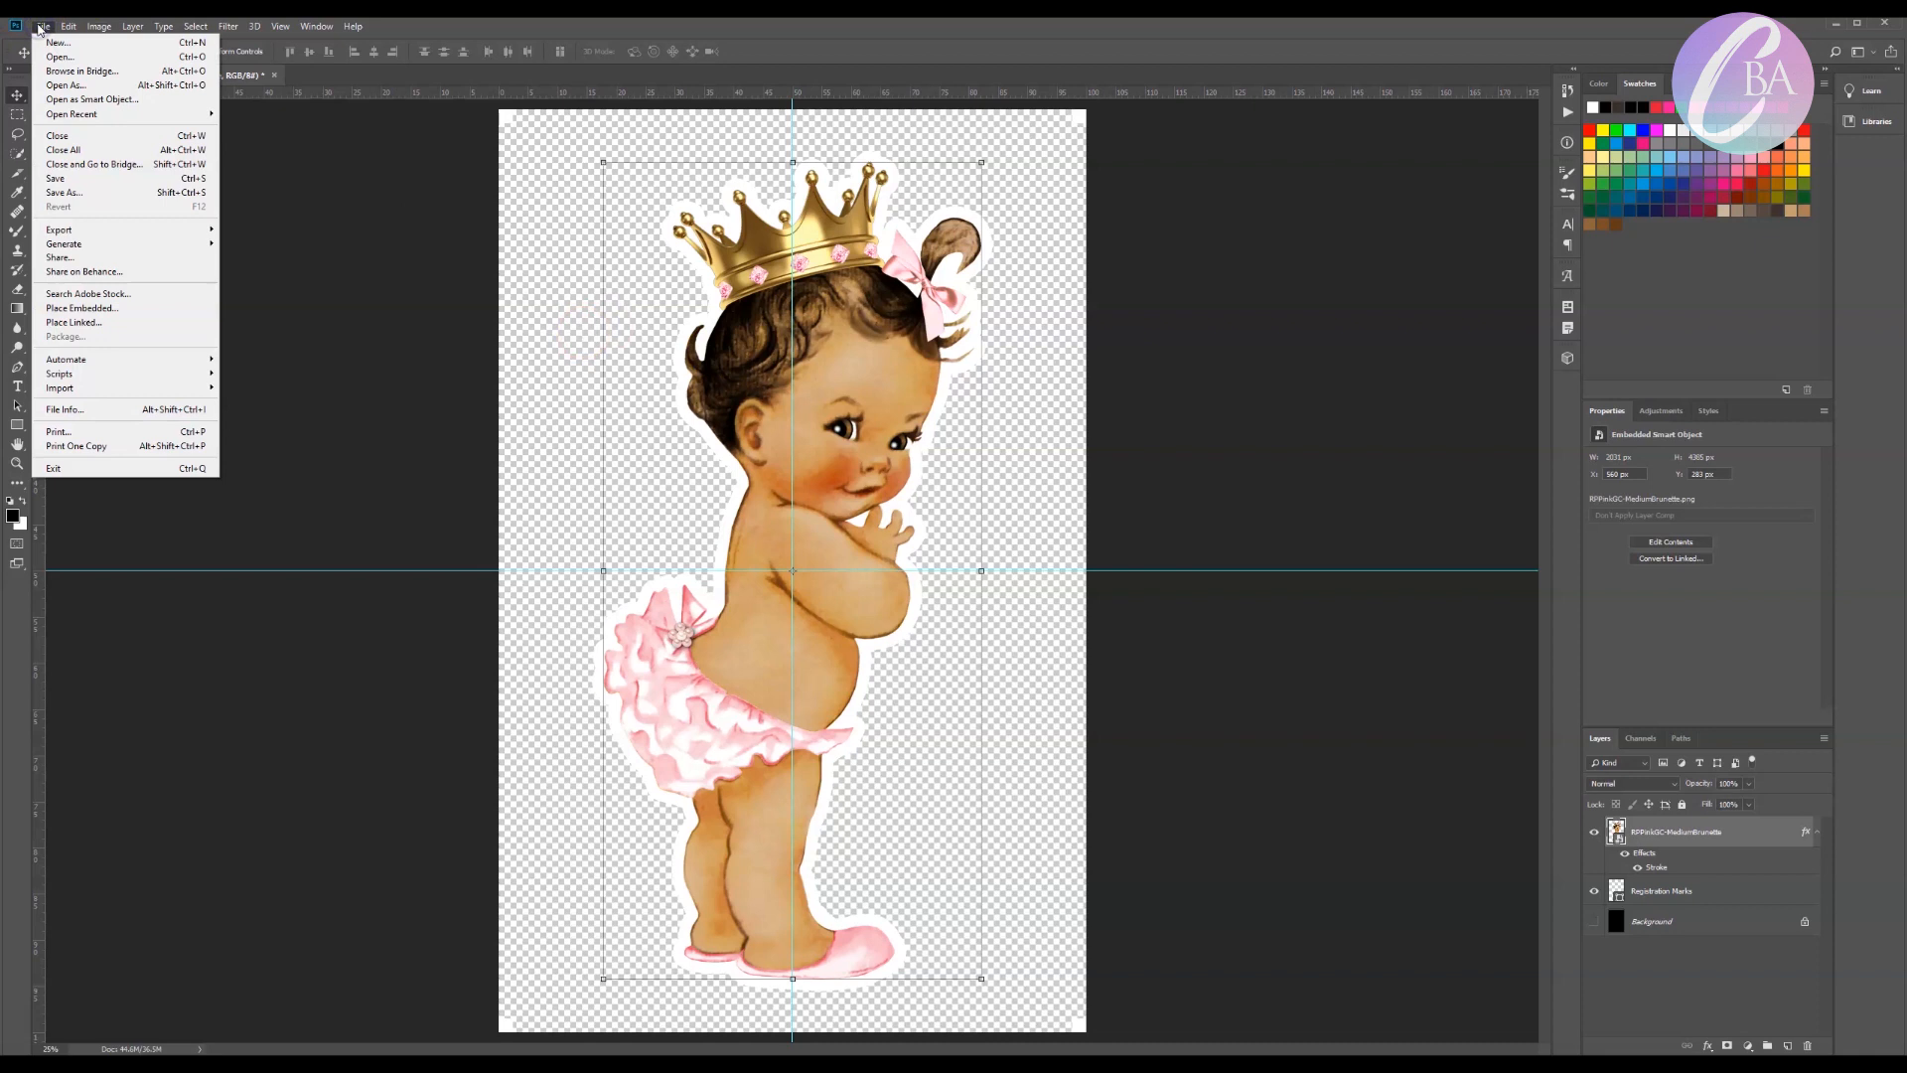
mouse_move(63, 242)
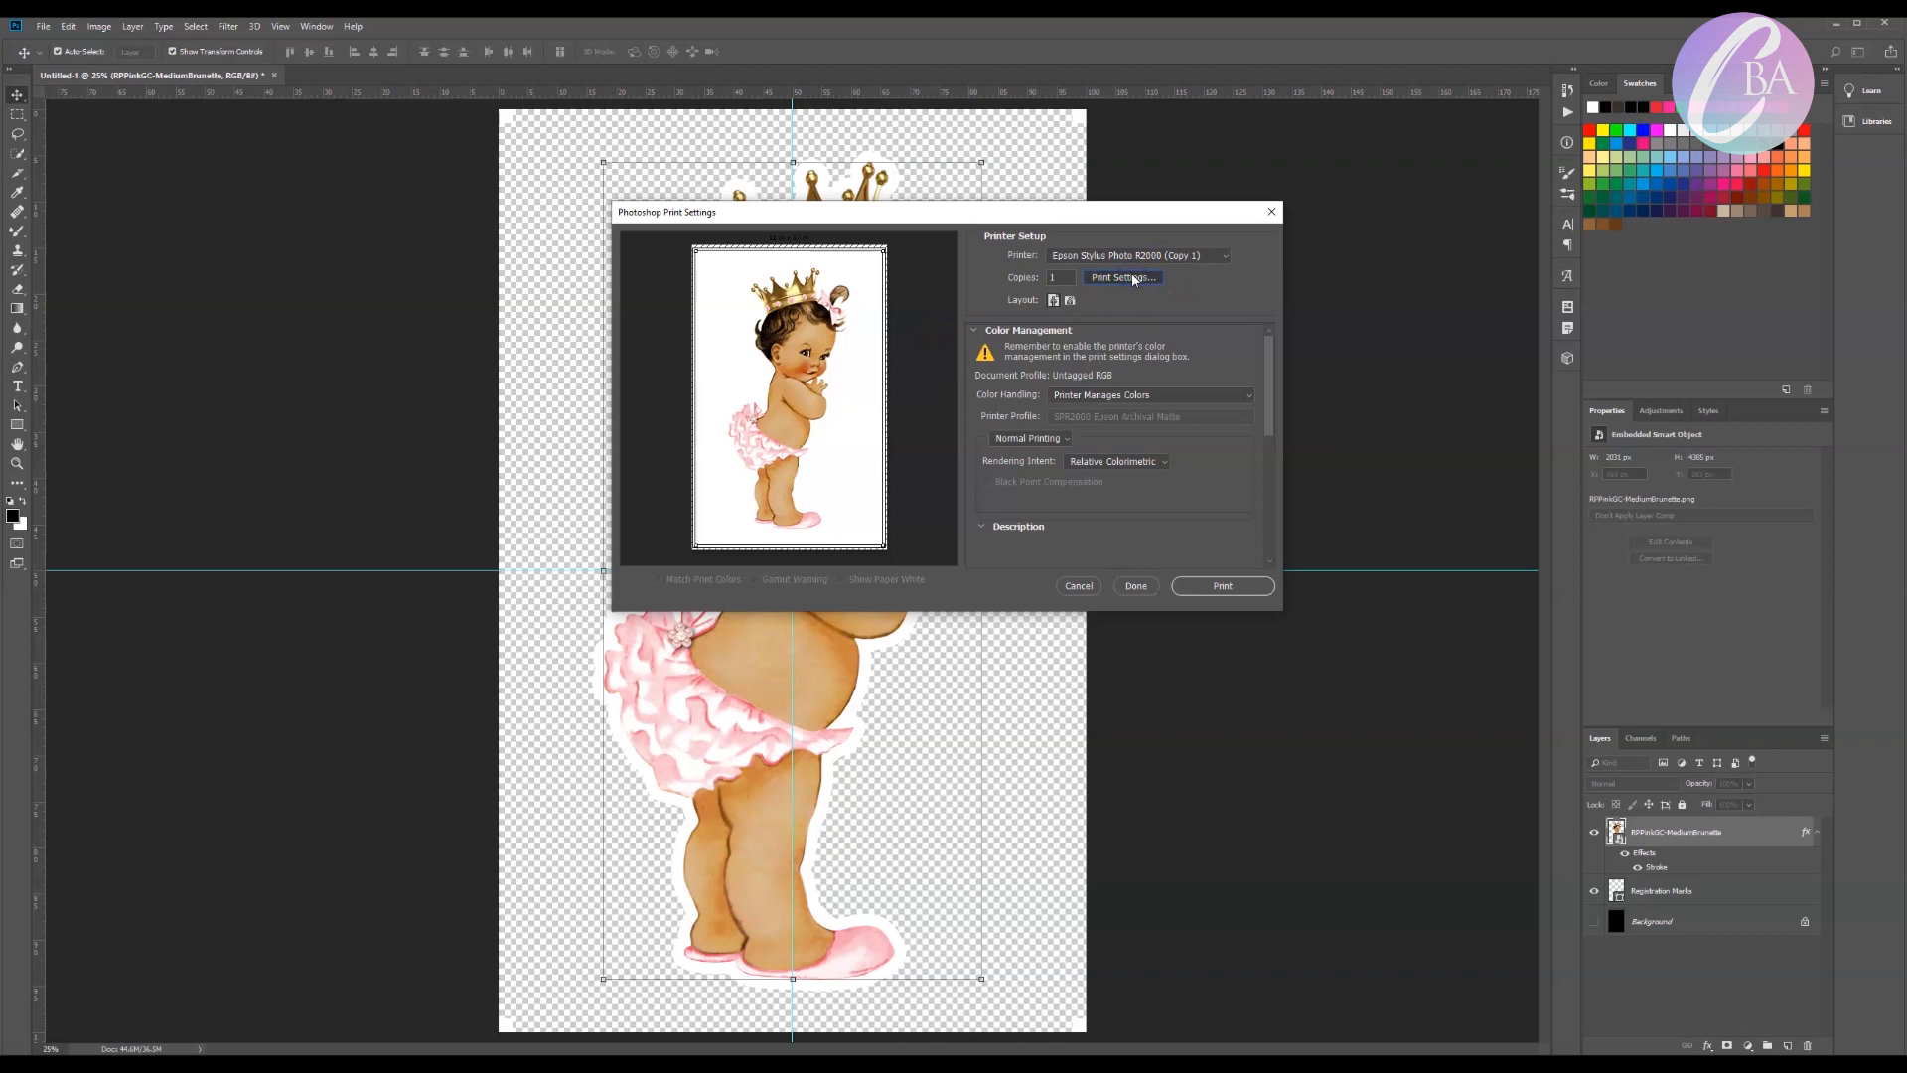
Set the Epson R2000 to Premium Presentation Paper Matte, US B 11 × 17 in, and print
left_click(1120, 278)
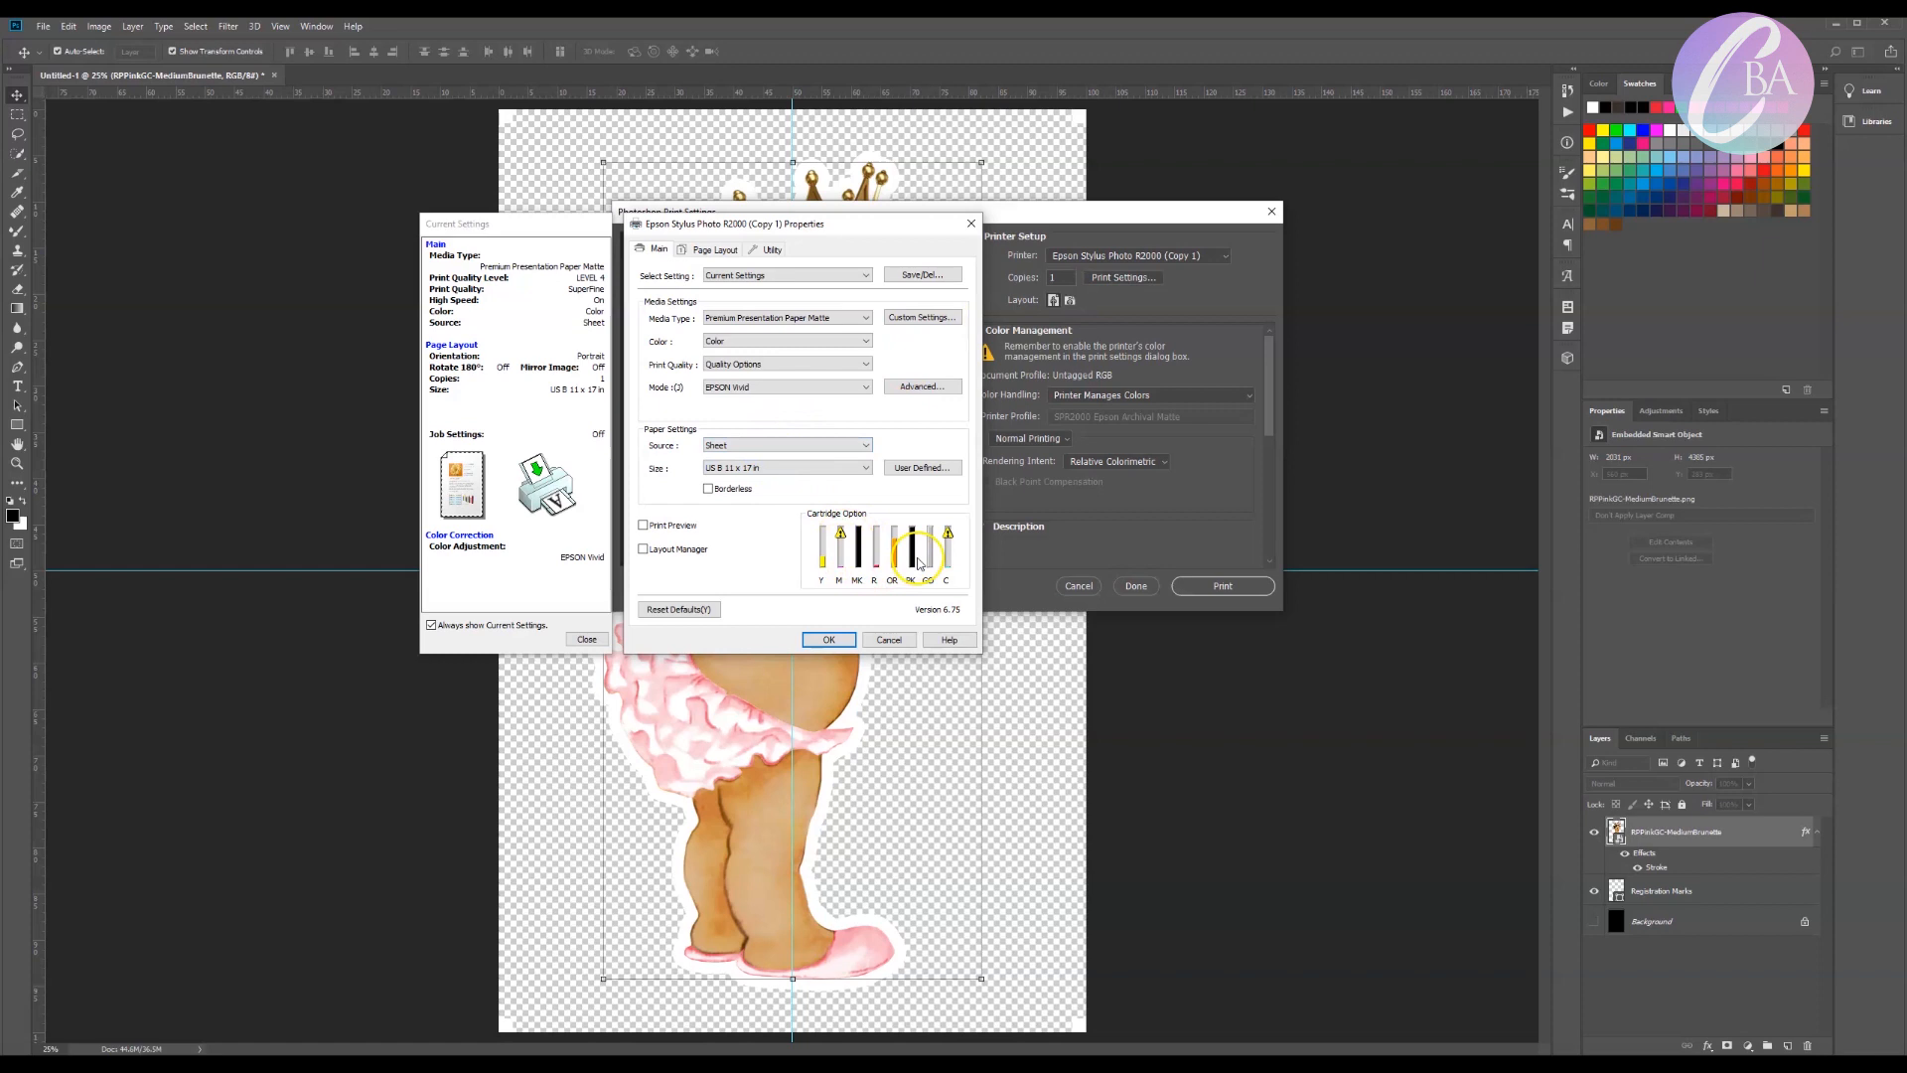
mouse_move(876, 443)
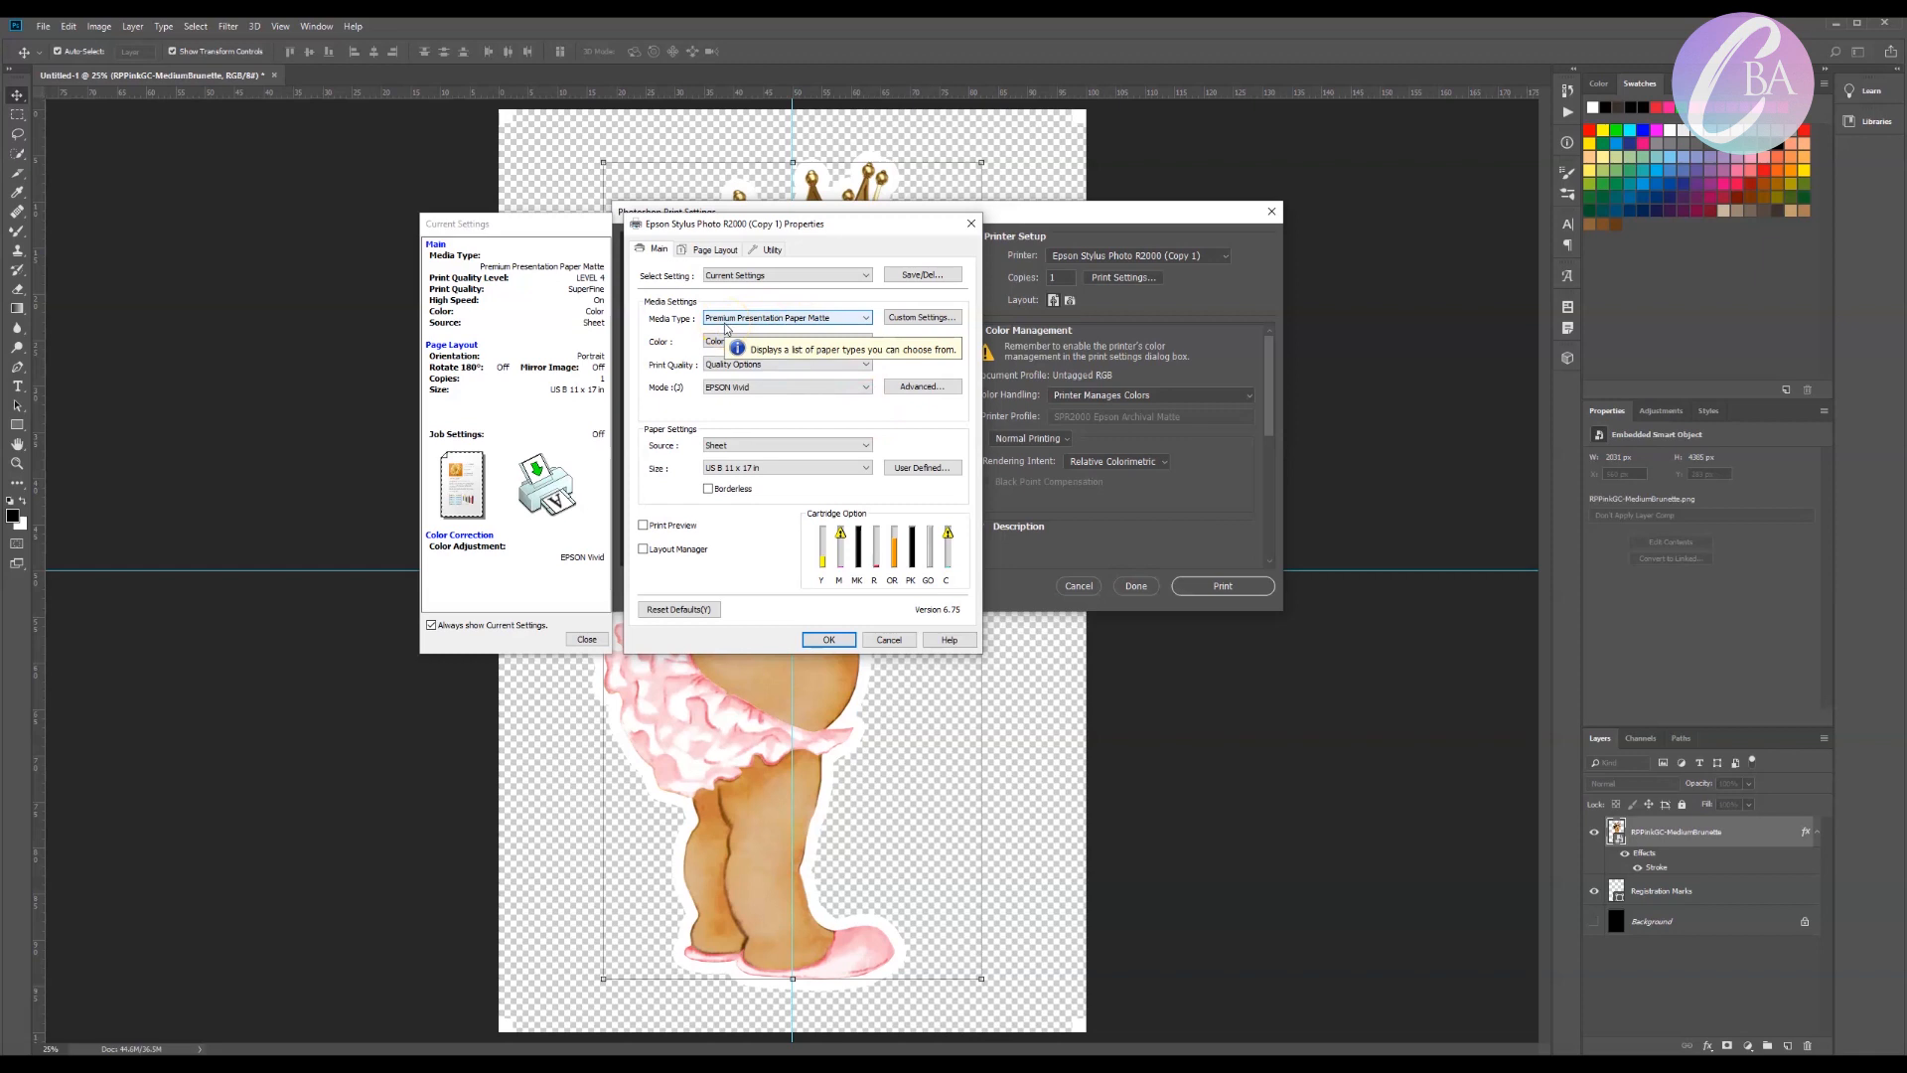
mouse_move(785, 469)
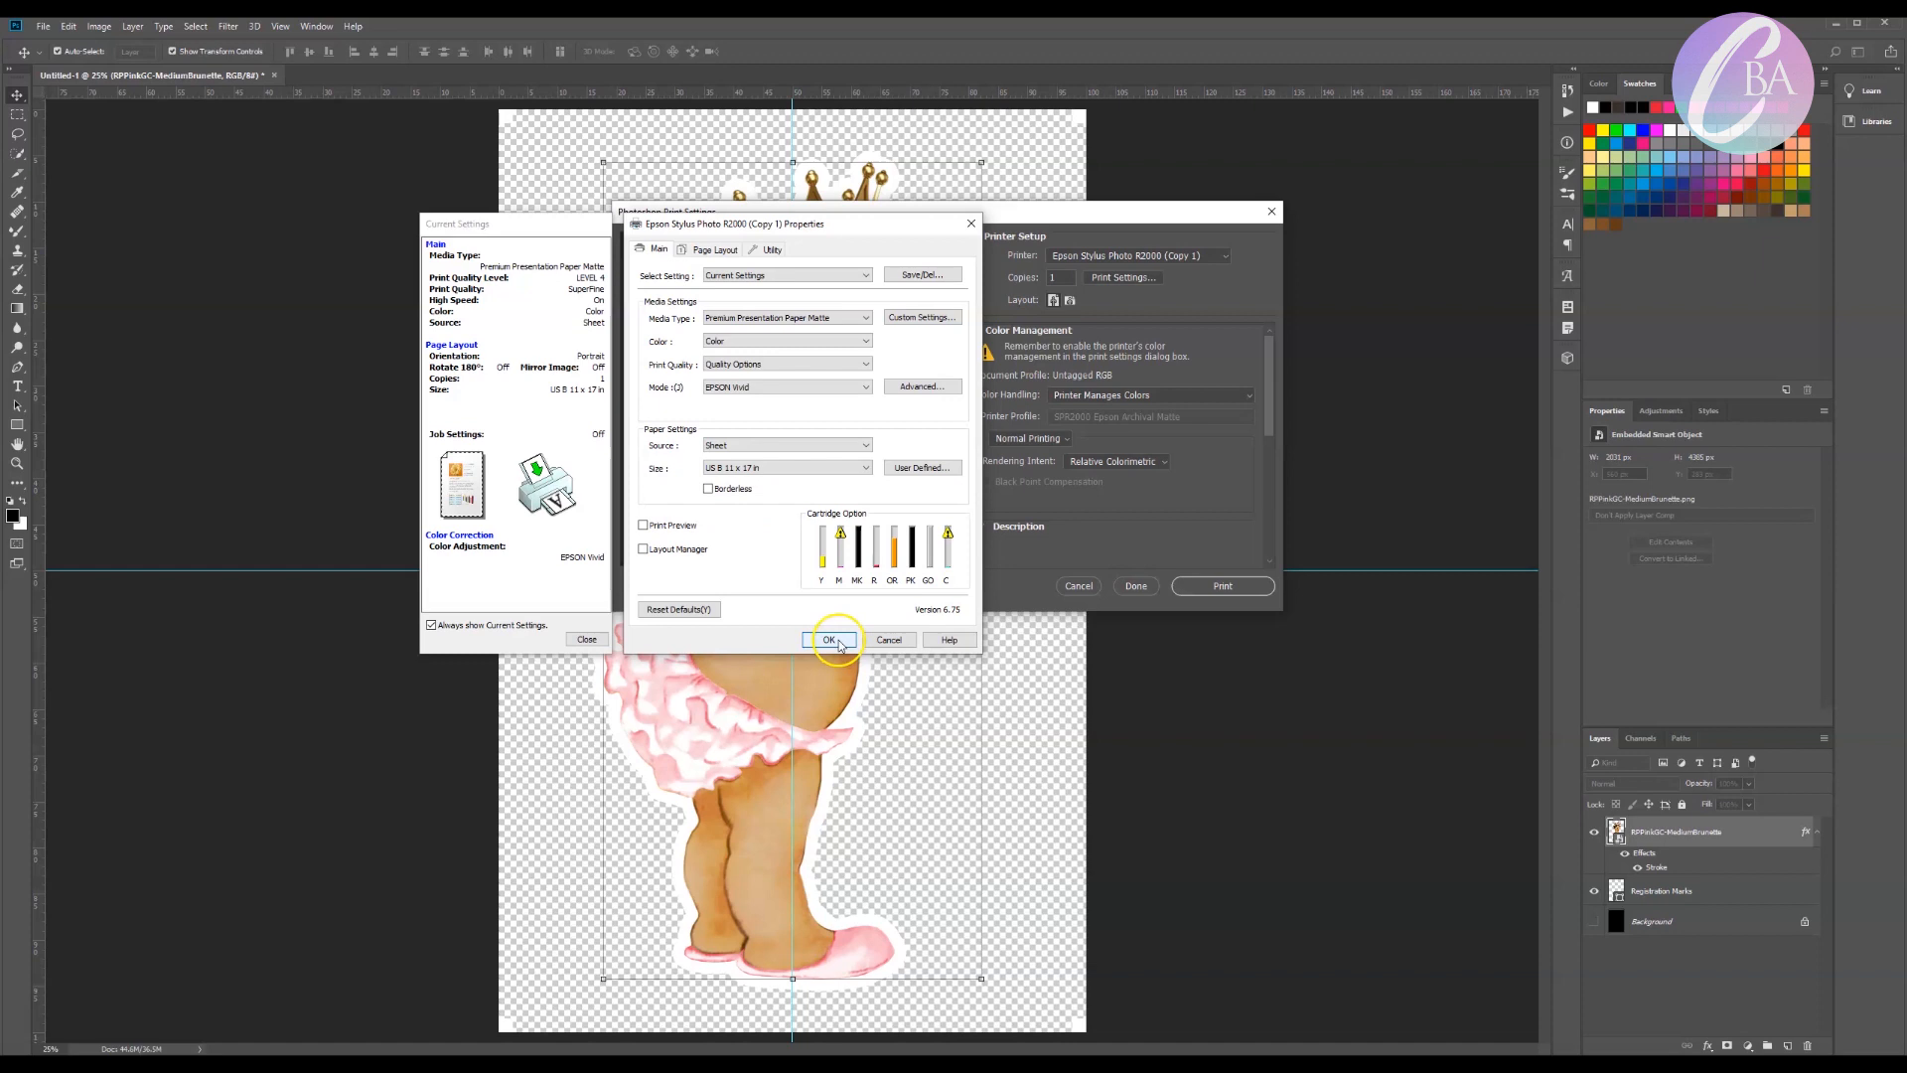
left_click(832, 639)
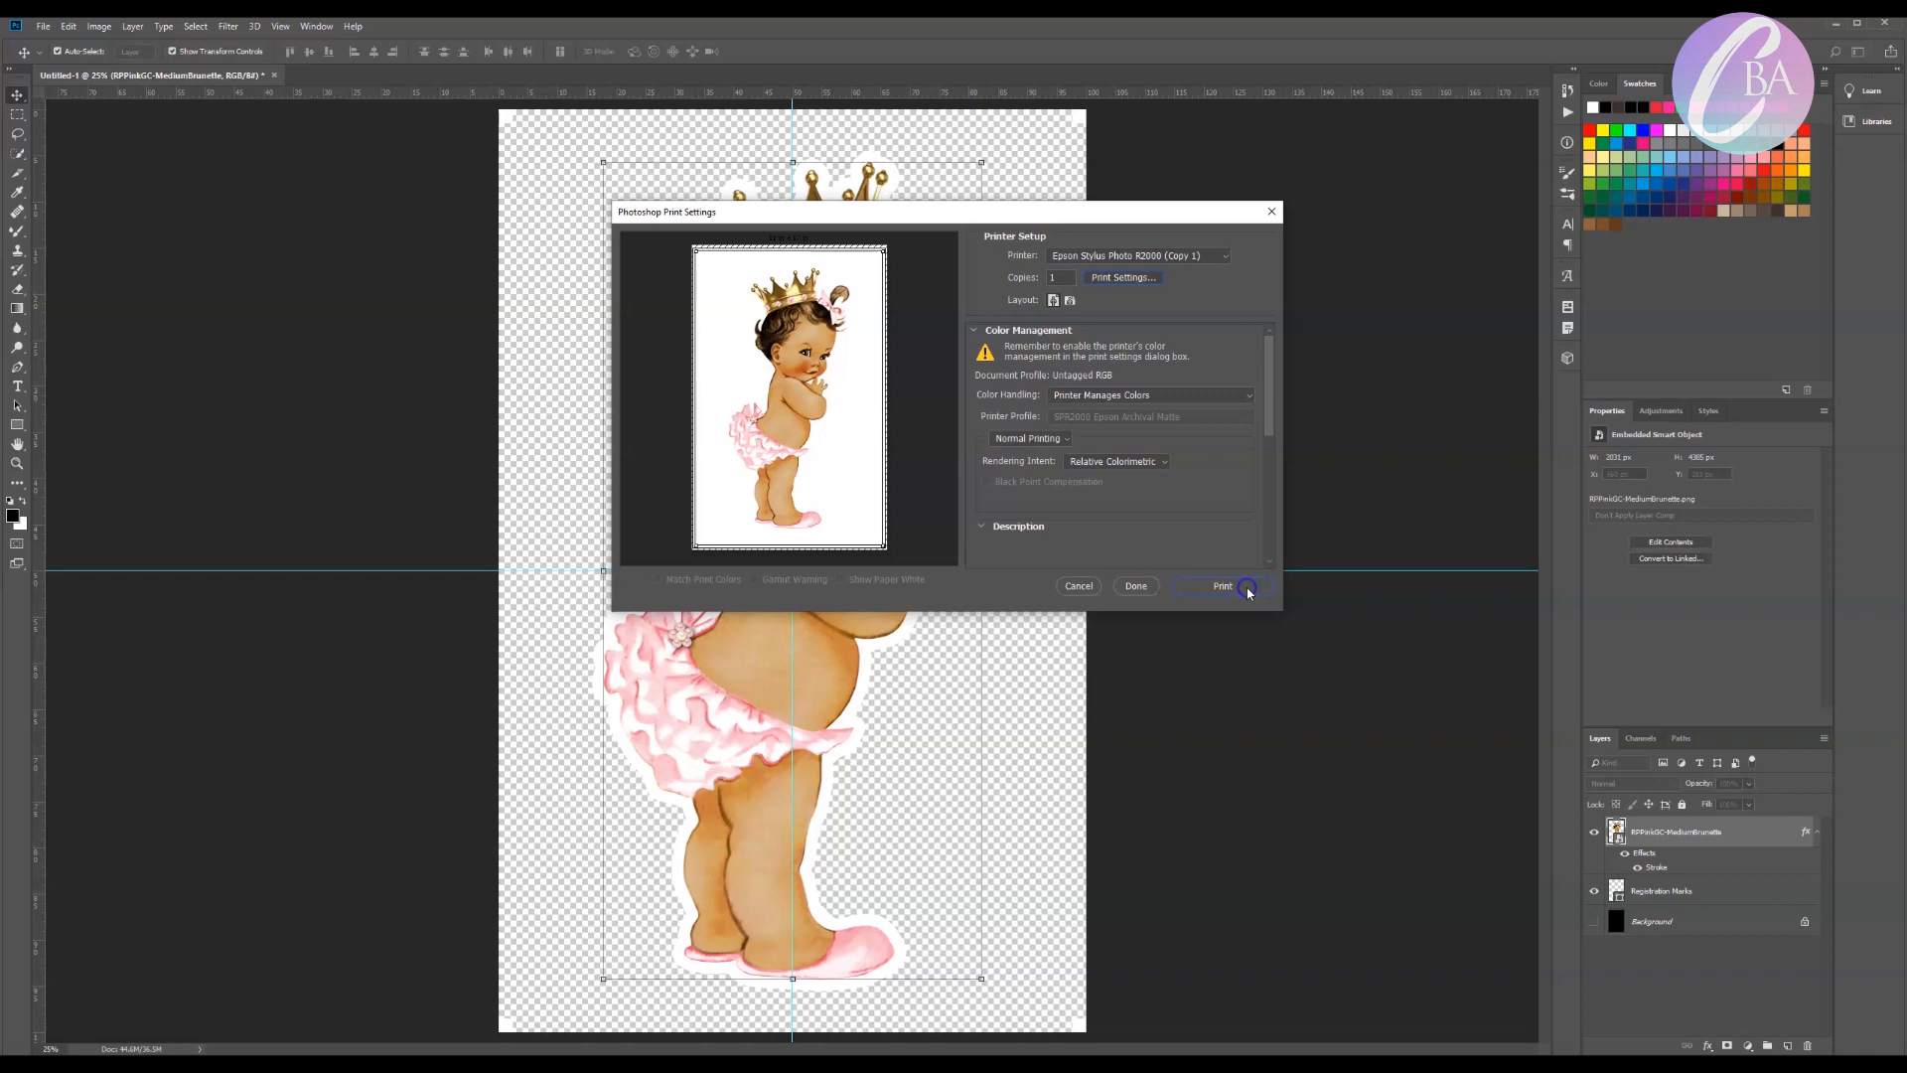
Send the image to the printer, then start a new Cricut project and begin an image upload
left_click(1224, 584)
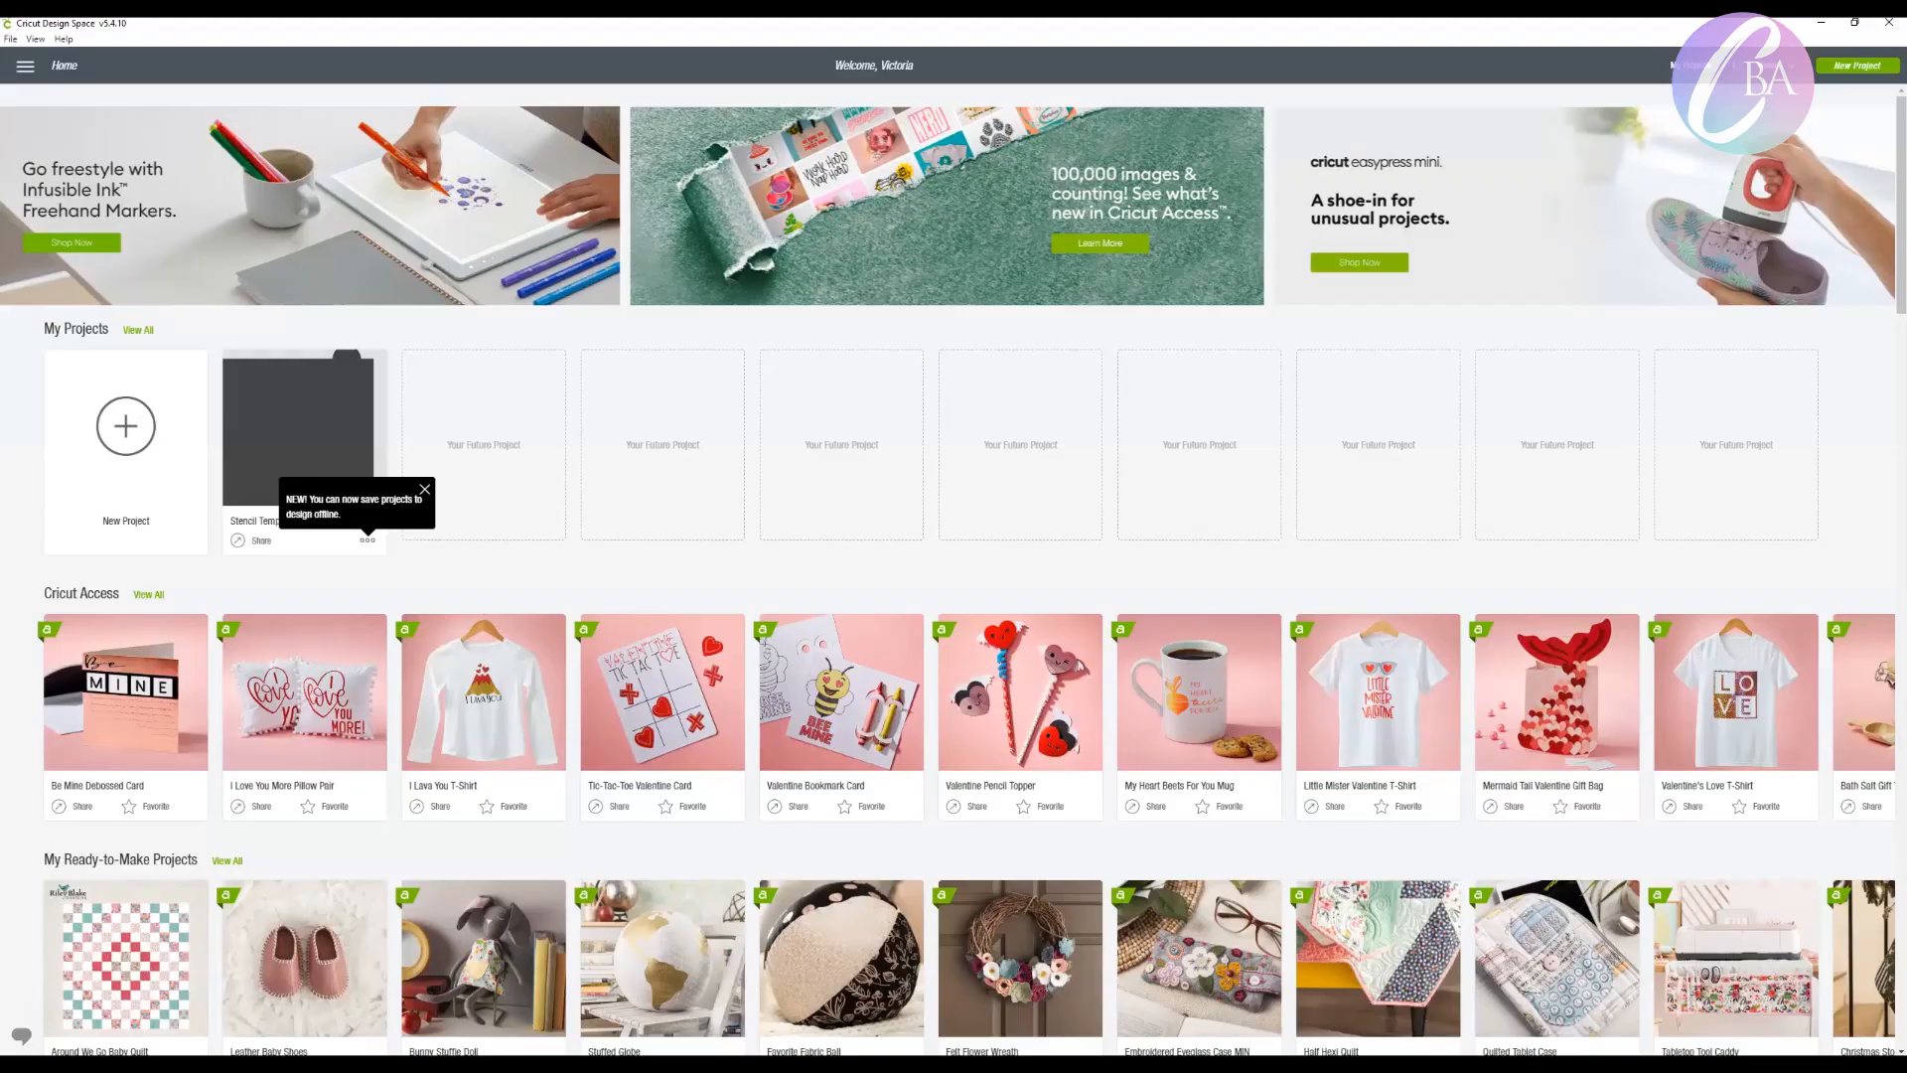
left_click(127, 425)
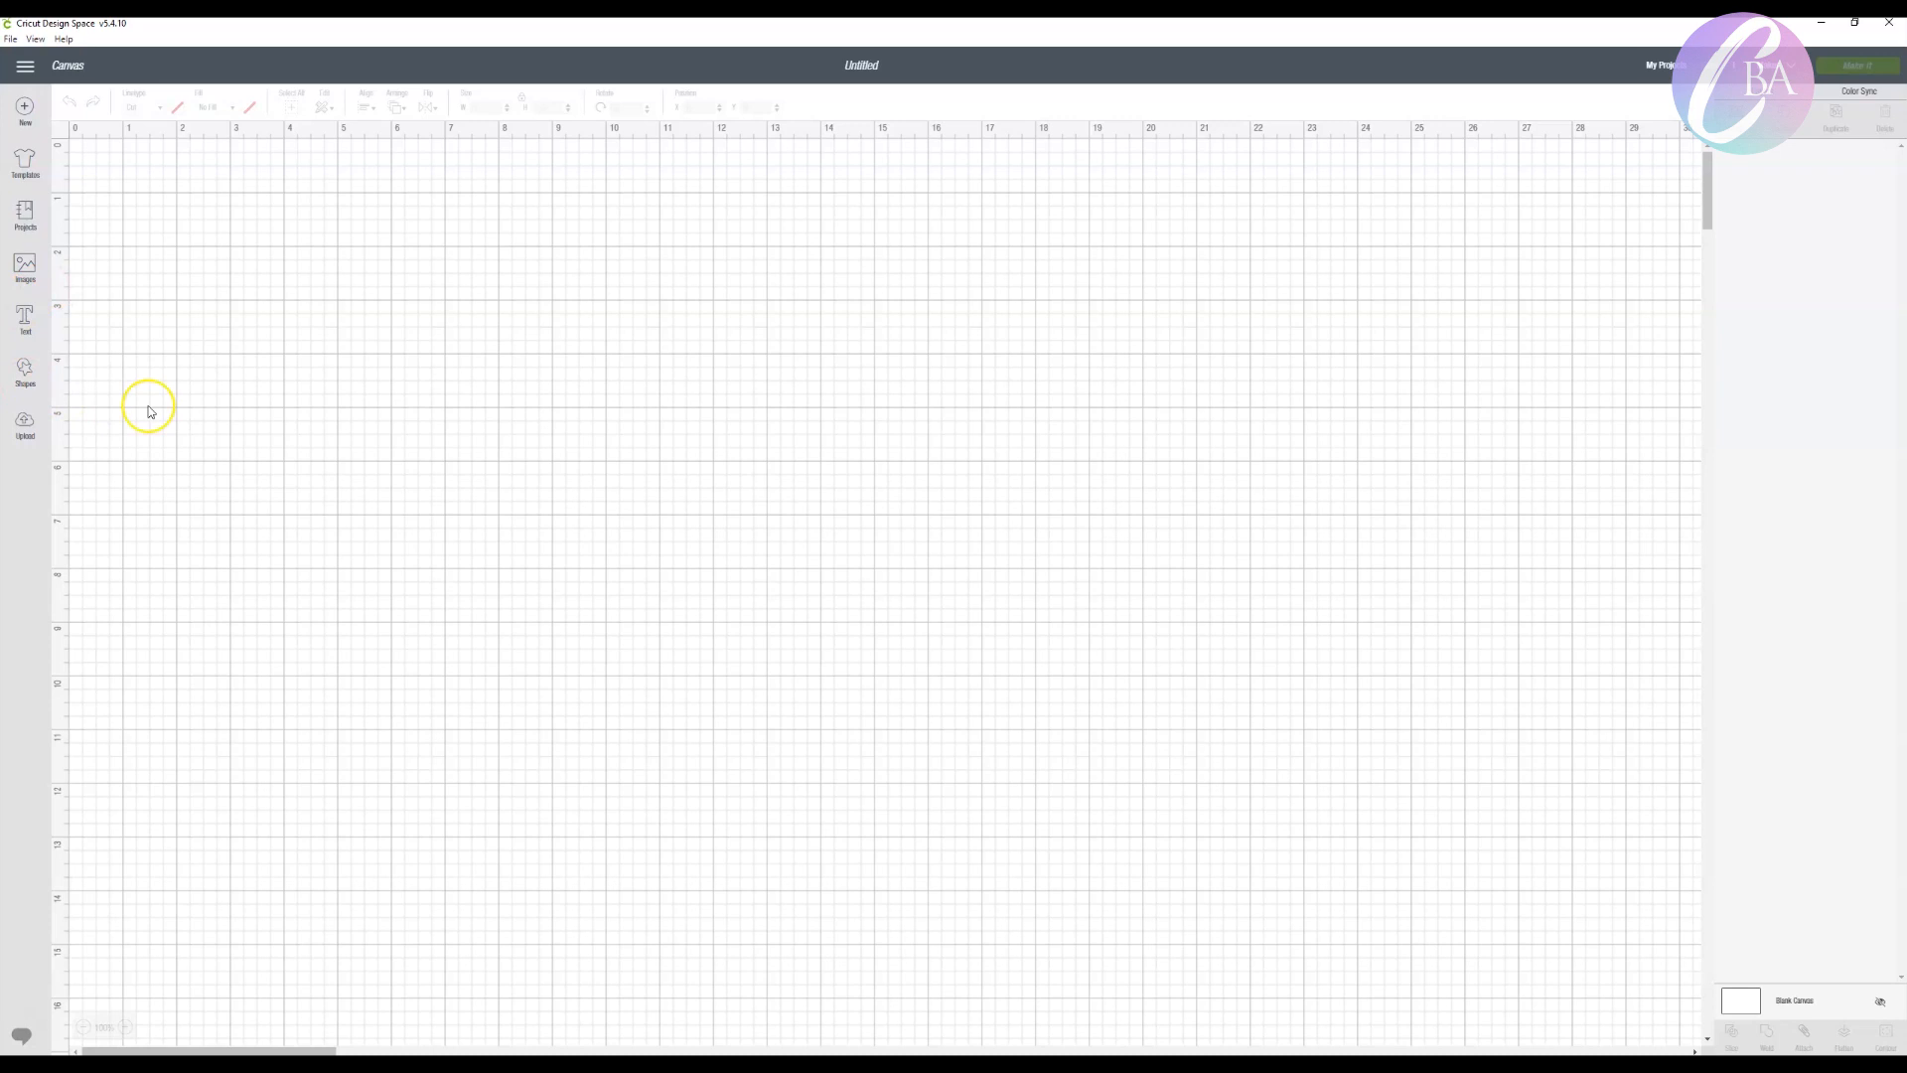
left_click(24, 425)
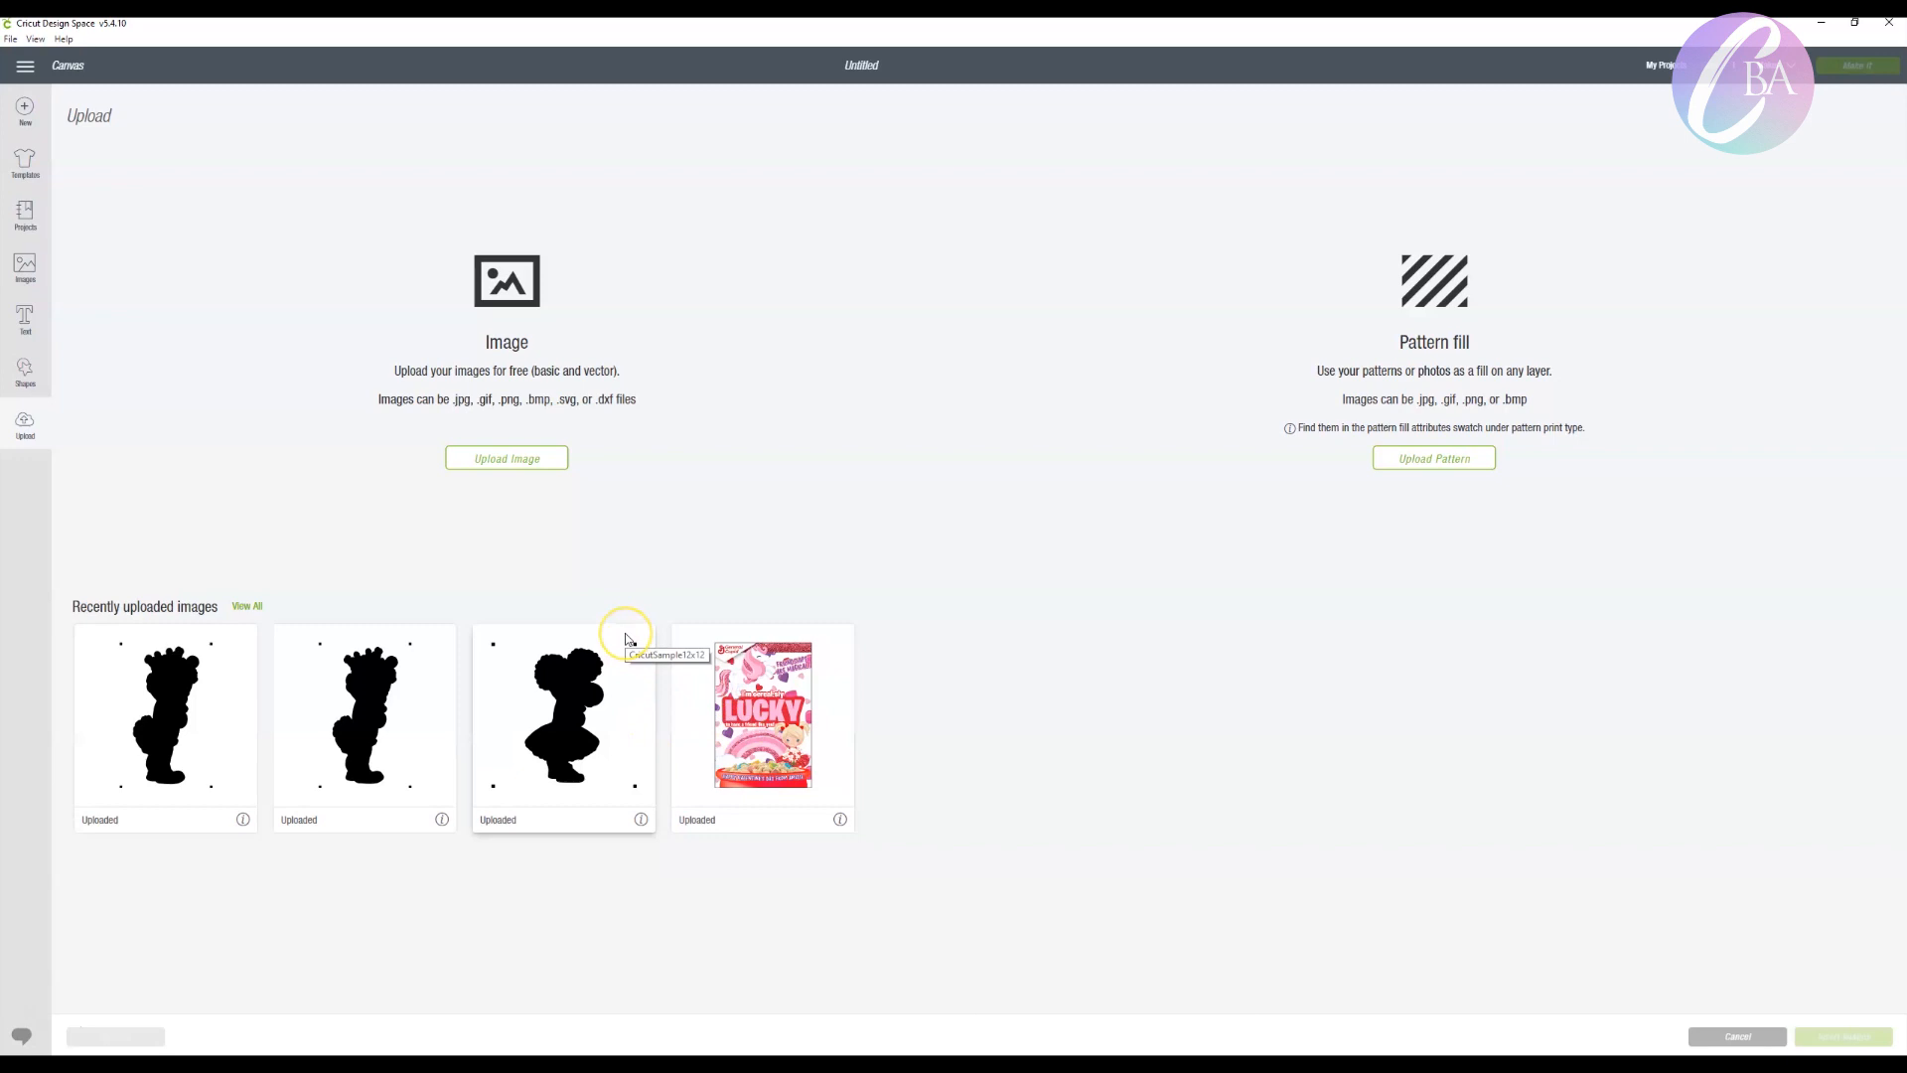
left_click(507, 457)
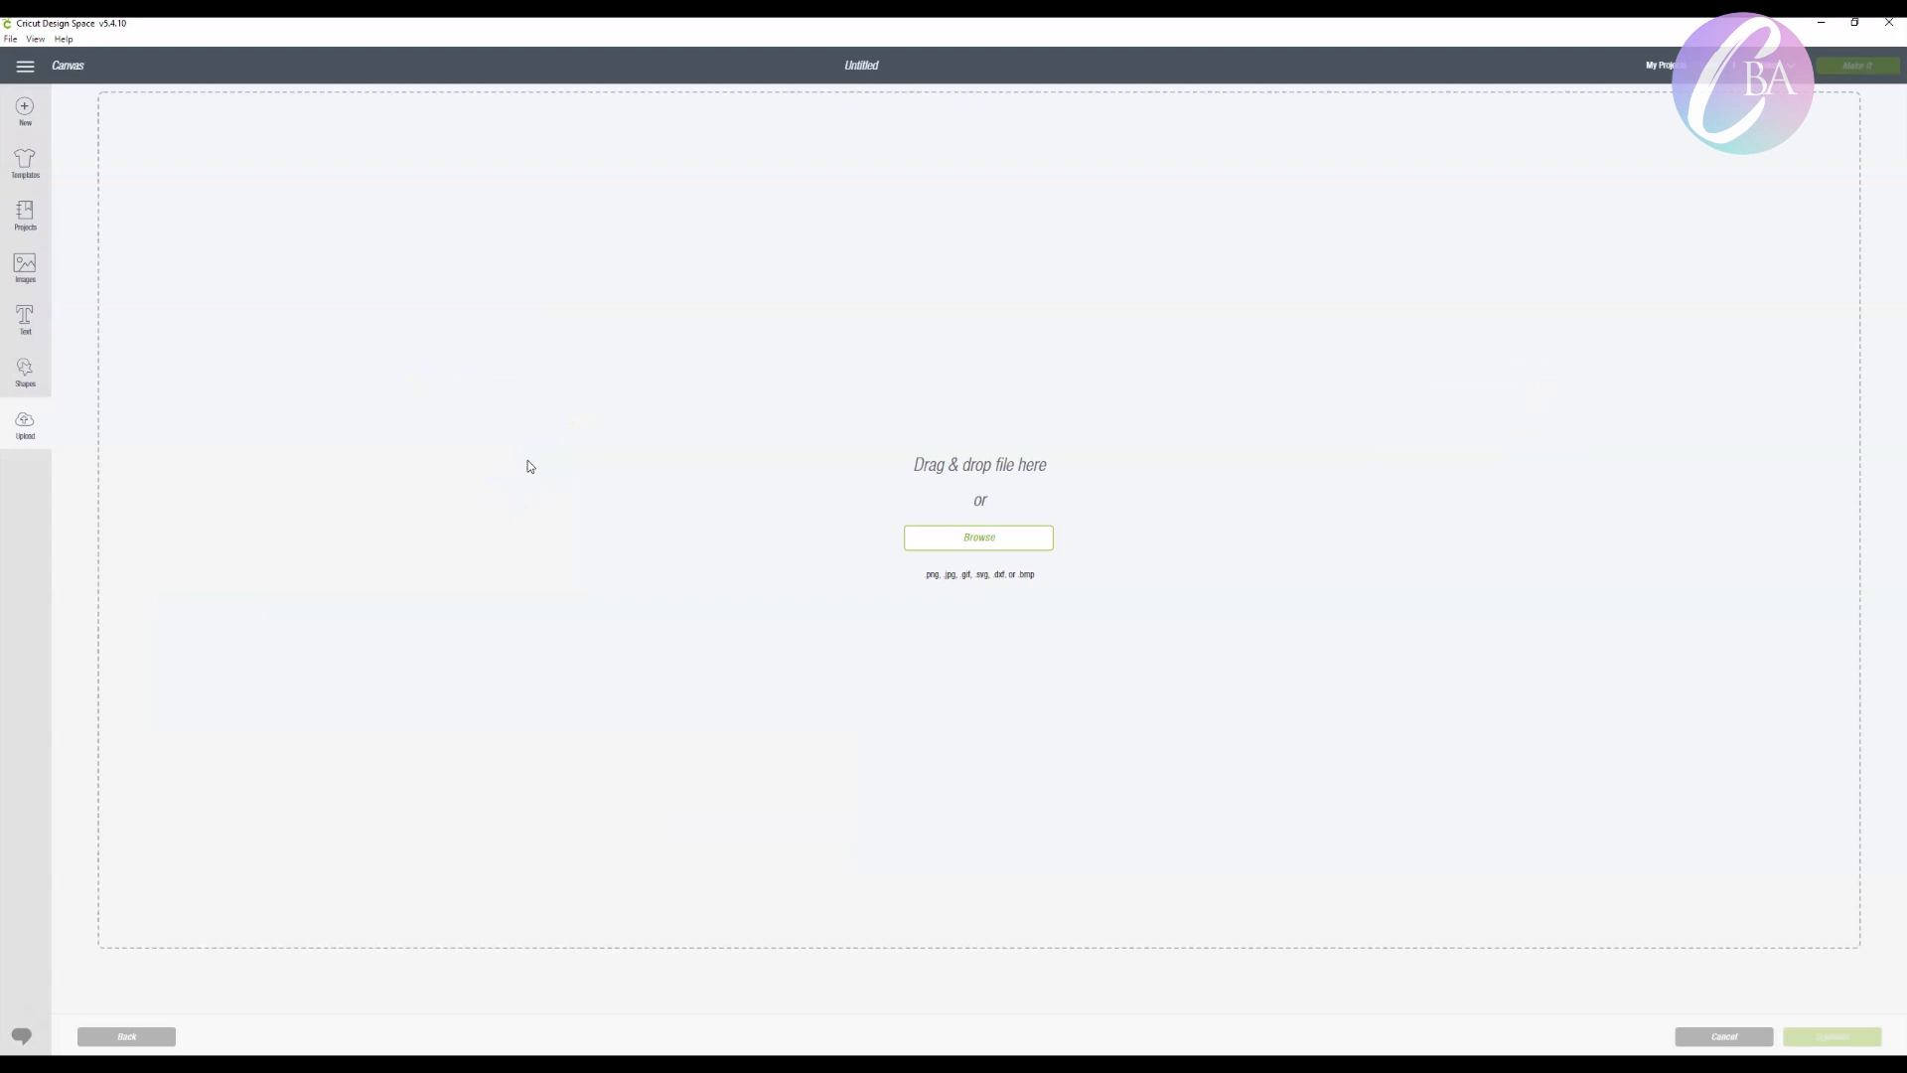
Upload ytSAMPLE.png from the computer as a Complex image and continue to cleanup
left_click(978, 537)
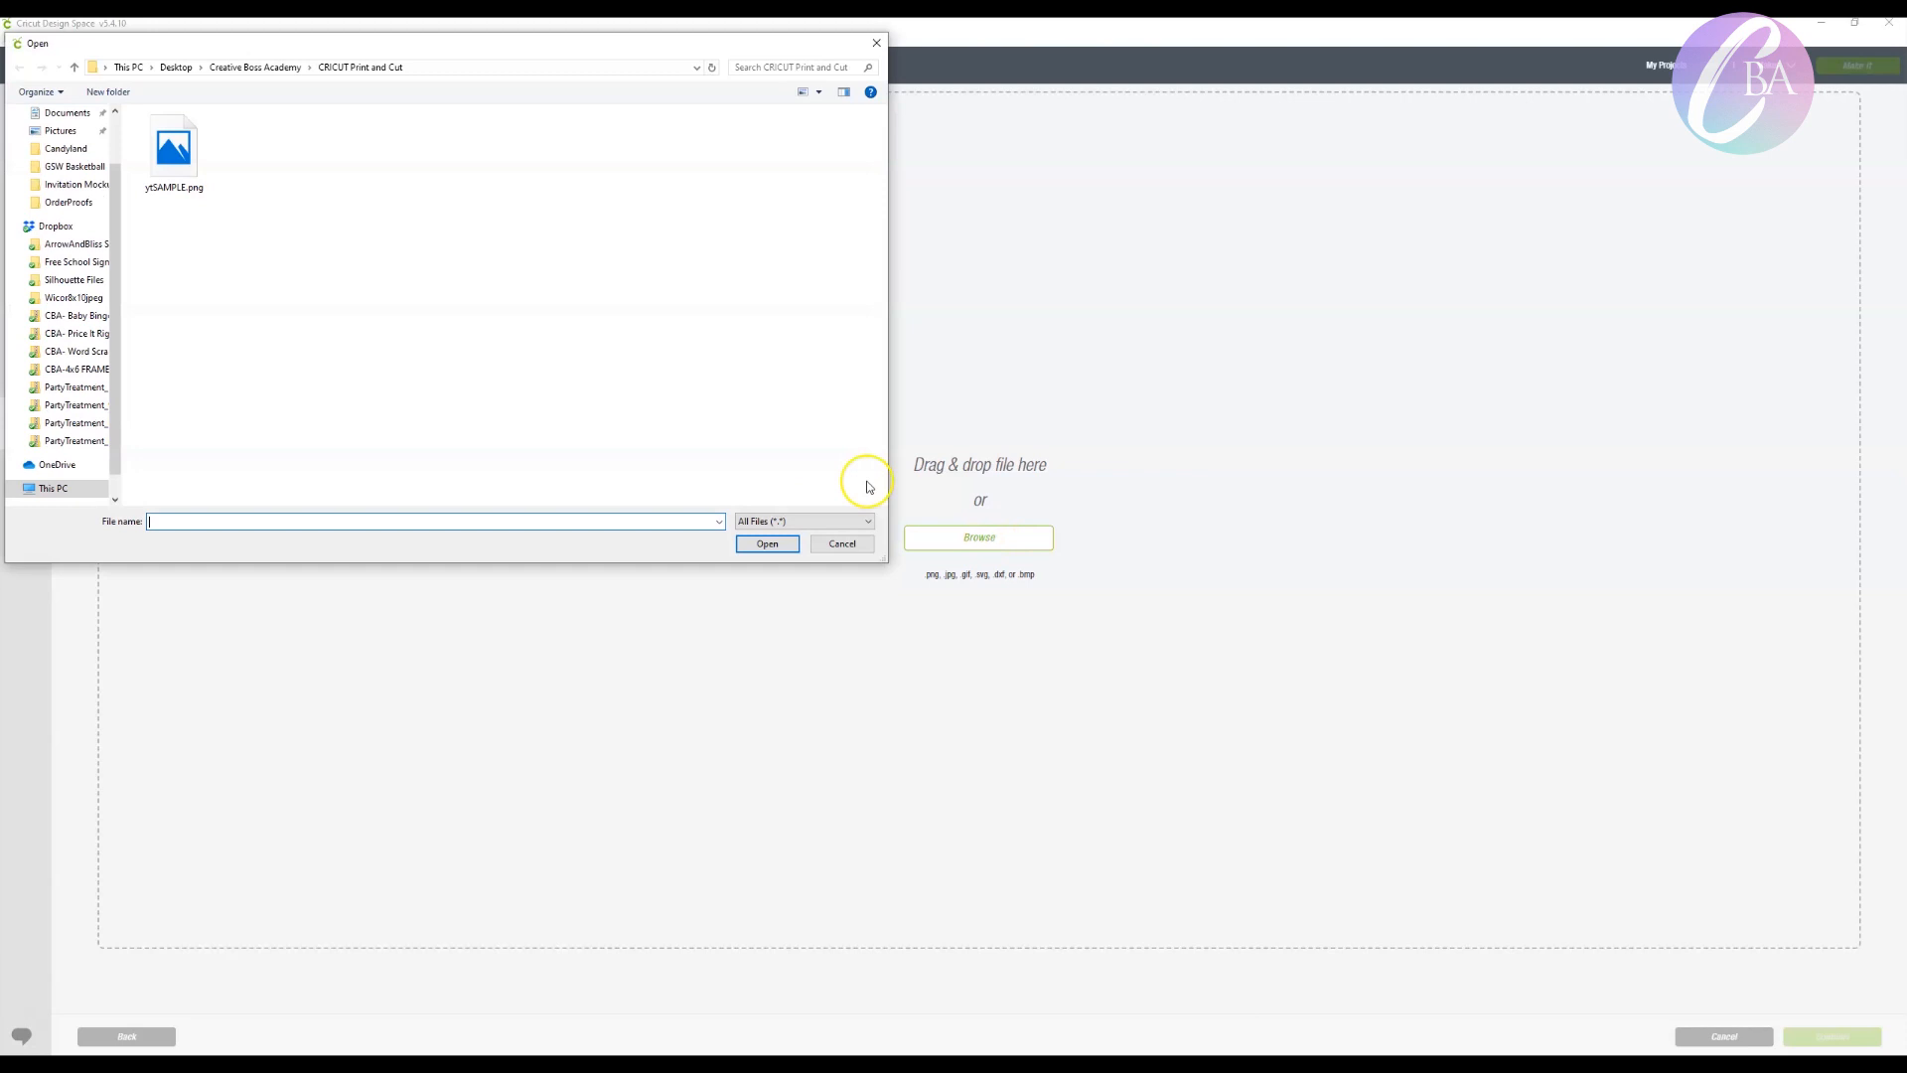
left_click(767, 544)
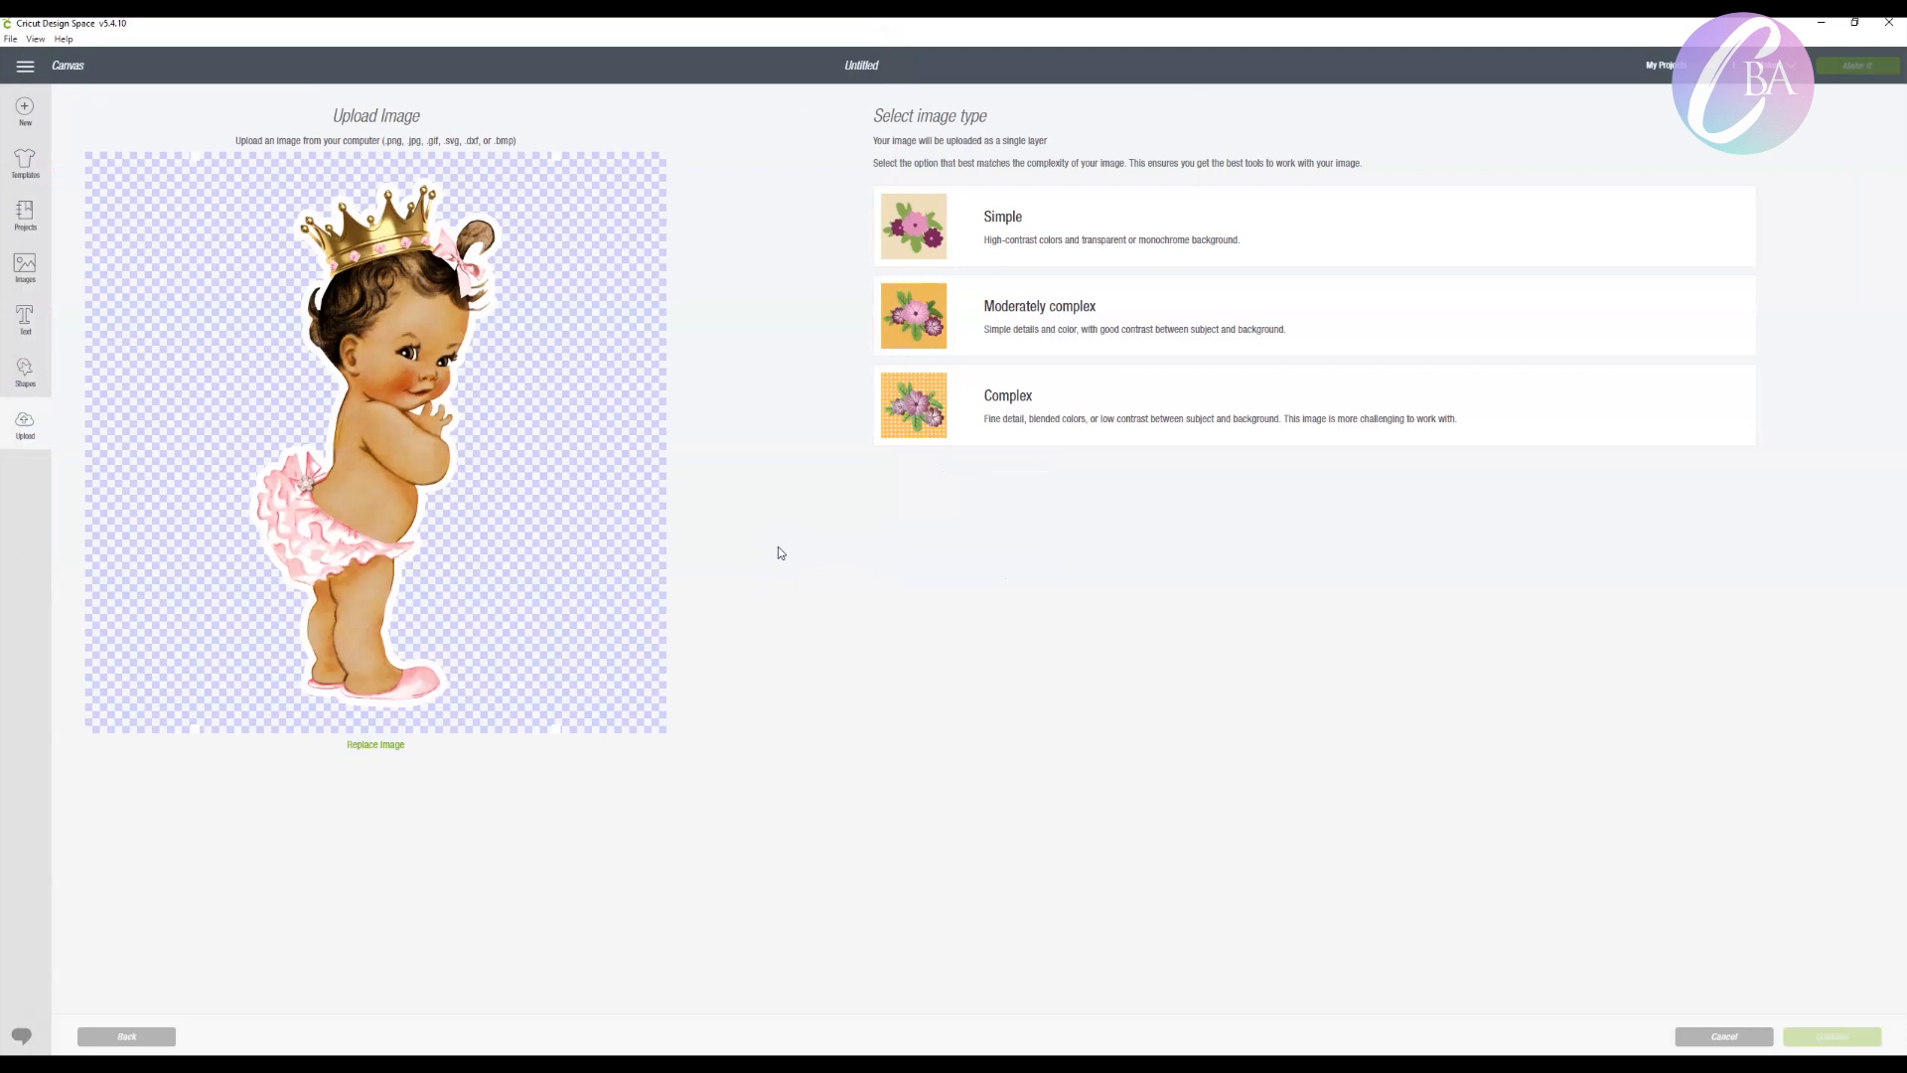
left_click(1216, 405)
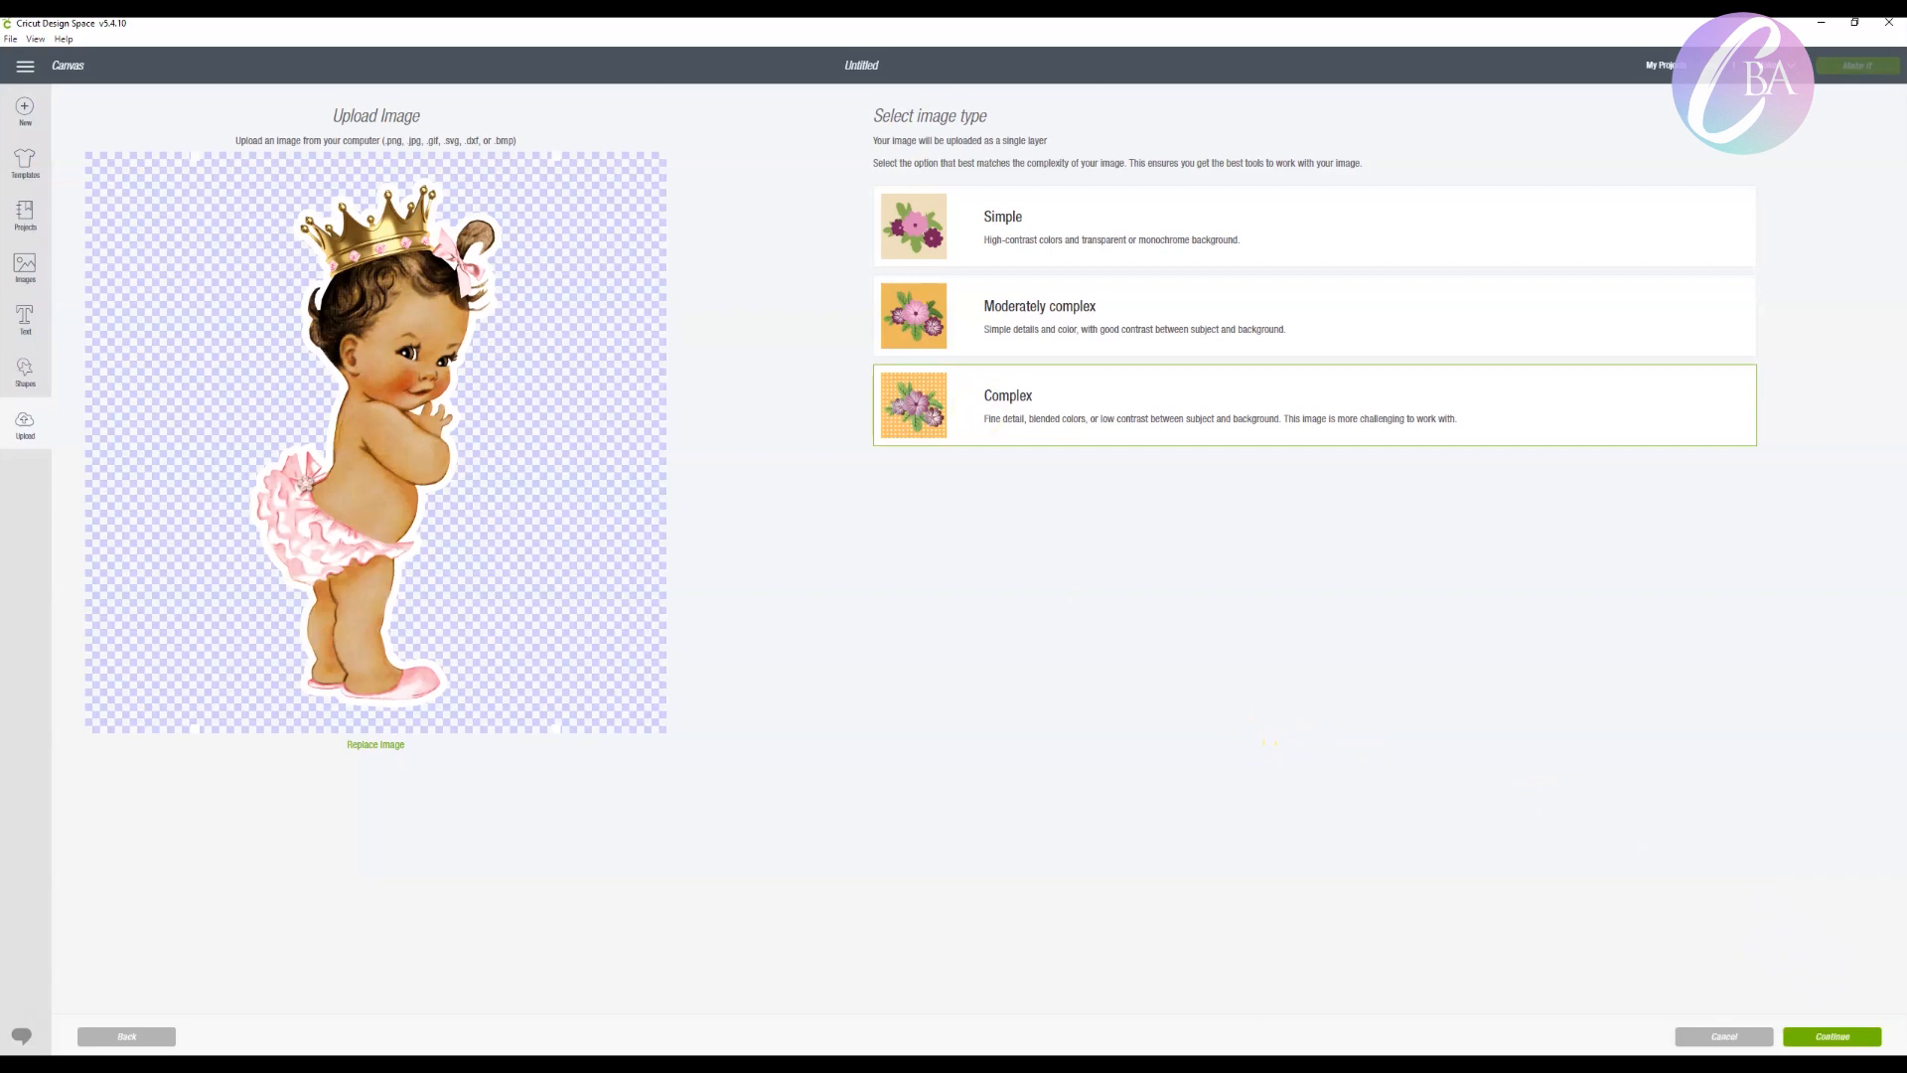
left_click(1829, 1035)
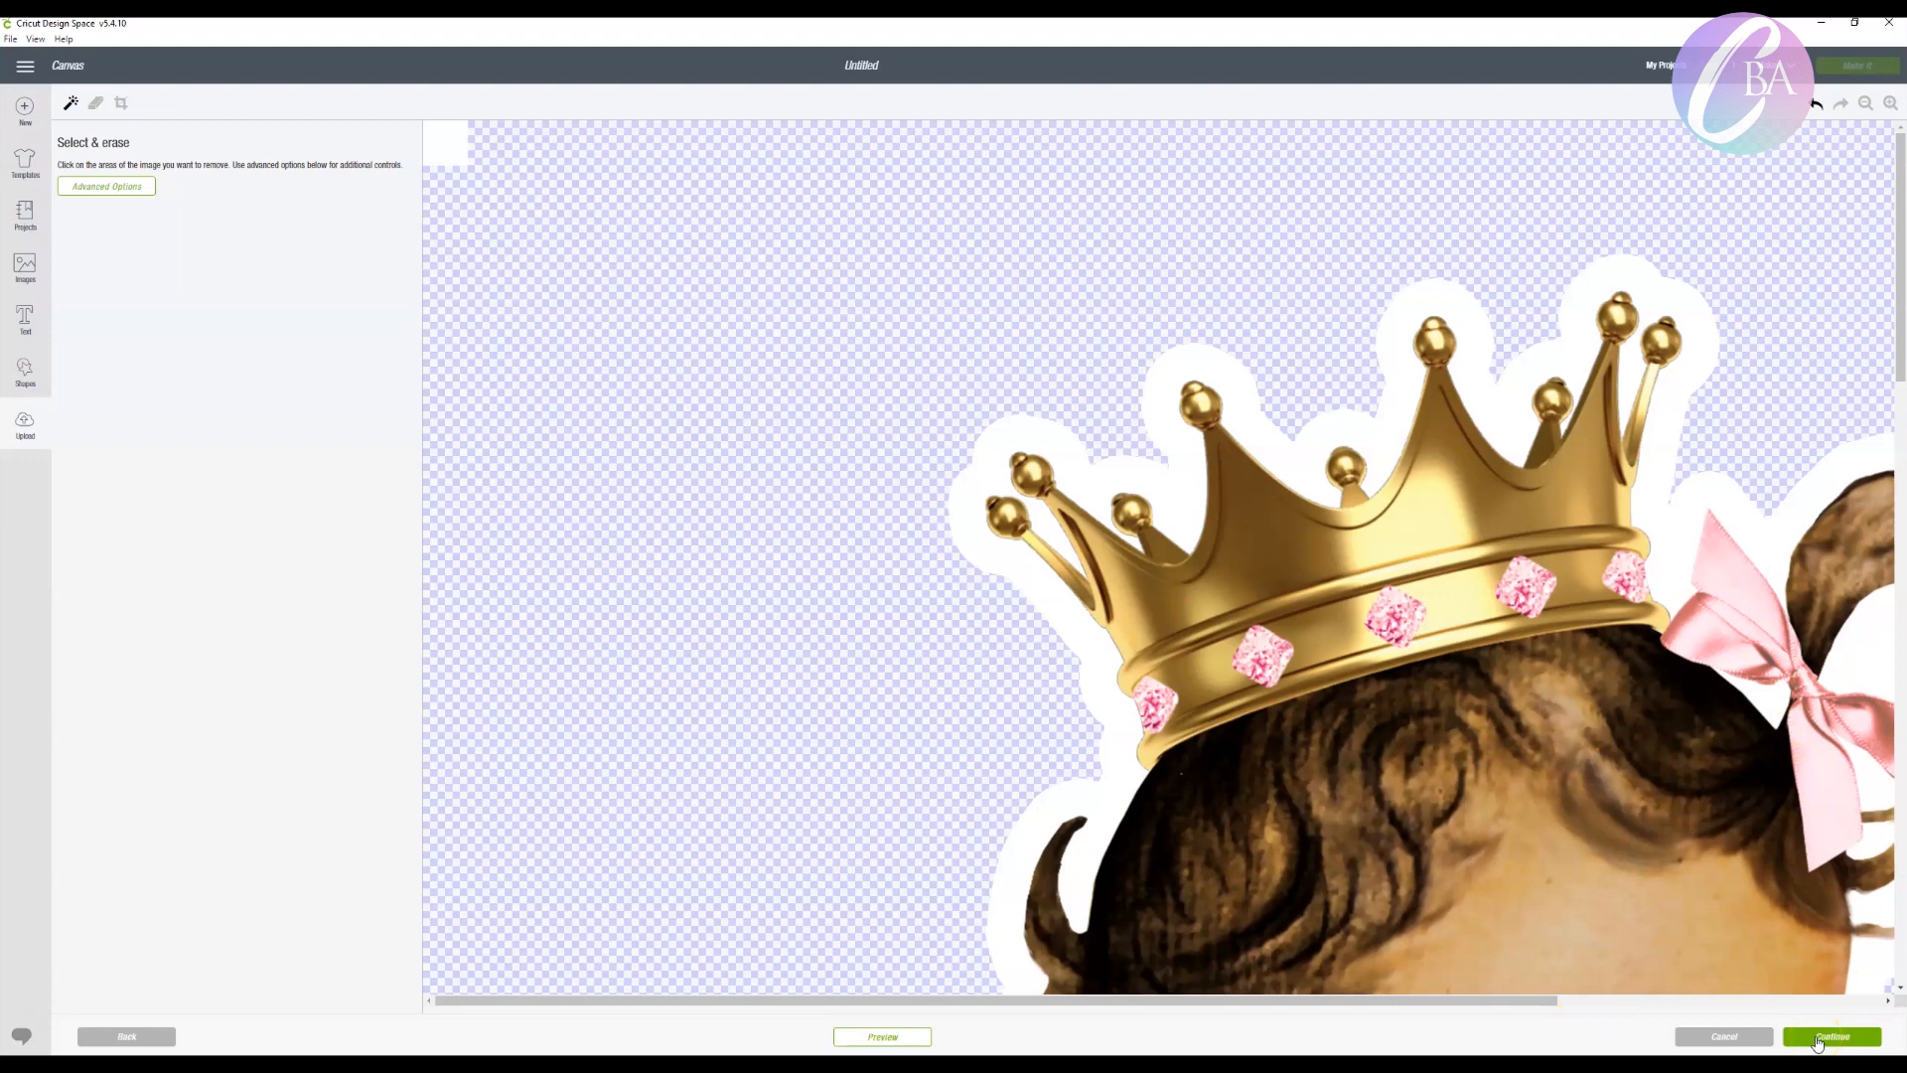
Keep the image unerased, name it 'CUT' and save it as a cut-only silhouette
left_click(1830, 1037)
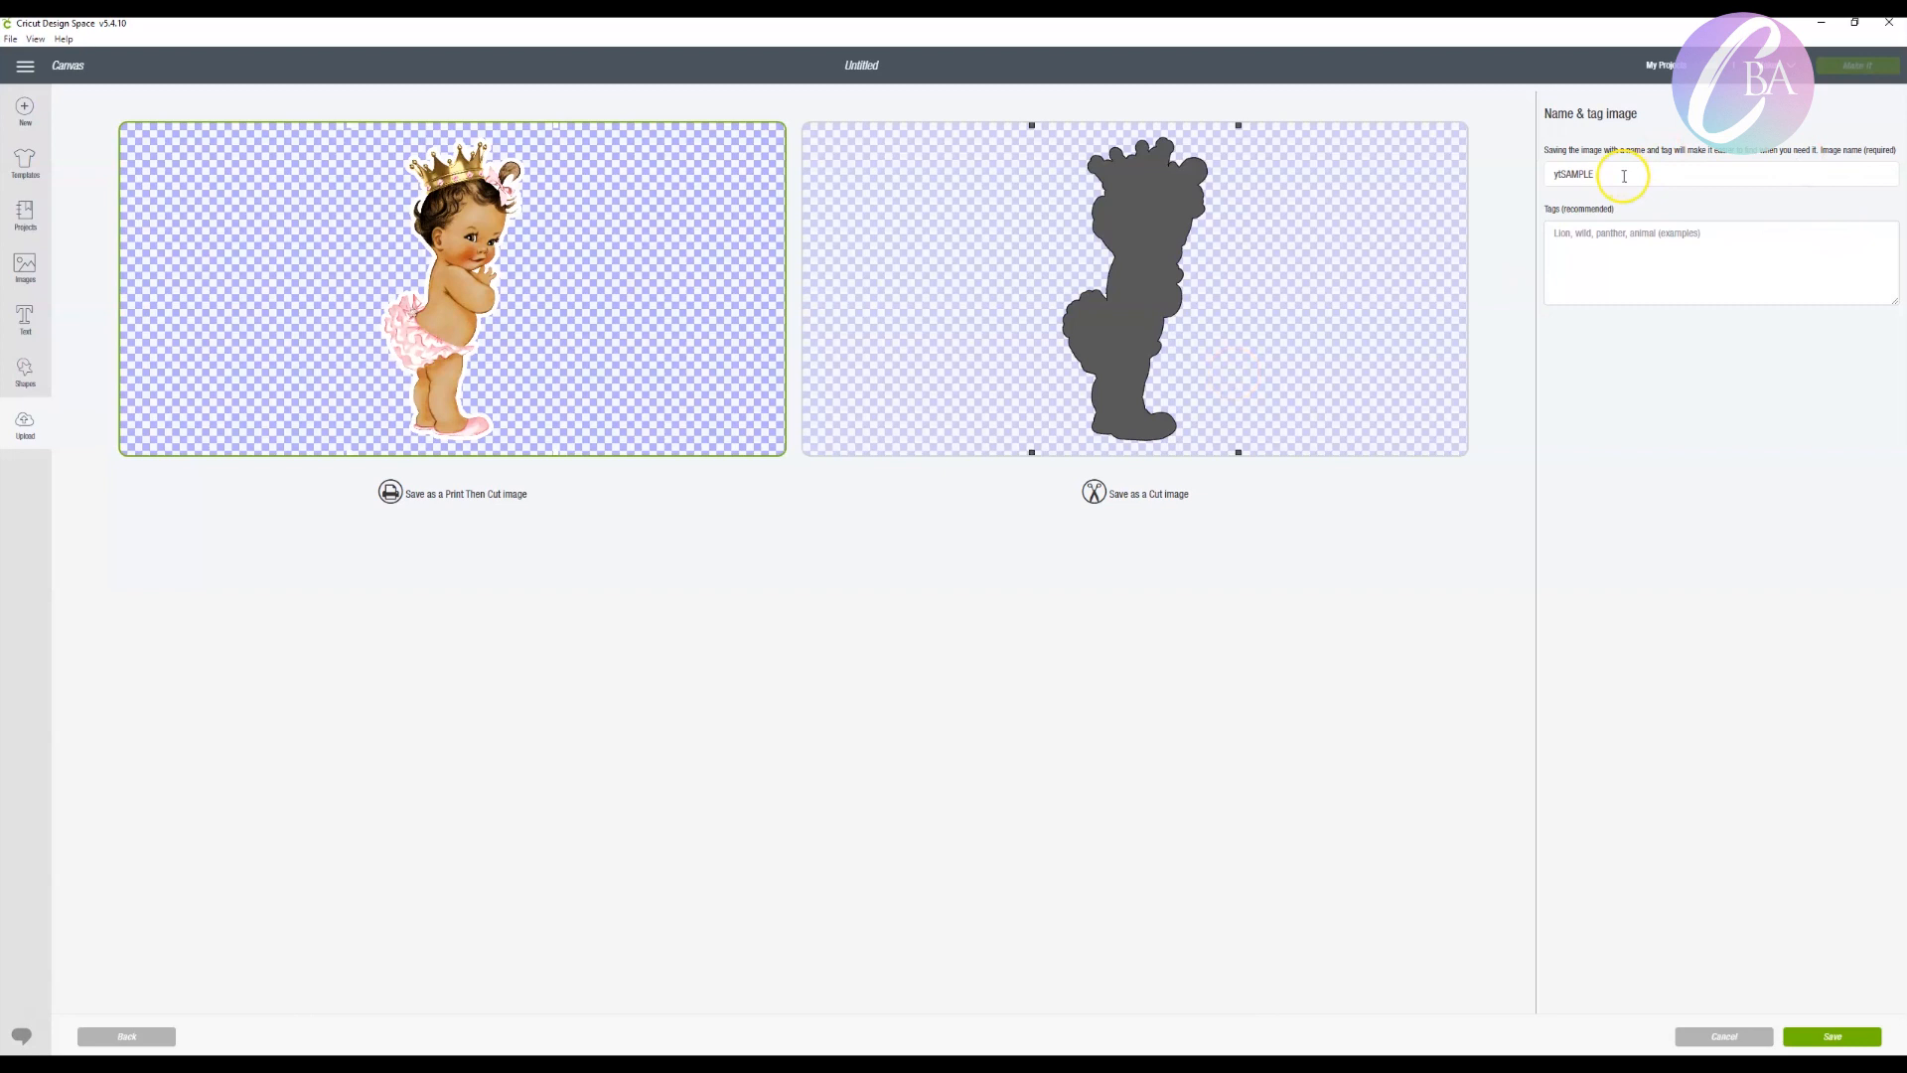
type("CUTme")
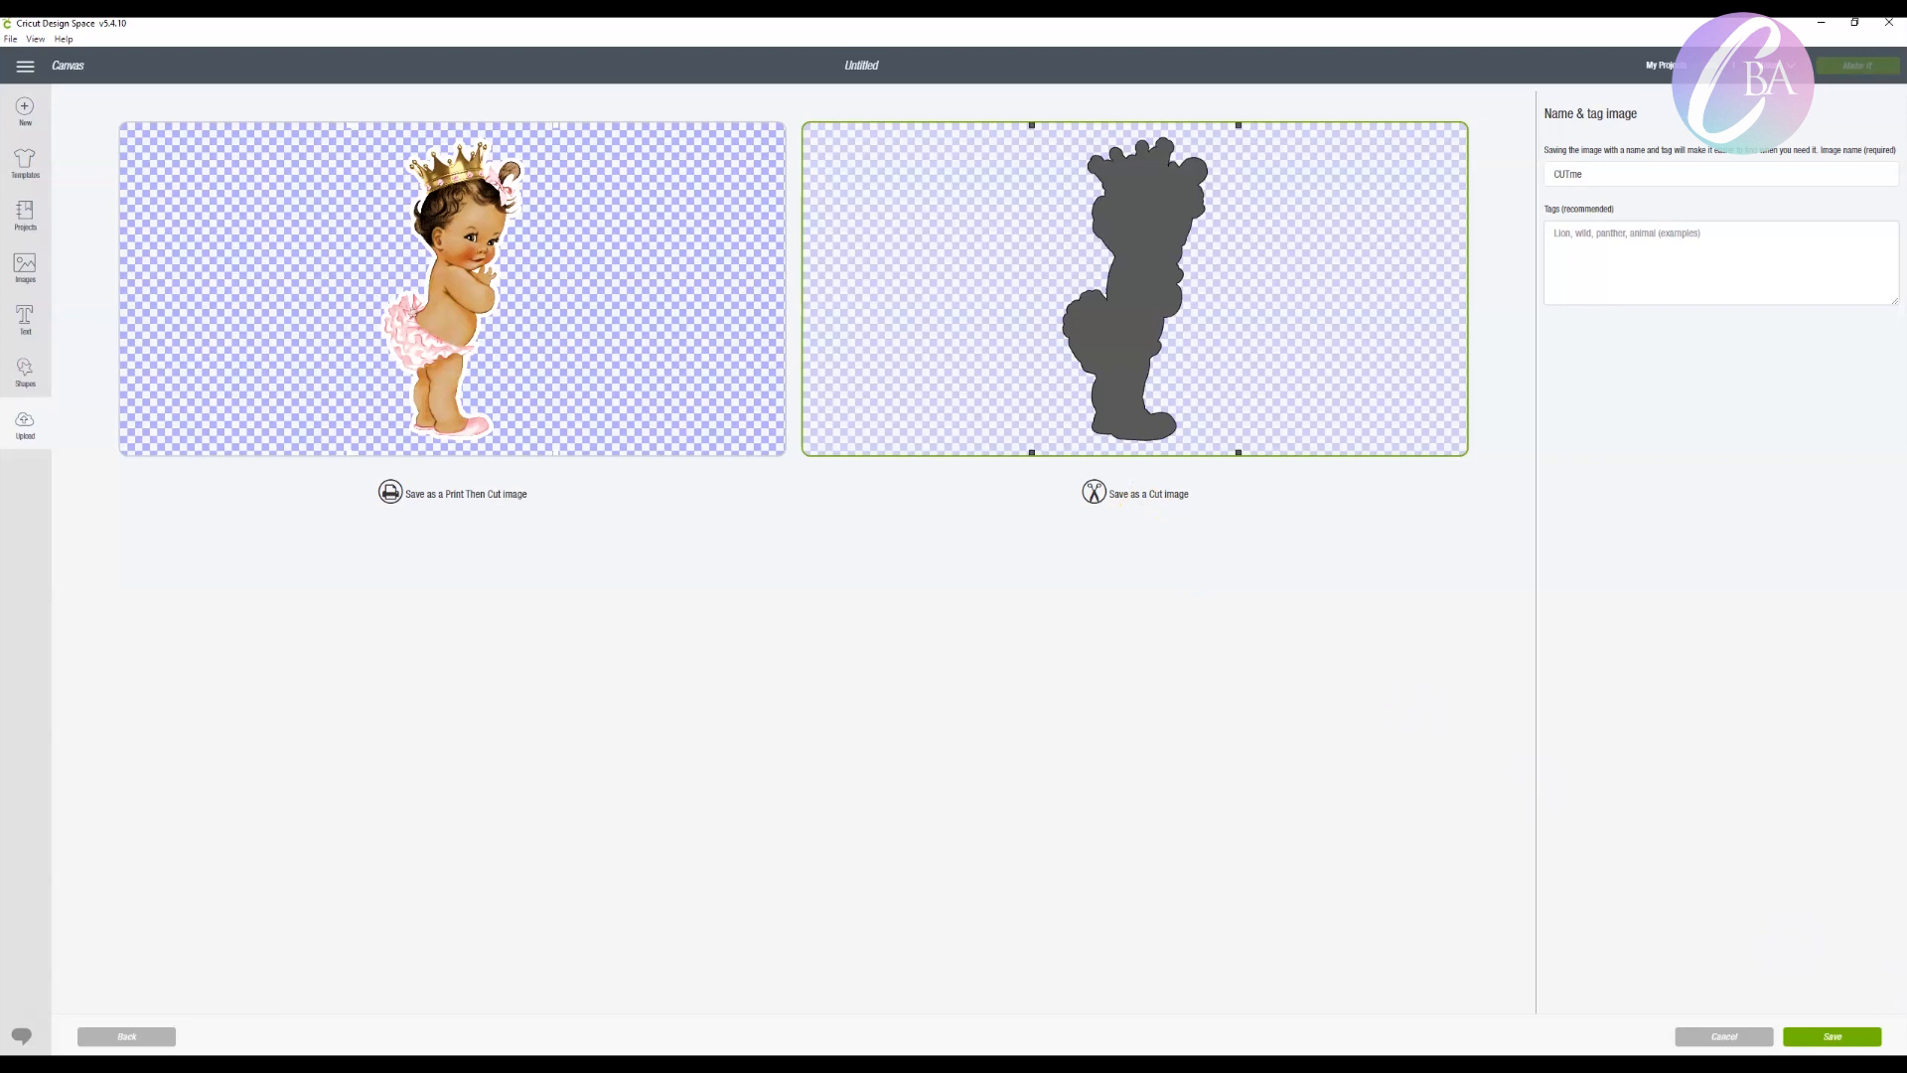
left_click(1829, 1037)
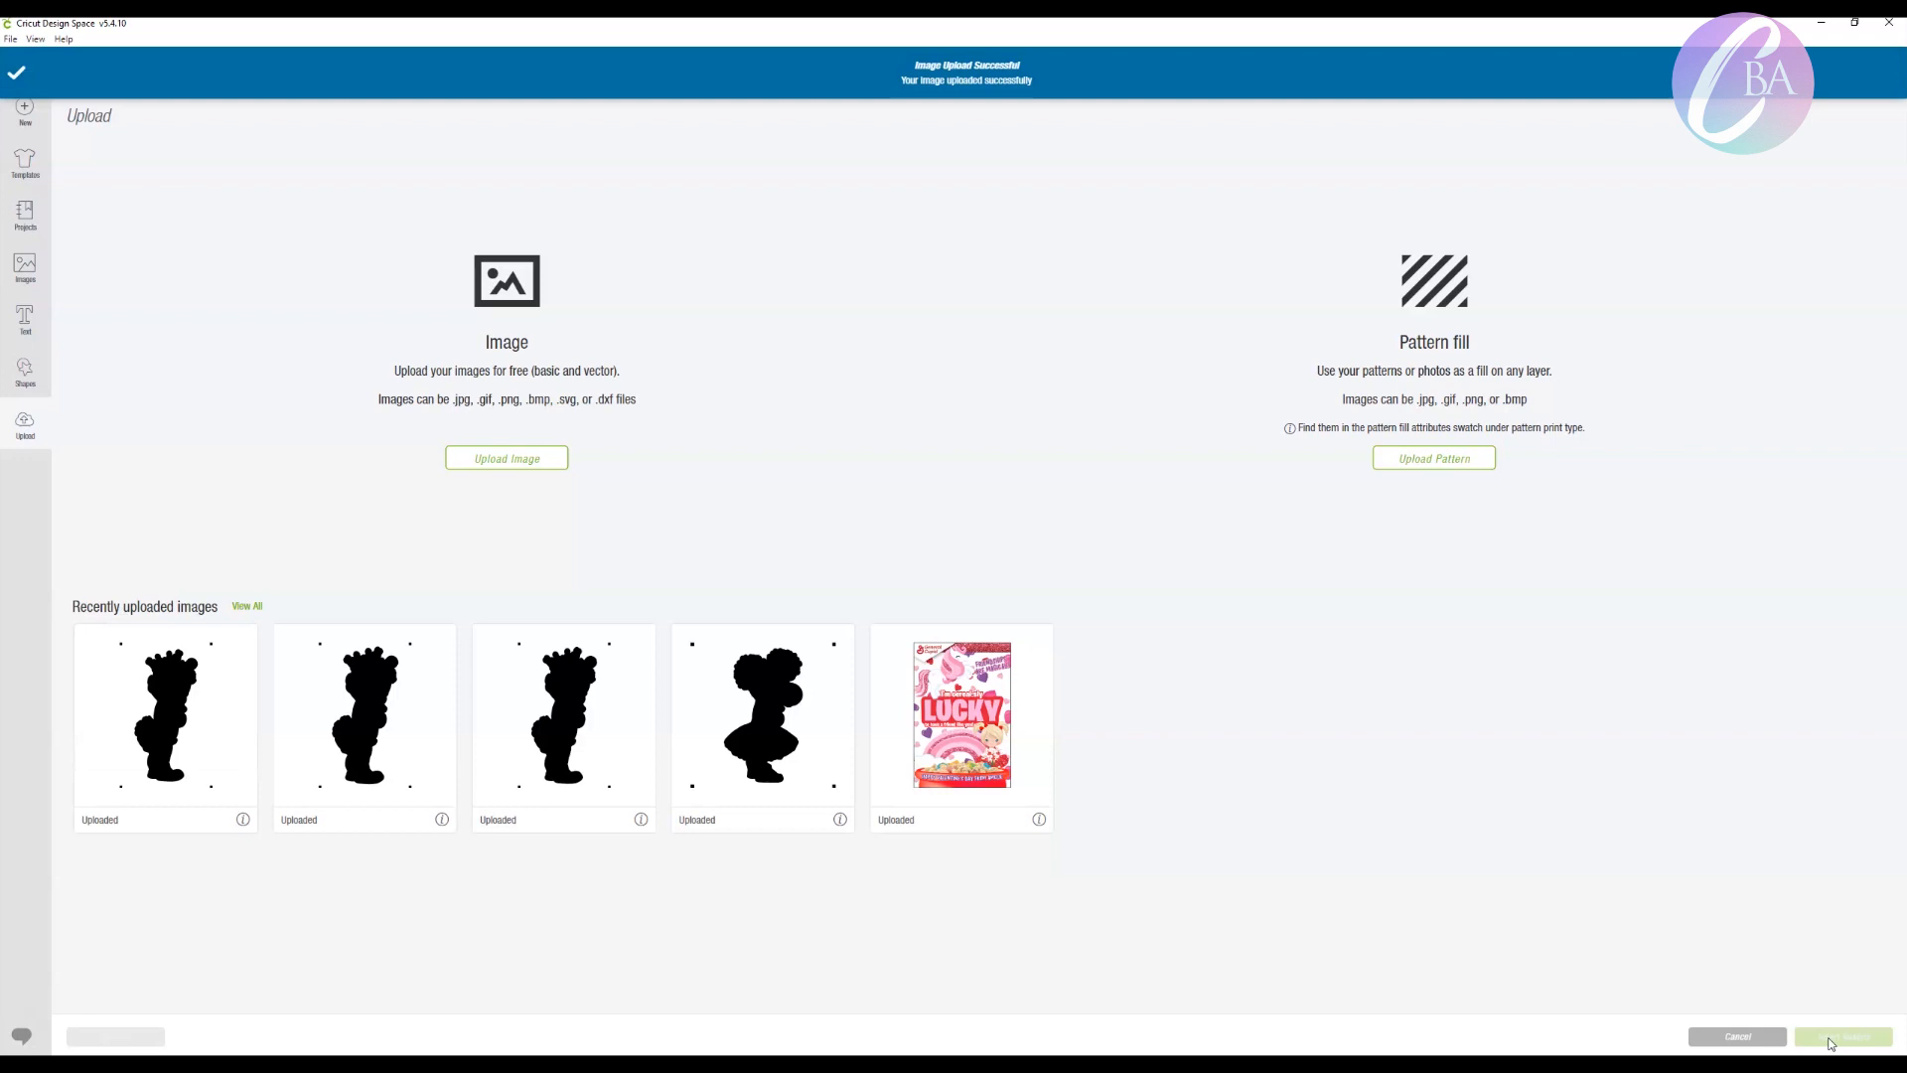
Place the uploaded silhouette on the canvas at 10.5 × 16.503 in and send it to Make It
left_click(164, 714)
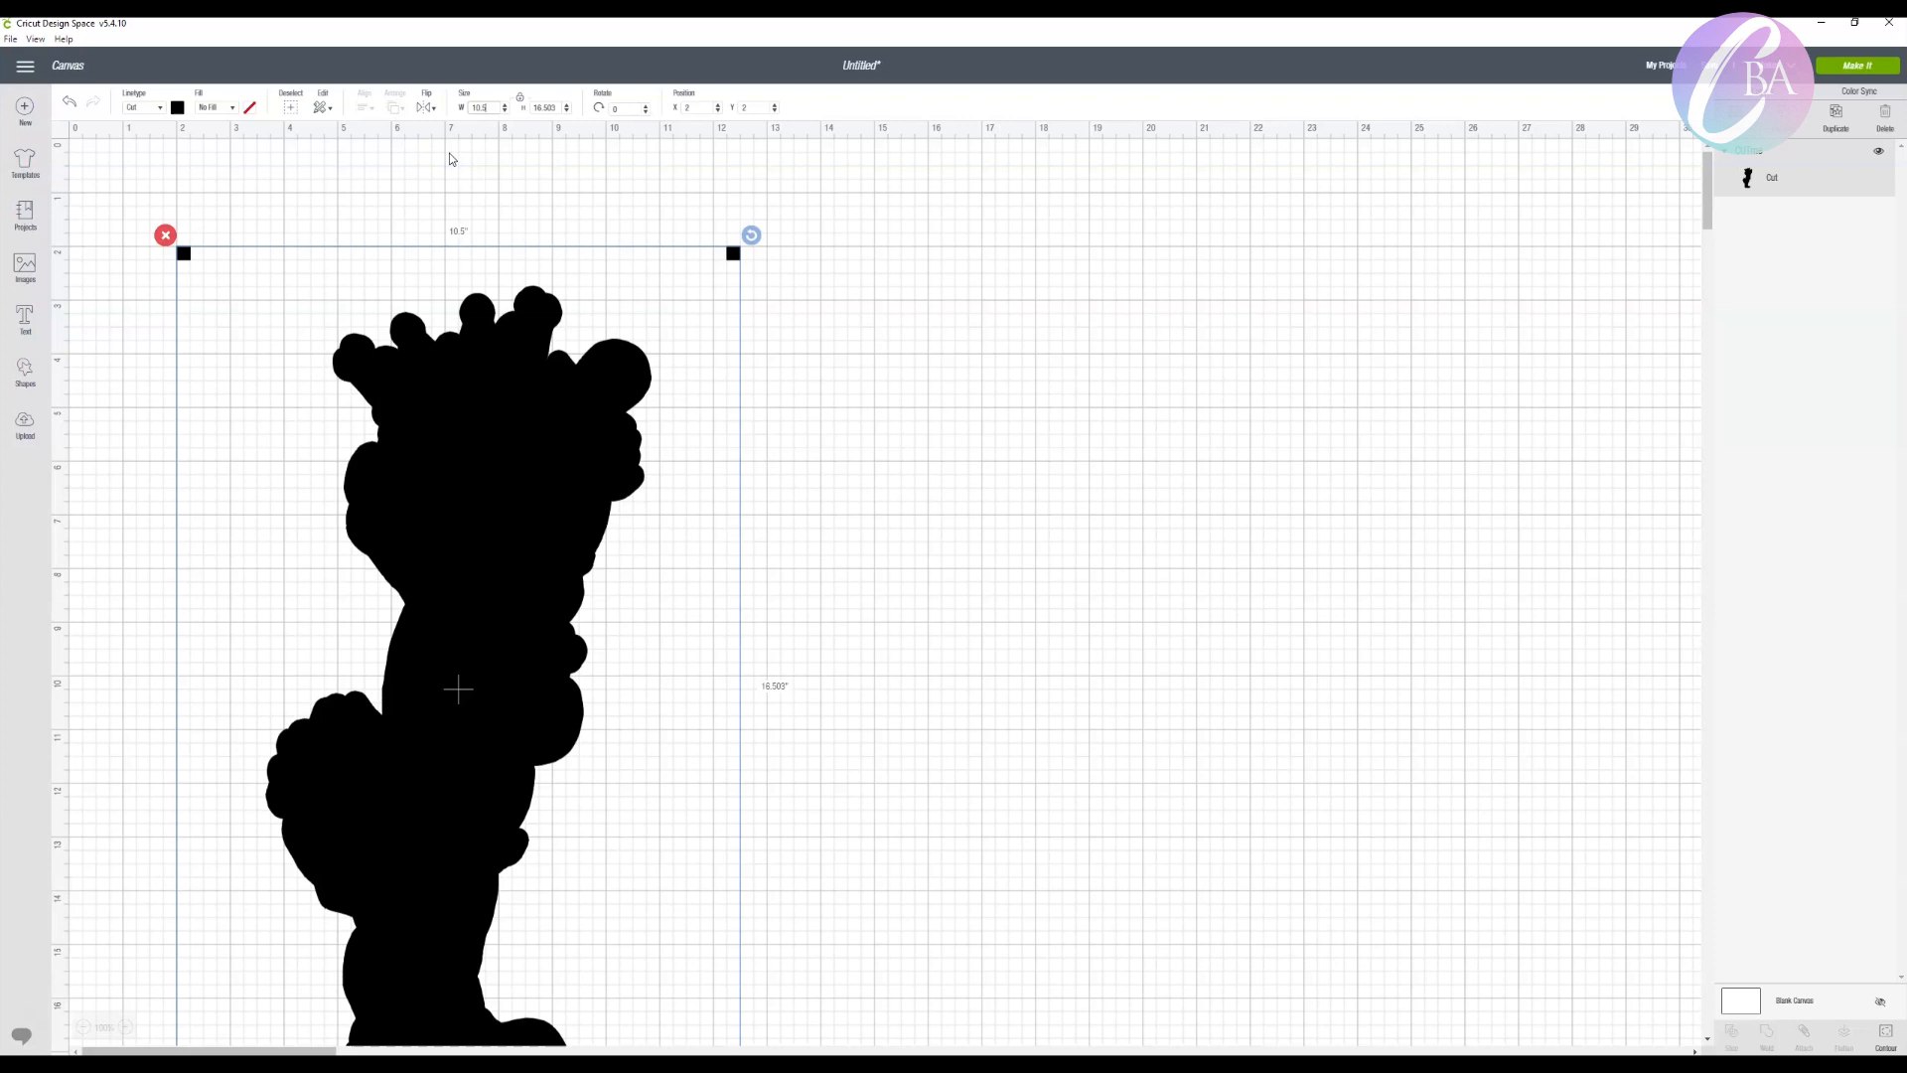
mouse_move(459, 164)
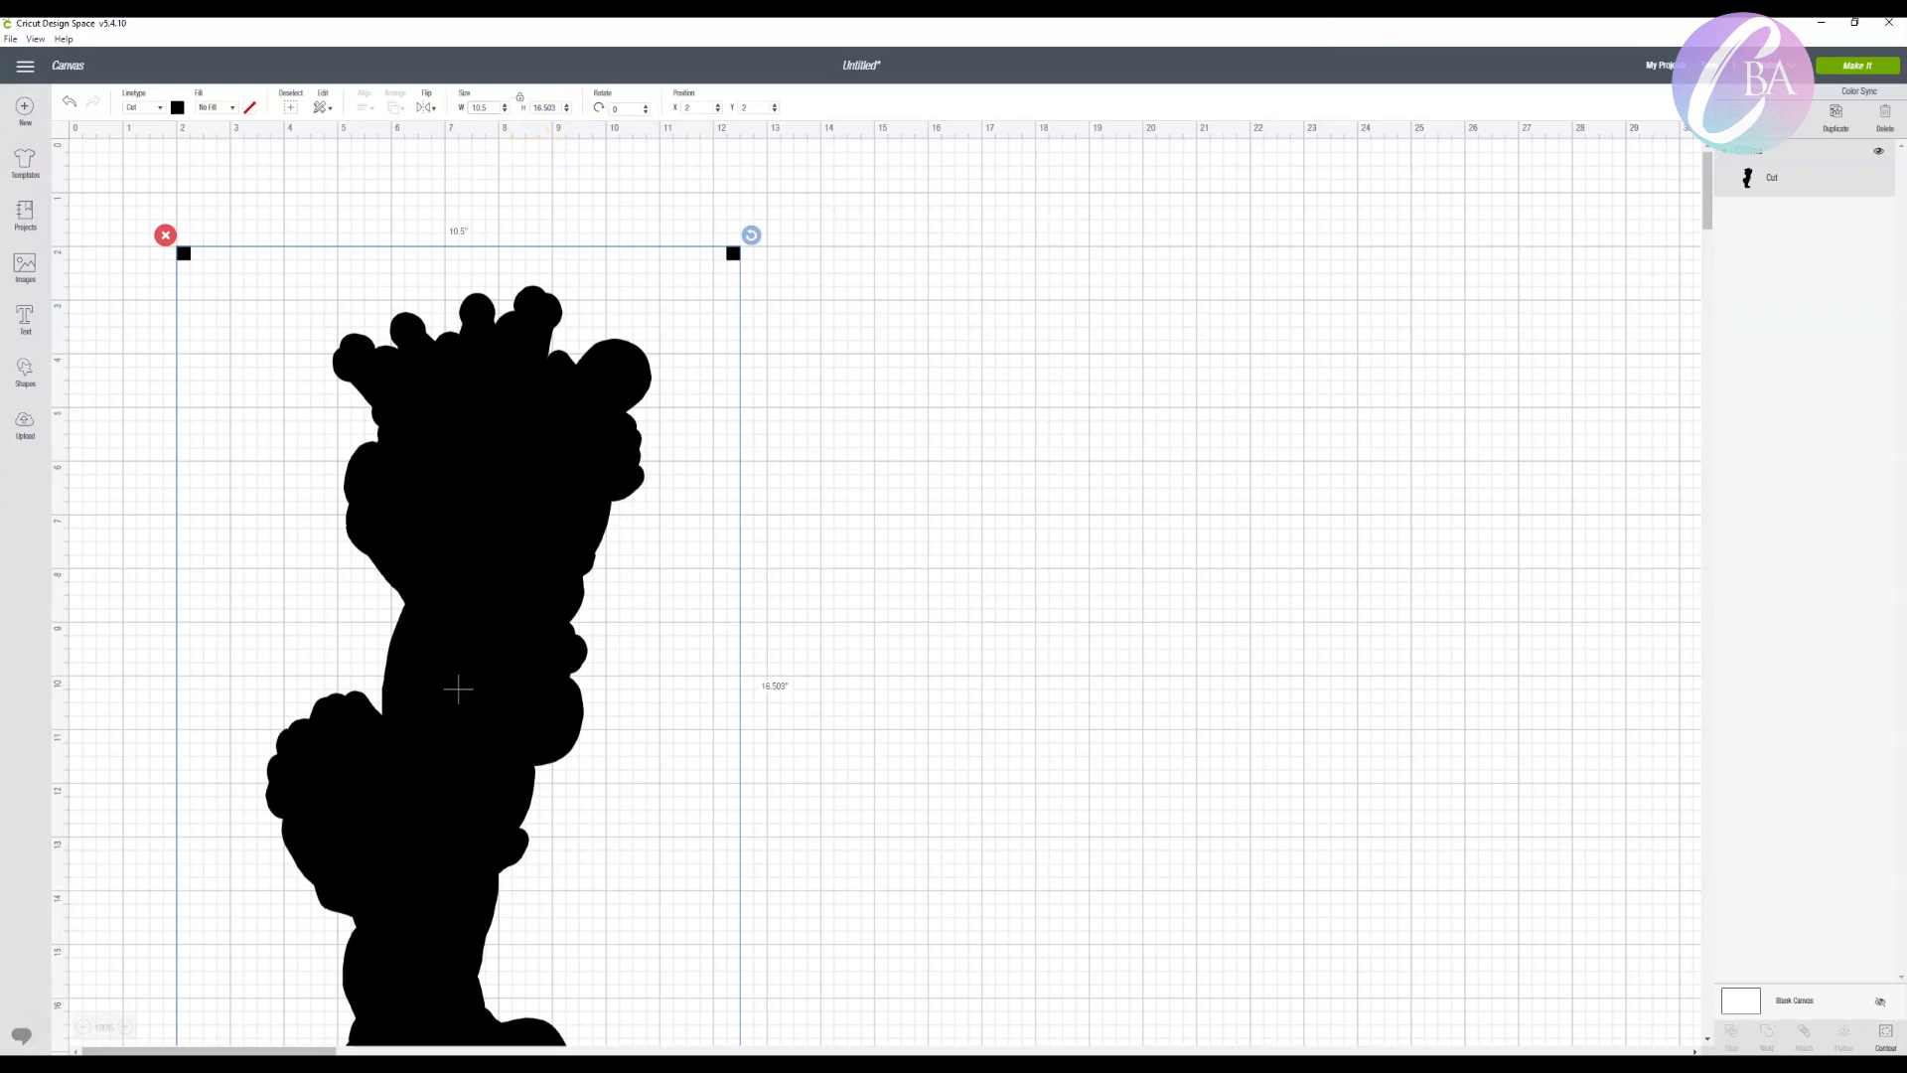
left_click(1855, 64)
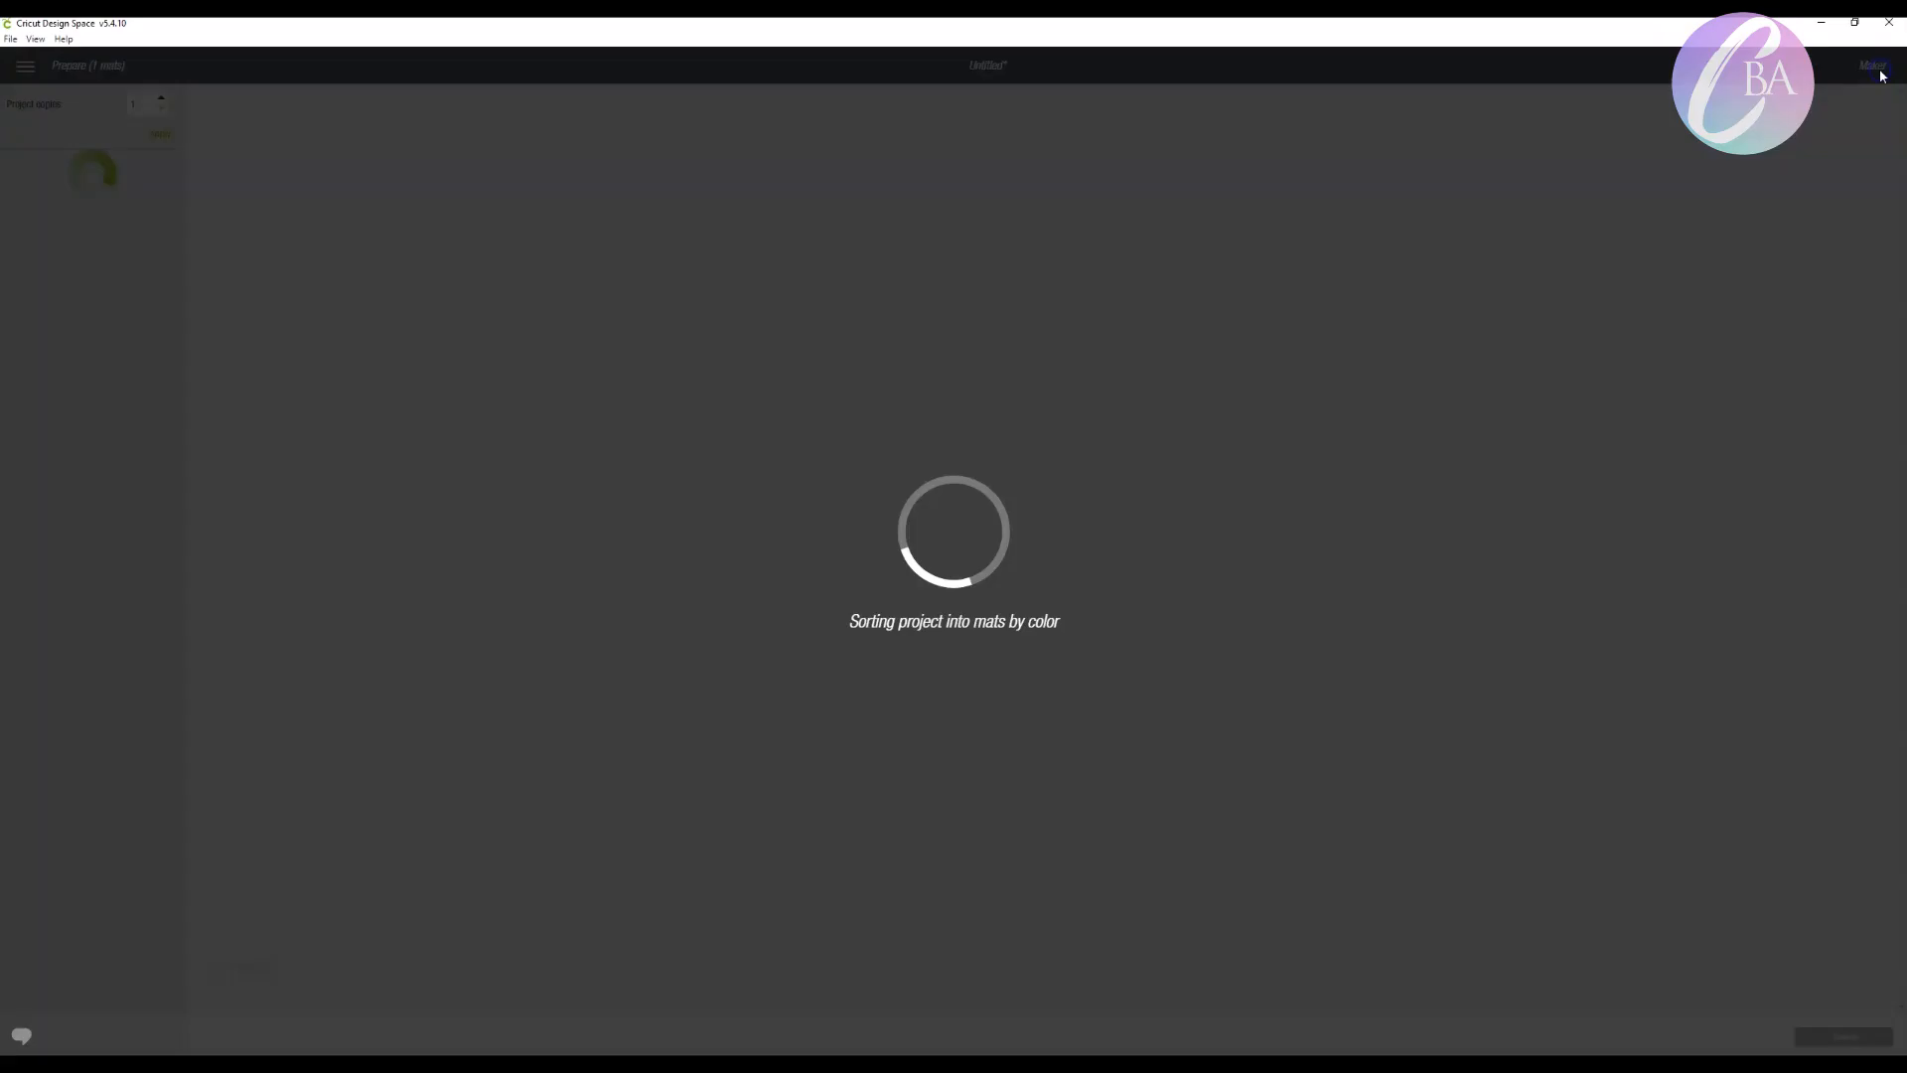